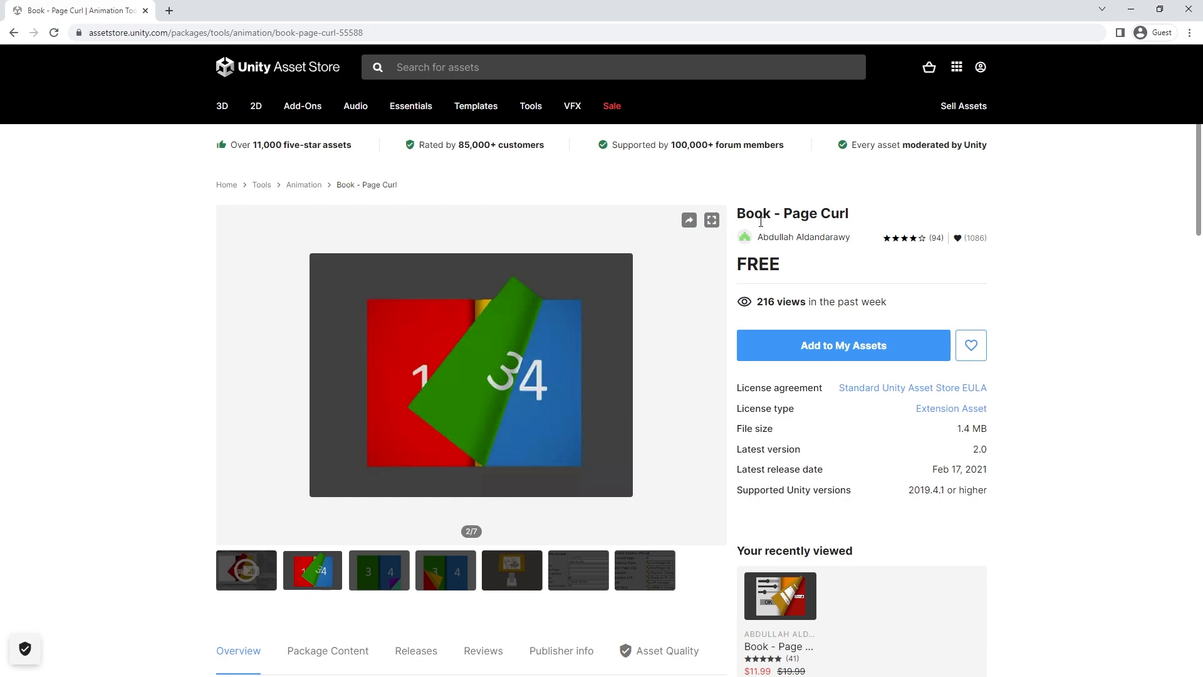
pyautogui.moveTo(971, 345)
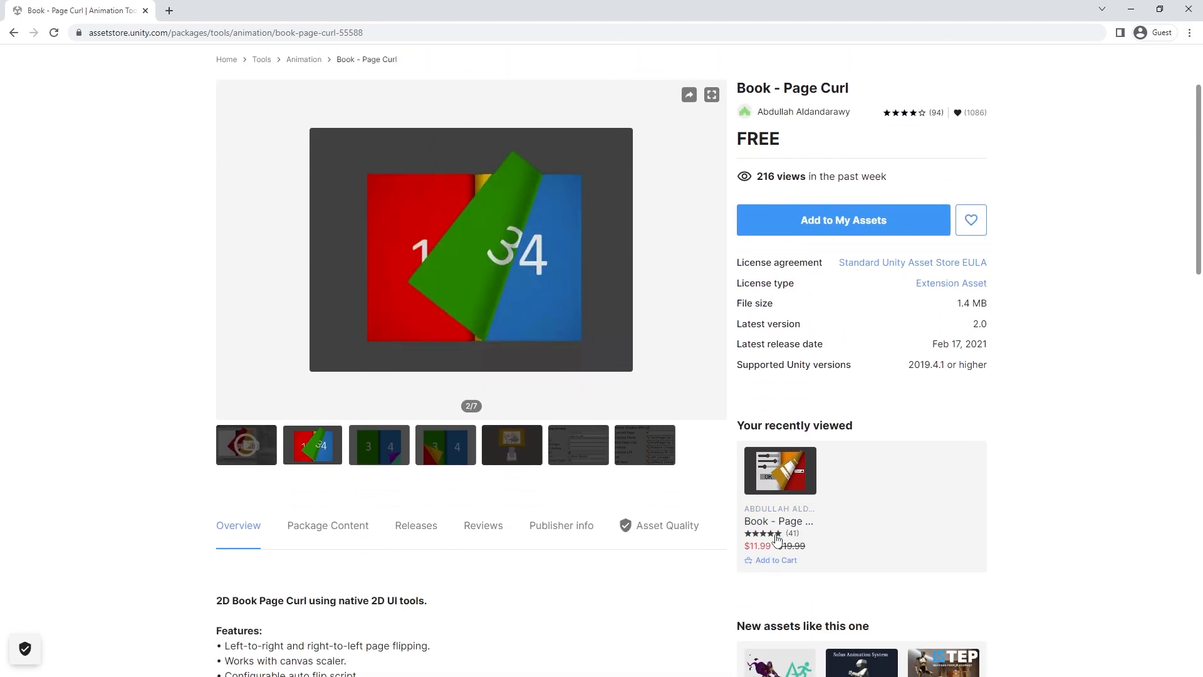
pyautogui.moveTo(840, 523)
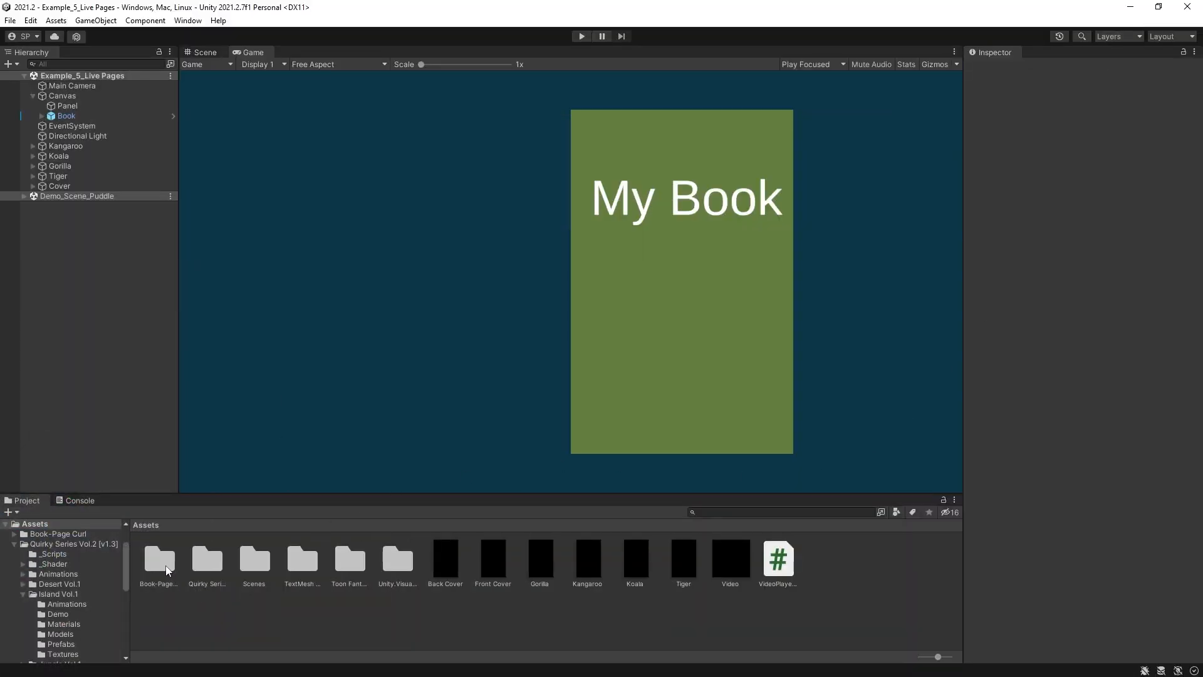
# Browse Book-Page Curl > Example > scenes, previewing the controlled flipping, world space and basic book scenes
pyautogui.click(158, 560)
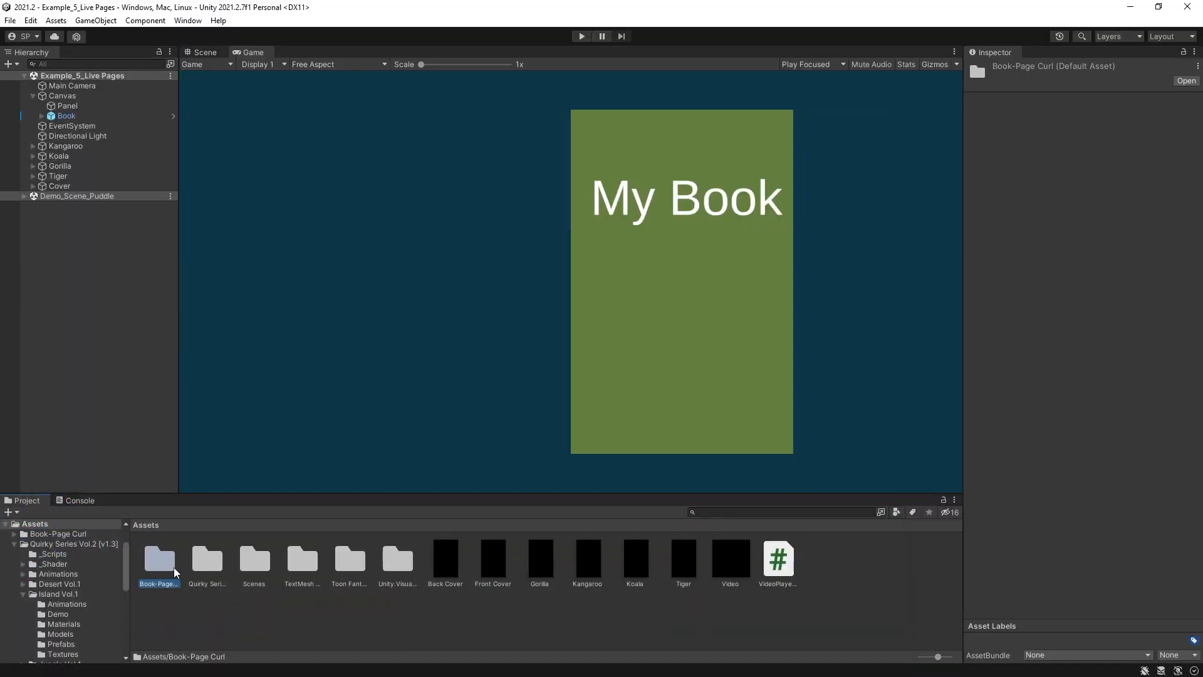
pyautogui.doubleClick(158, 560)
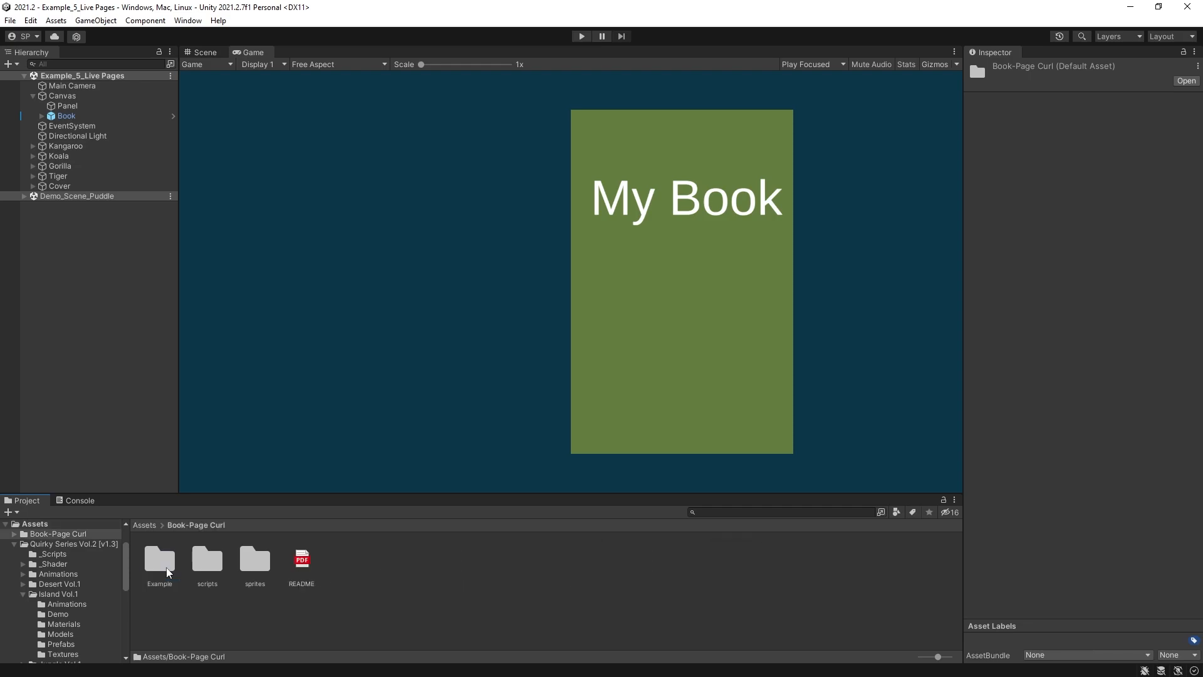
pyautogui.moveTo(178, 574)
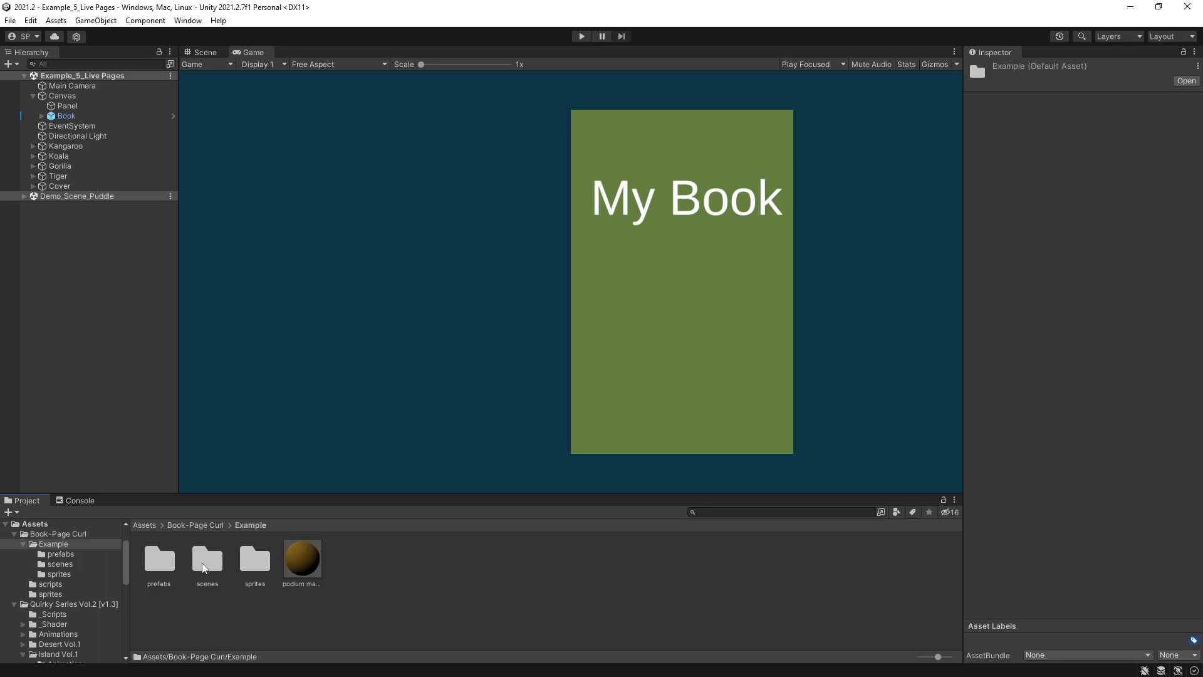
pyautogui.doubleClick(206, 560)
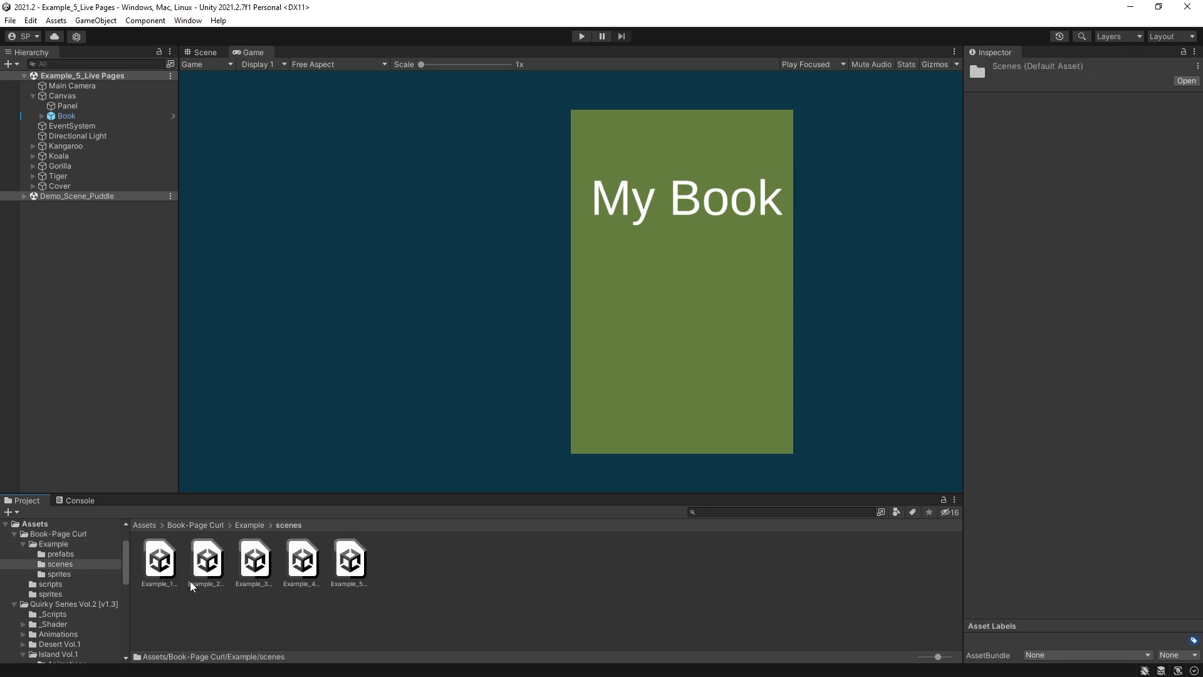
pyautogui.click(205, 560)
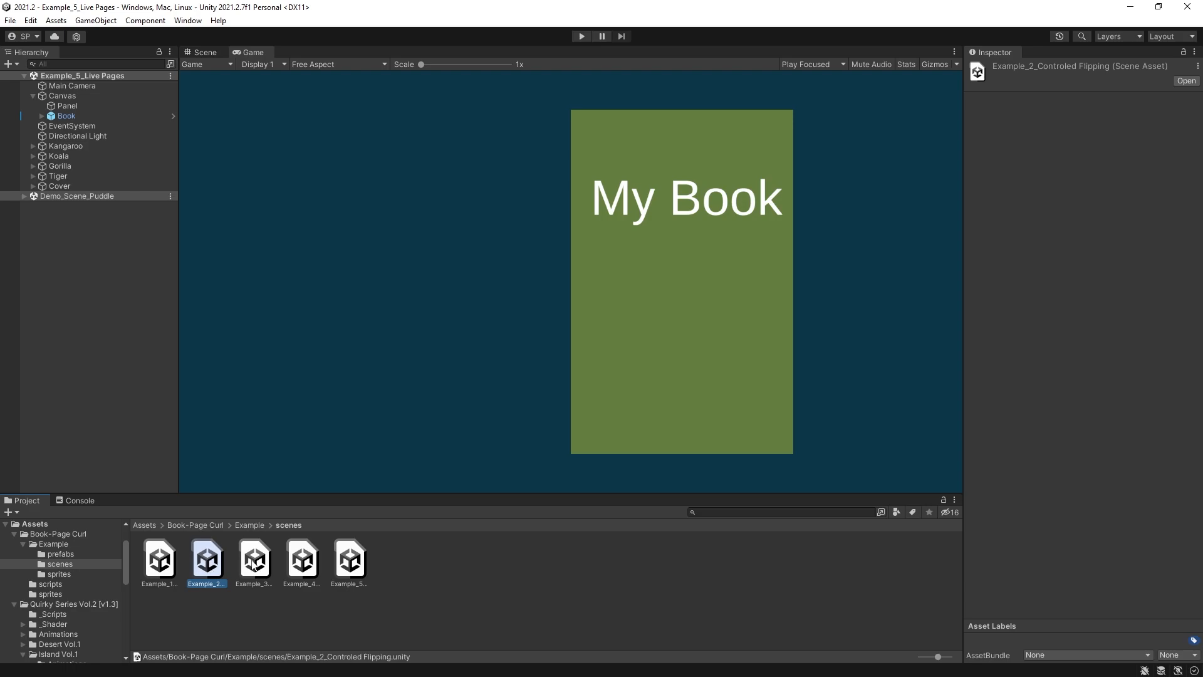
pyautogui.click(253, 558)
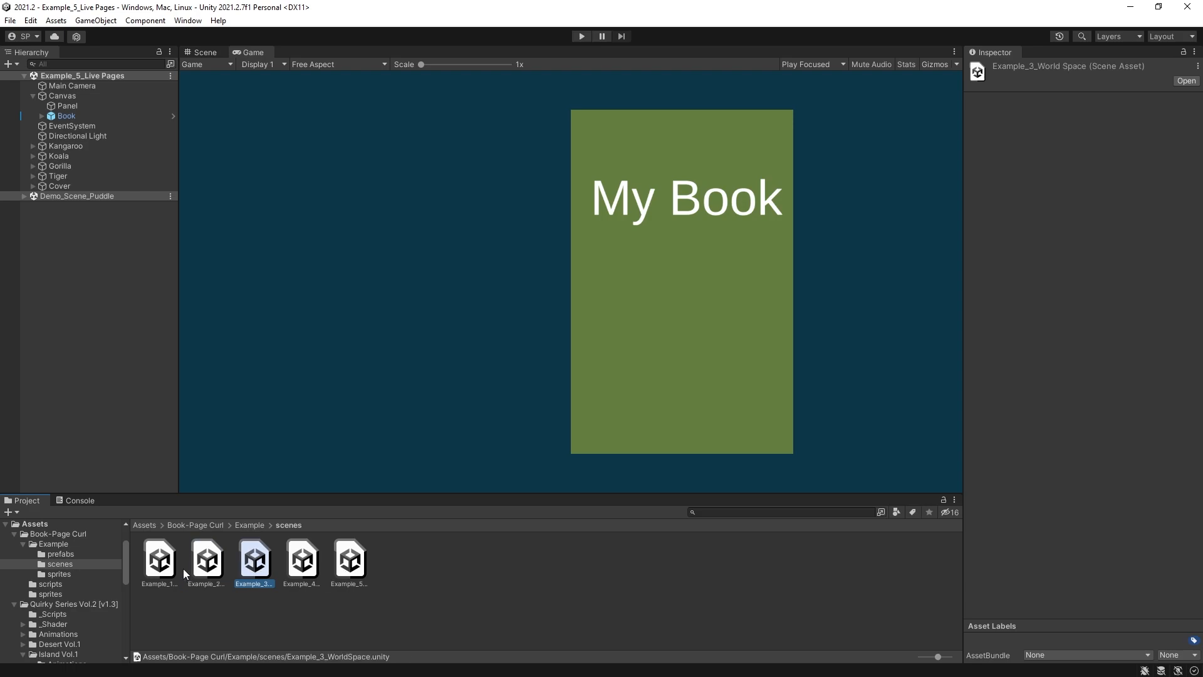
pyautogui.click(158, 558)
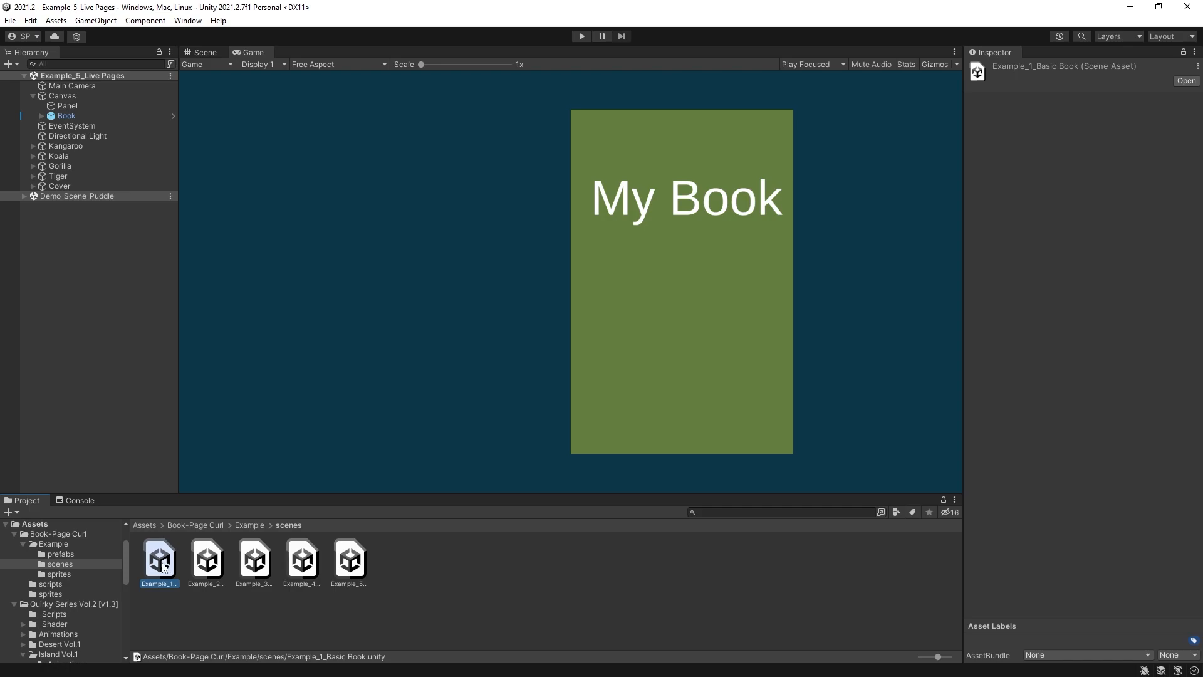
# Run Example_1_Basic Book, inspect the Book's page settings, and select the controlled flipping scene
pyautogui.doubleClick(158, 559)
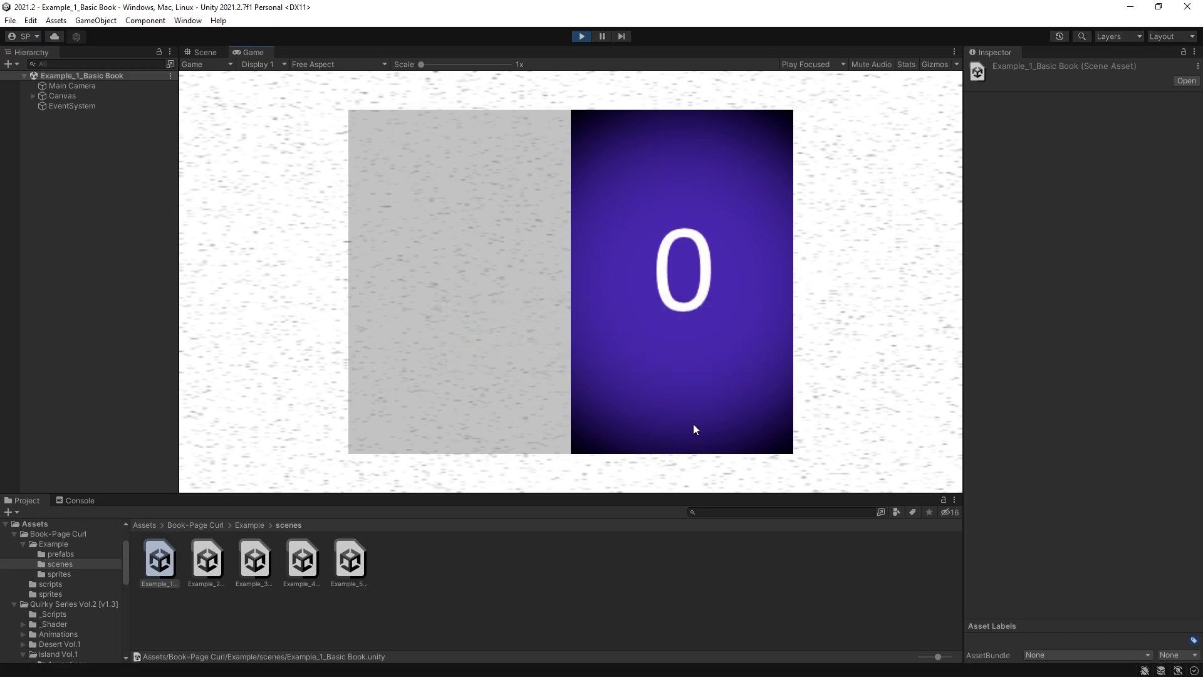
pyautogui.moveTo(699, 426)
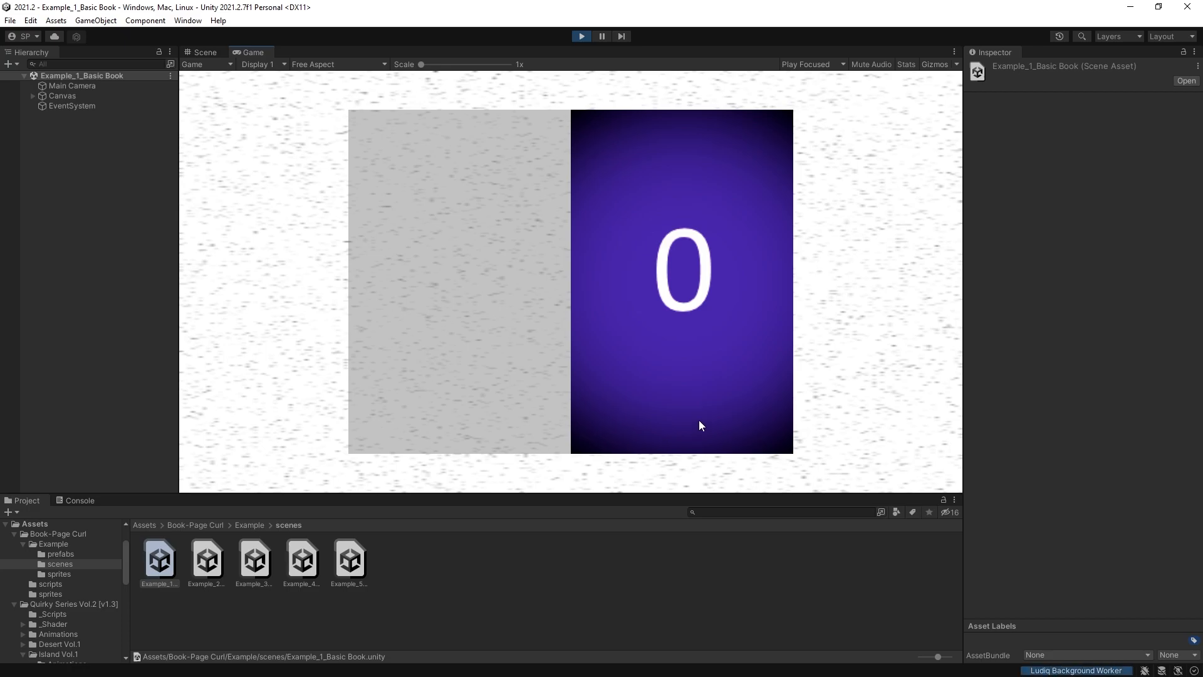
pyautogui.moveTo(718, 425)
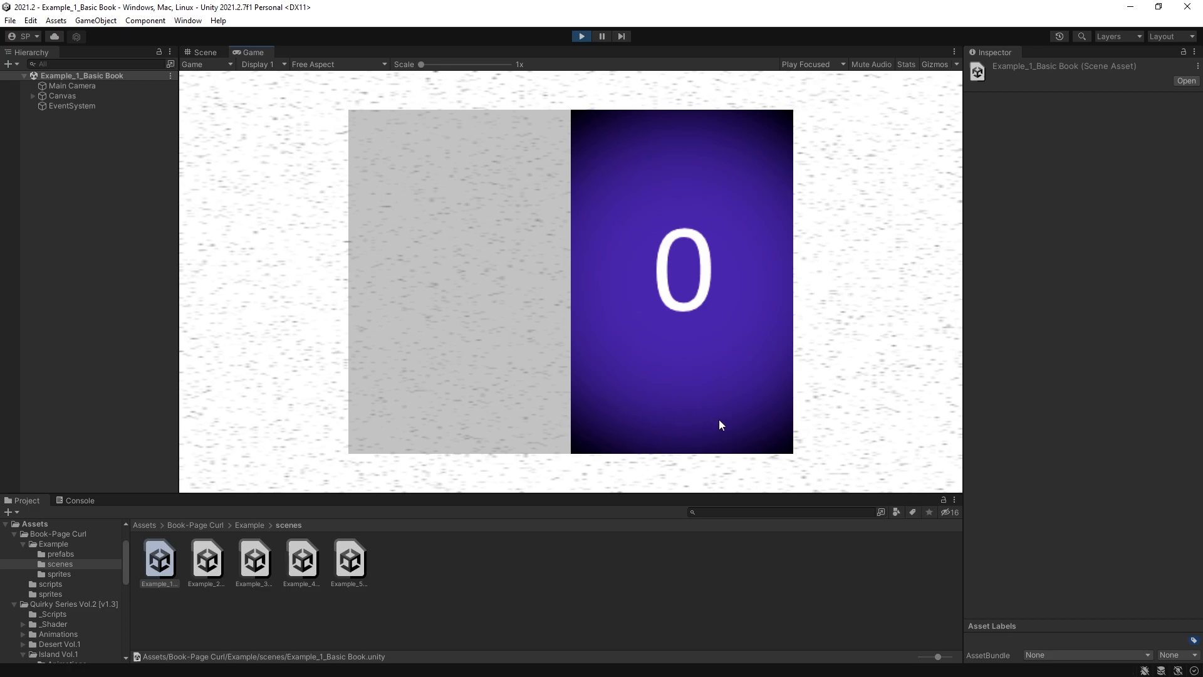
pyautogui.moveTo(763, 454)
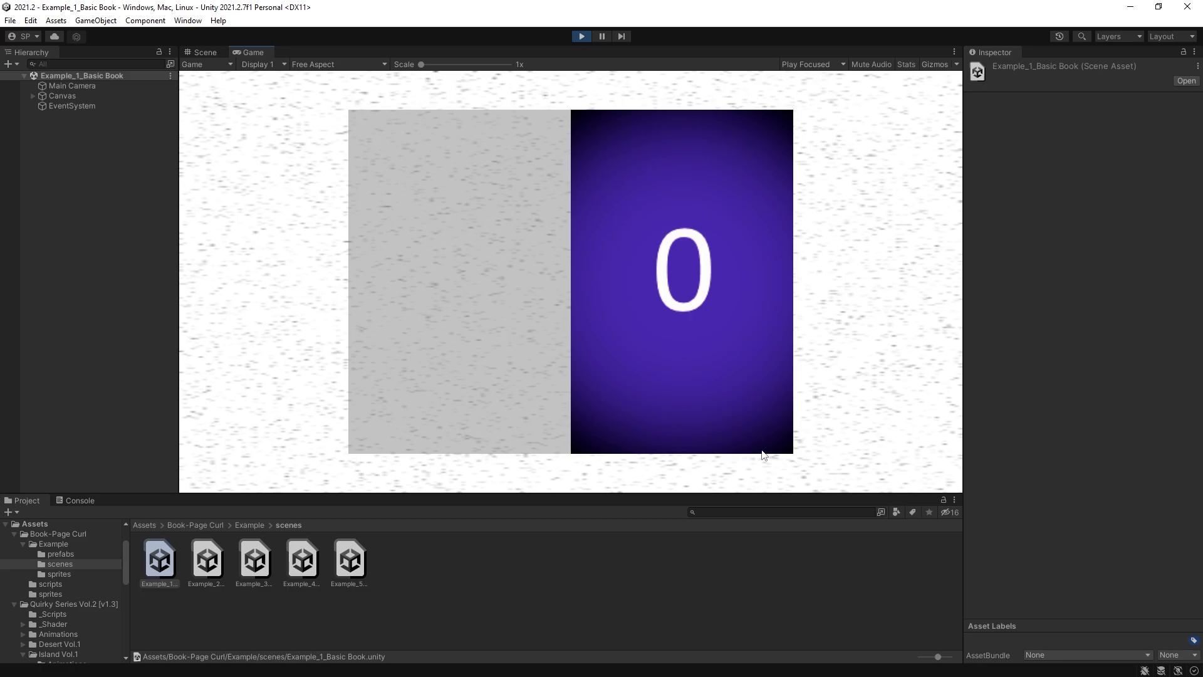
pyautogui.moveTo(635, 427)
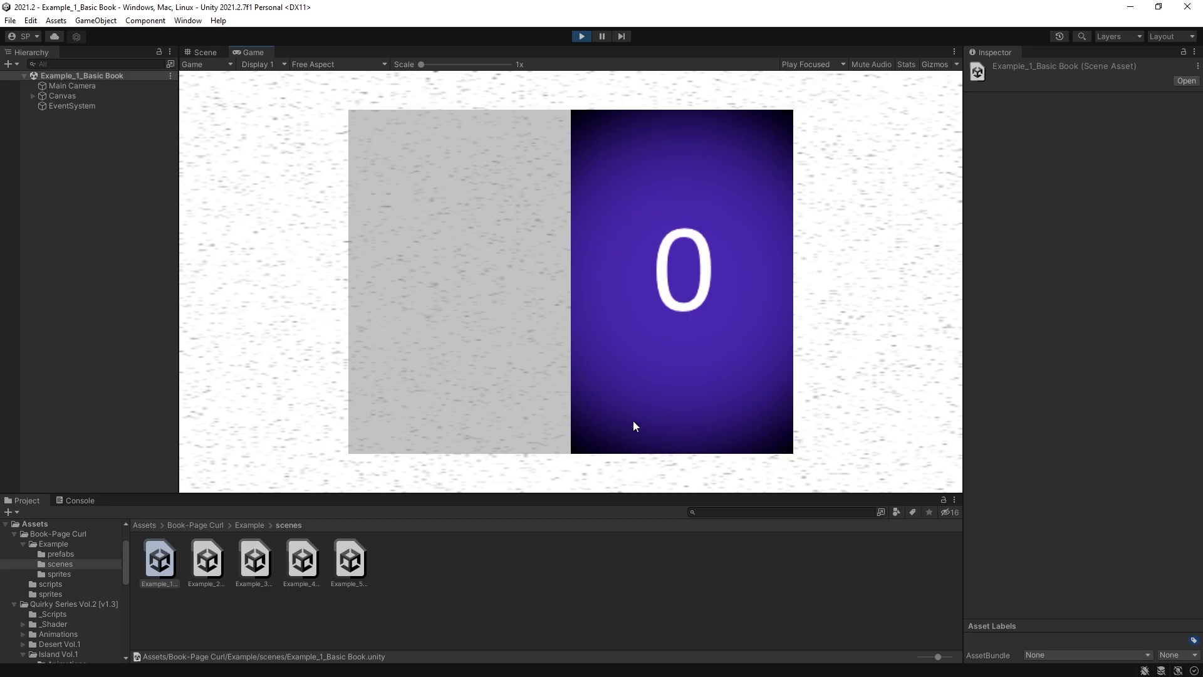
pyautogui.click(65, 116)
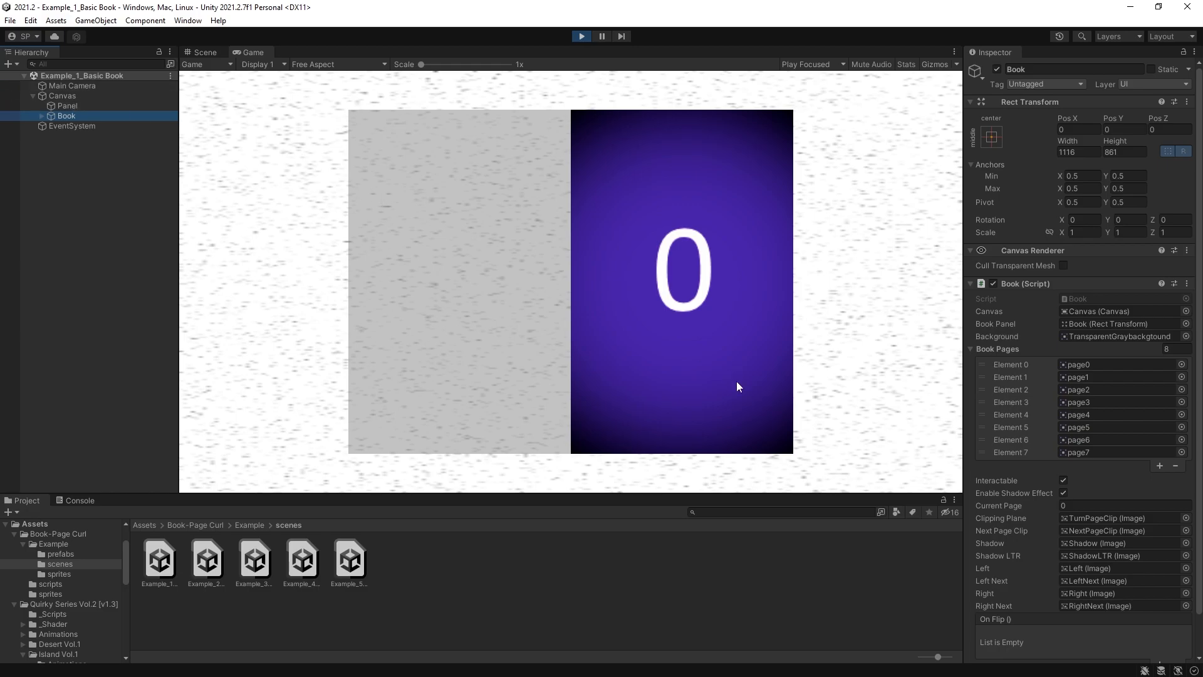
pyautogui.moveTo(782, 454)
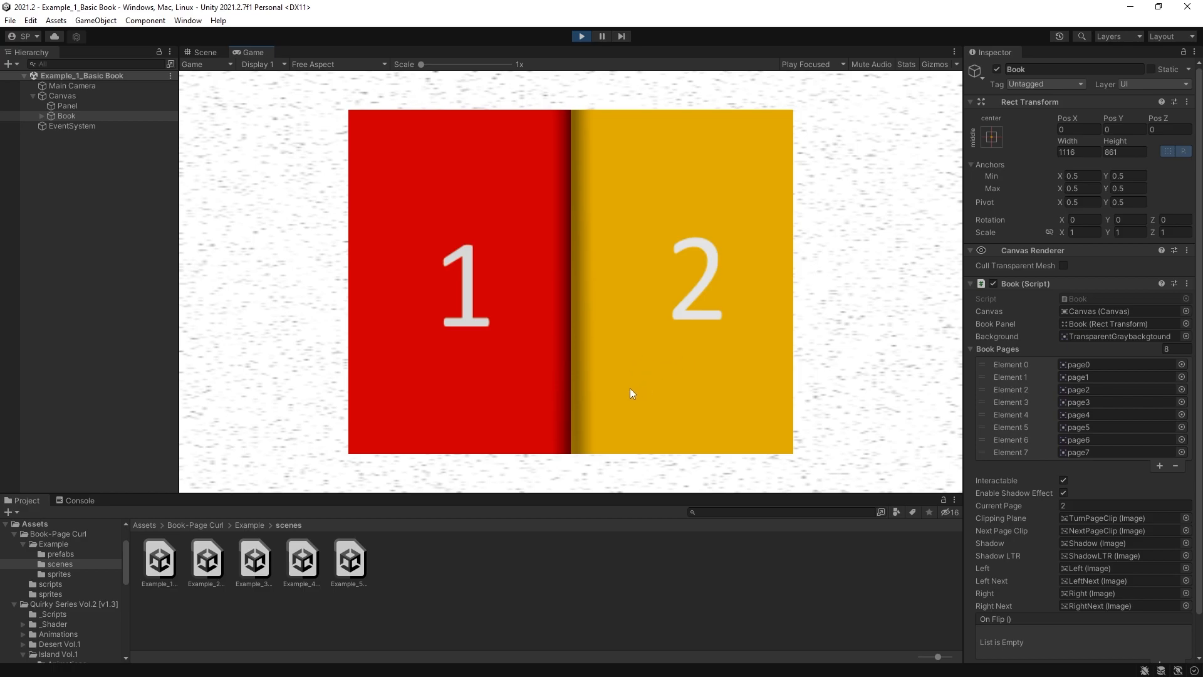
pyautogui.moveTo(560, 321)
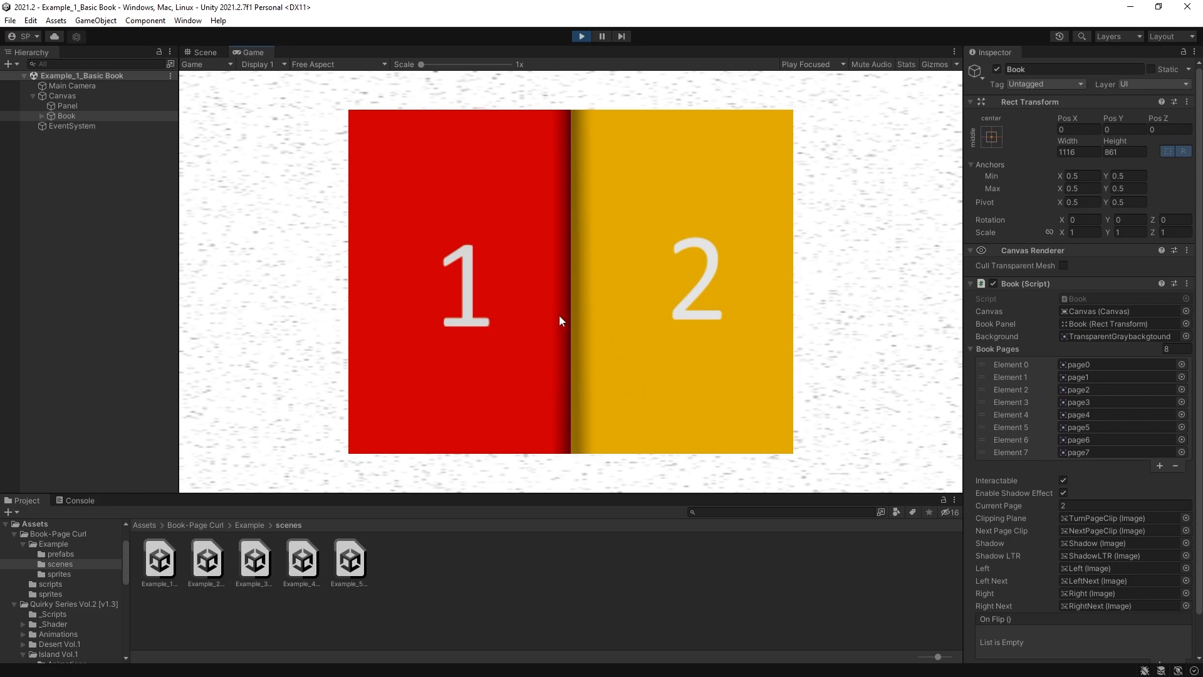
pyautogui.moveTo(635, 342)
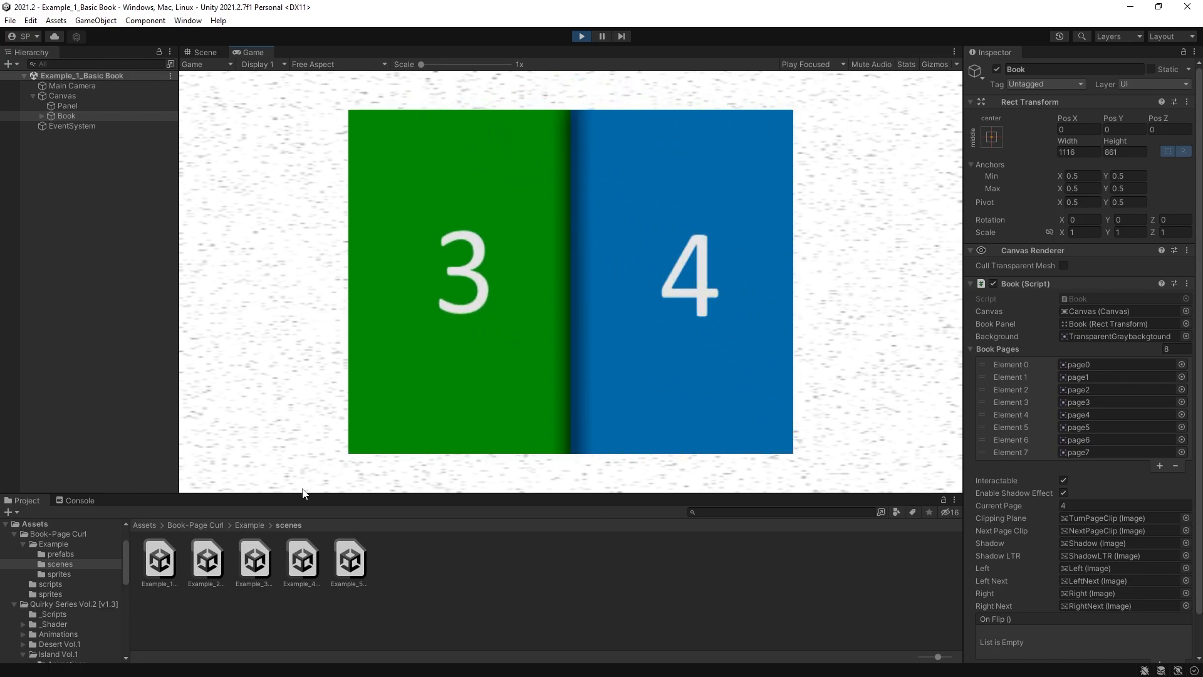
pyautogui.click(205, 558)
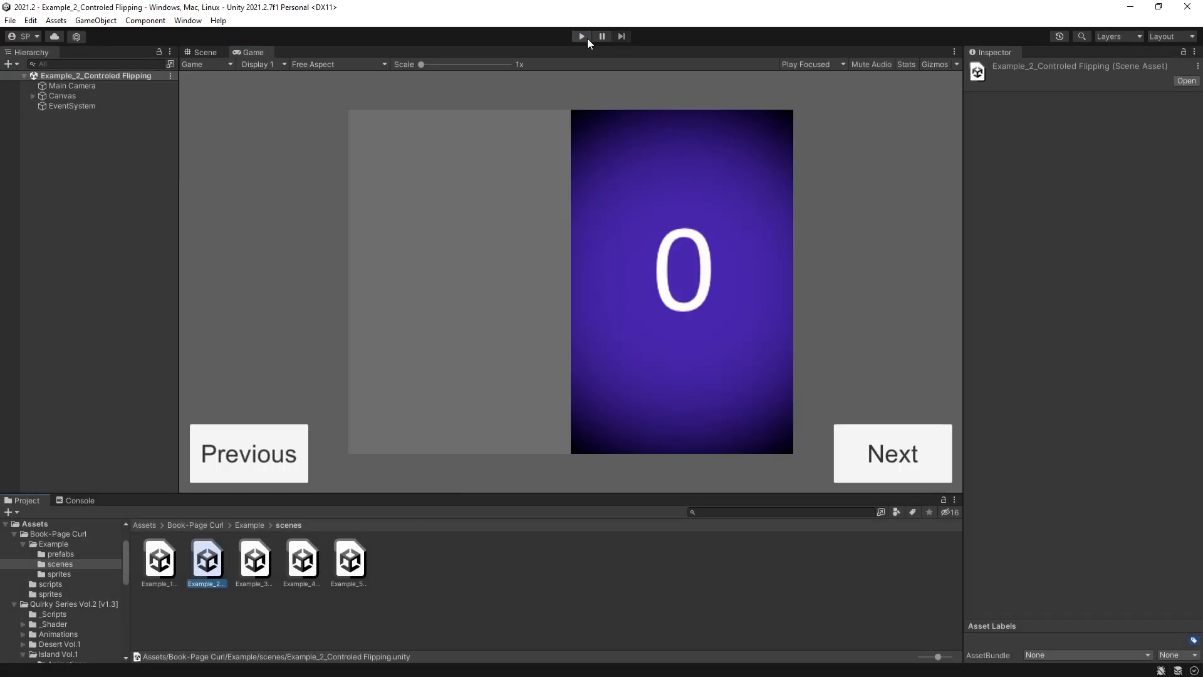
# Play the controlled flipping example, turn to the next page, and select the world space scene
pyautogui.click(581, 37)
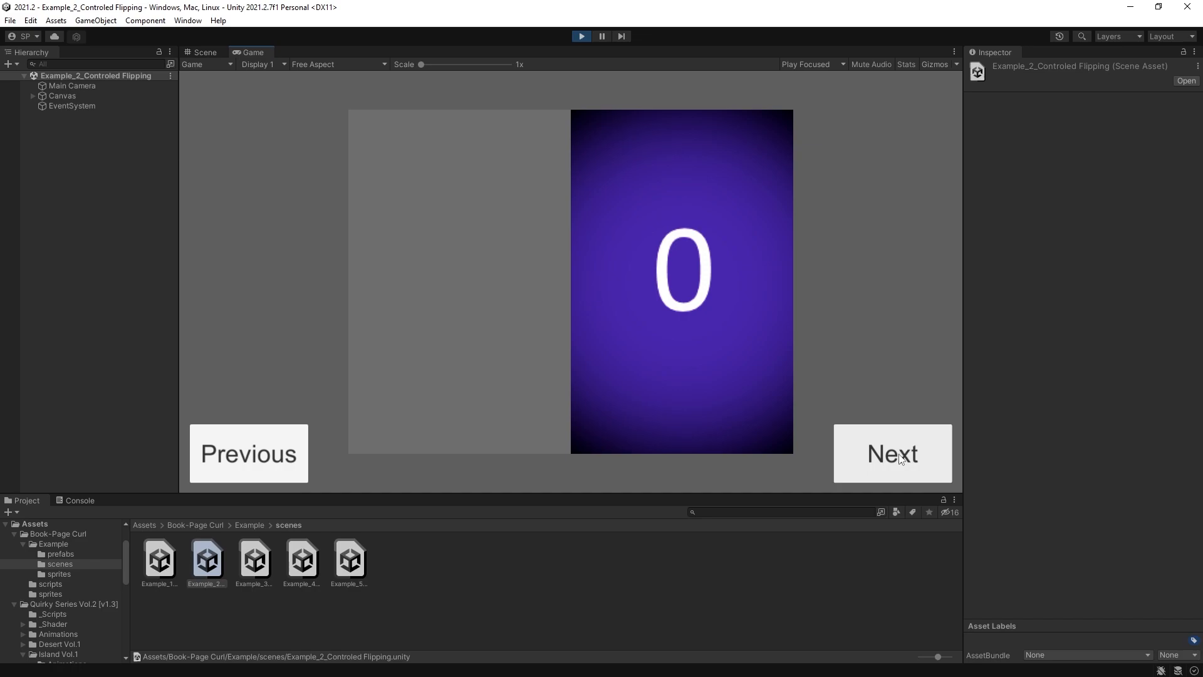
pyautogui.click(891, 453)
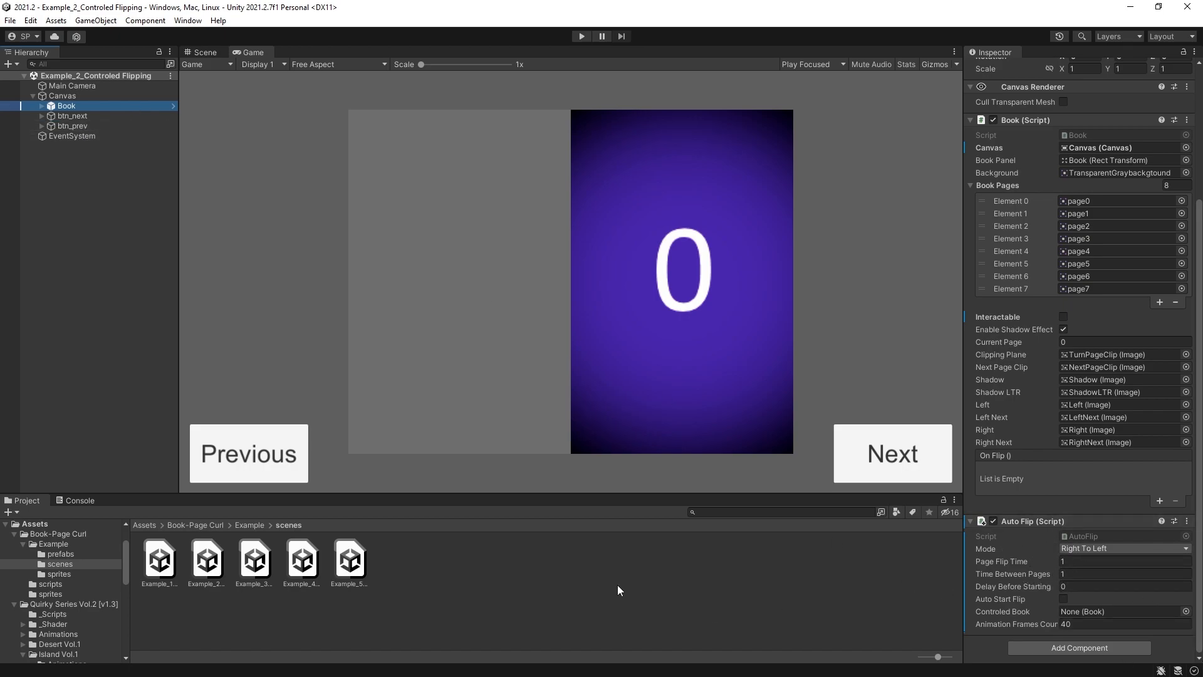
pyautogui.click(253, 559)
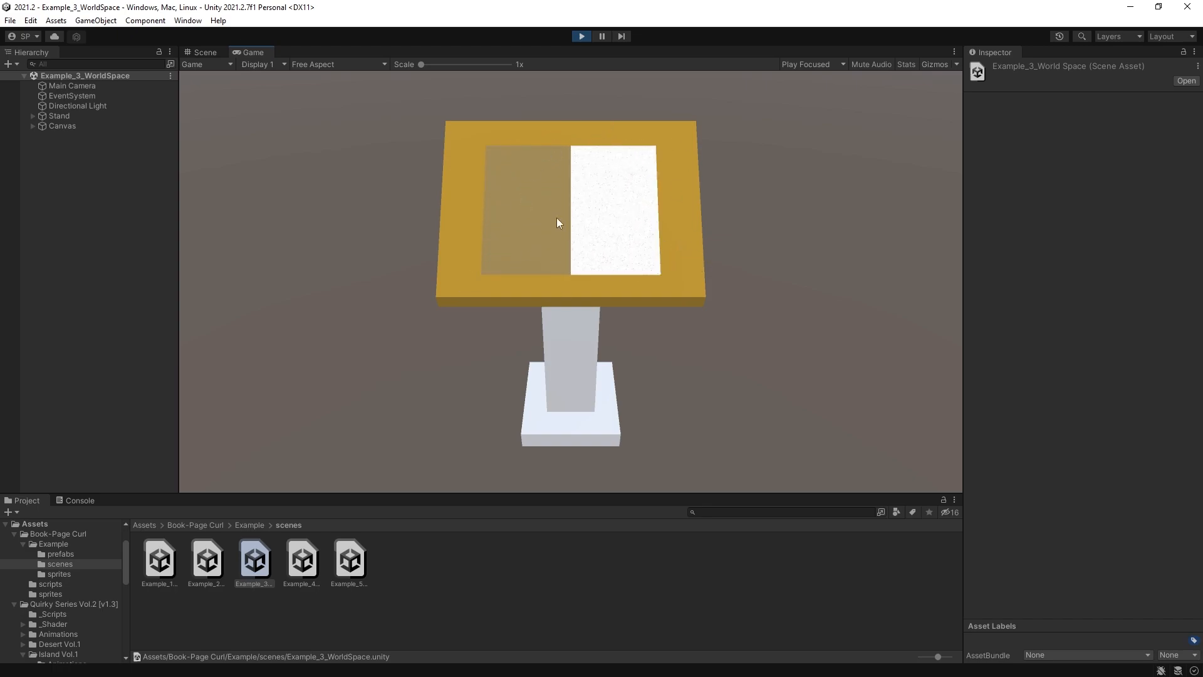
# Inspect the world space Canvas settings and expand Canvas to reveal the Book
pyautogui.click(62, 126)
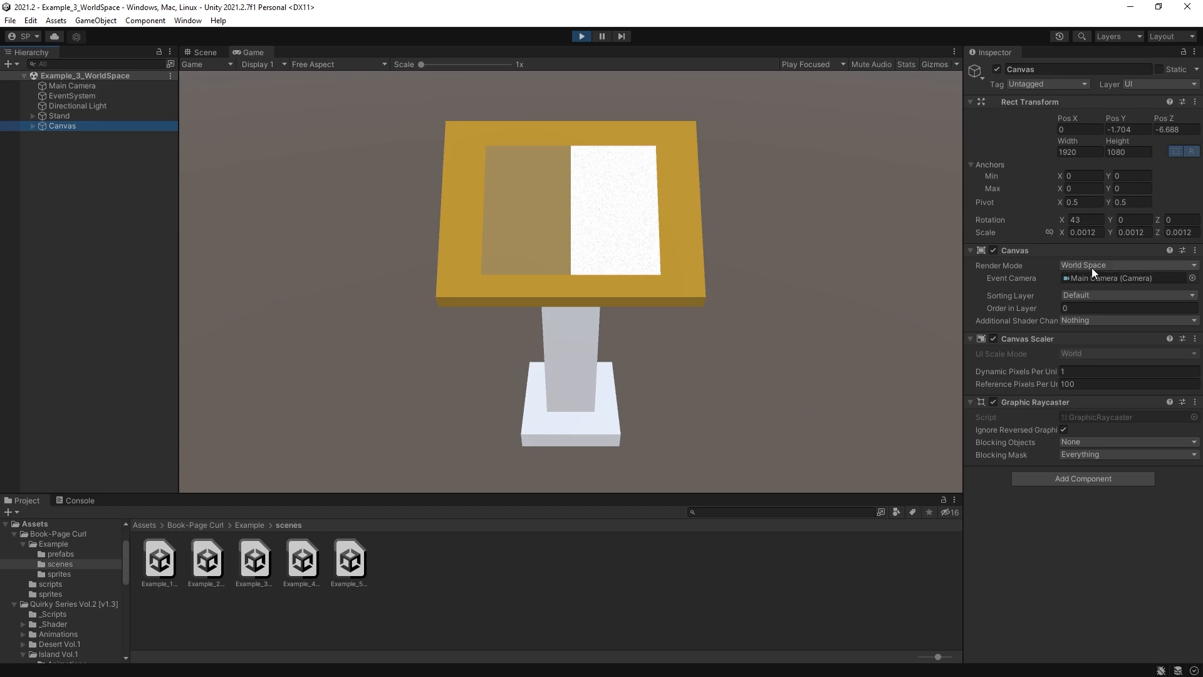
pyautogui.moveTo(574, 243)
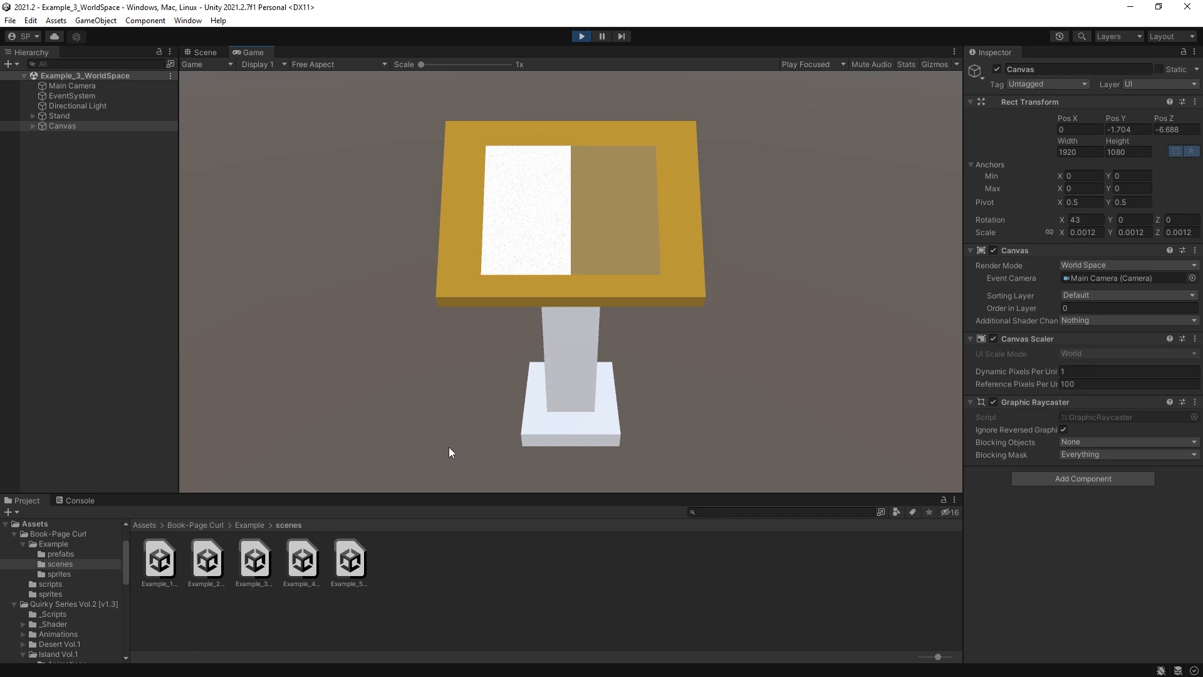
pyautogui.moveTo(54, 134)
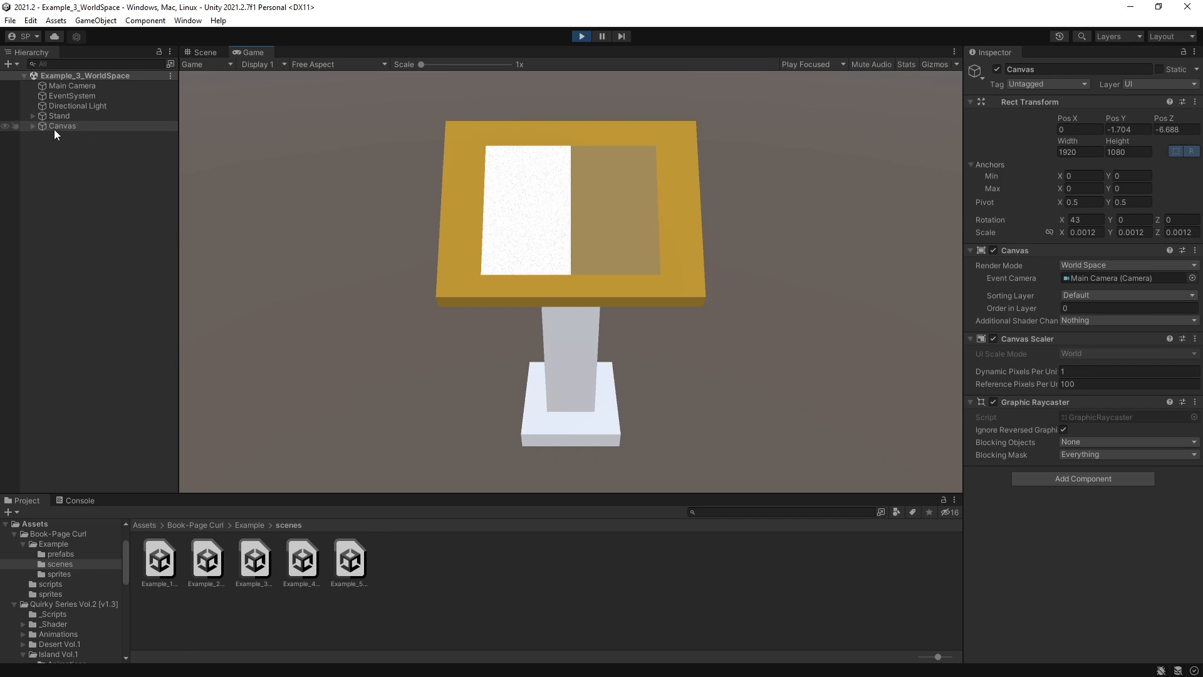
pyautogui.click(66, 136)
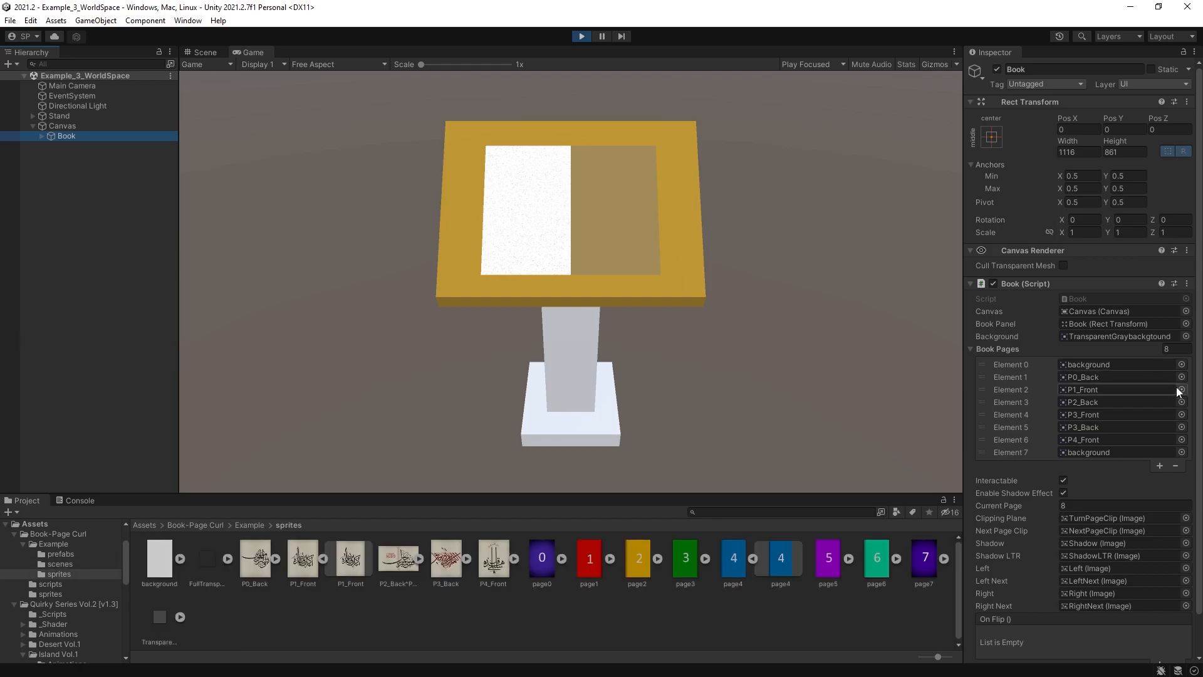
# Swap some Book pages to colored ones and exit Play mode in the world-space demo
pyautogui.click(1181, 390)
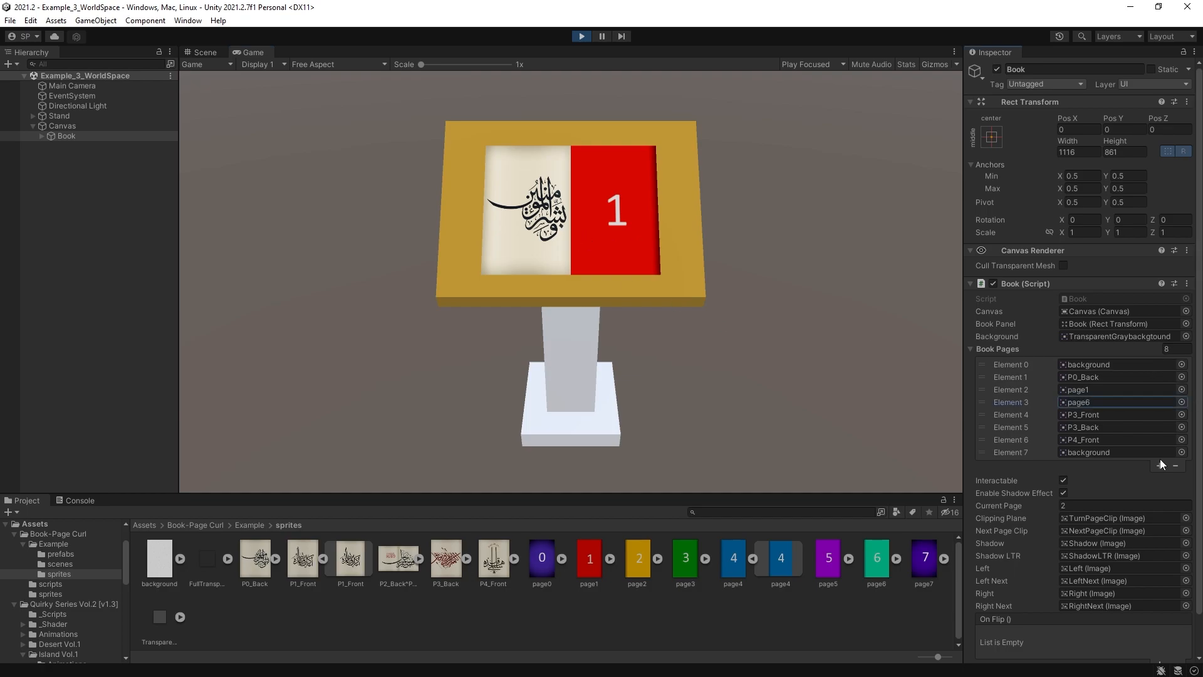
pyautogui.click(1159, 466)
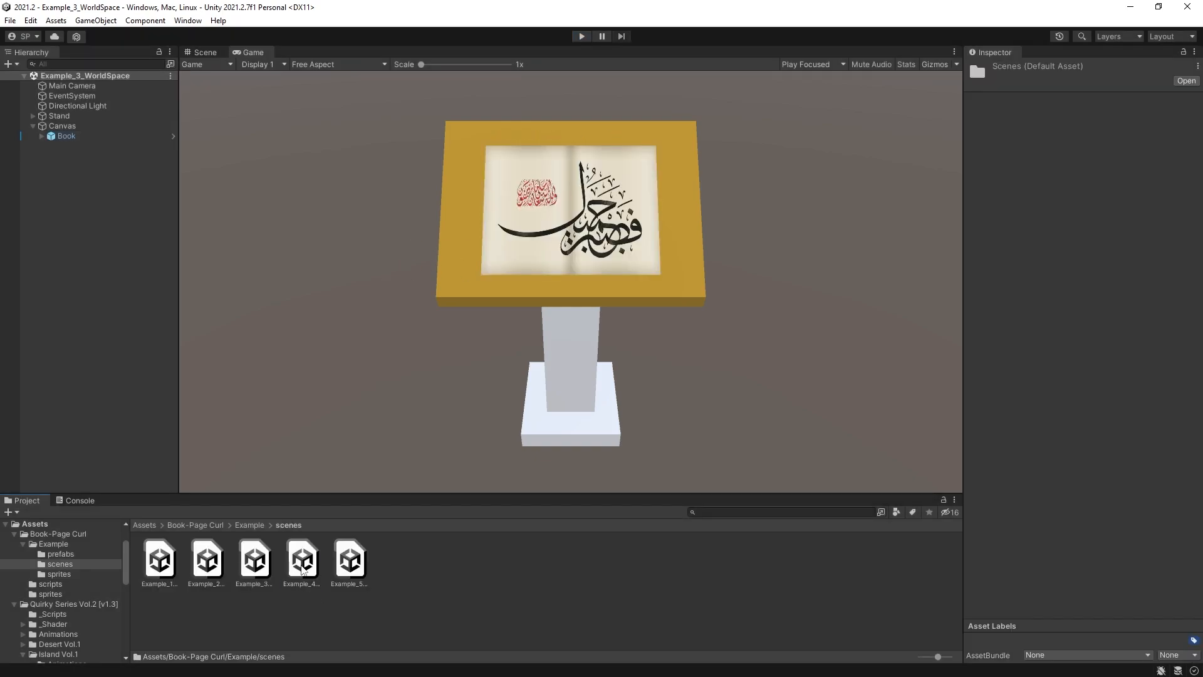
# Open the Example_4_Live Pages scene and switch the Scene view to 3D
pyautogui.doubleClick(302, 557)
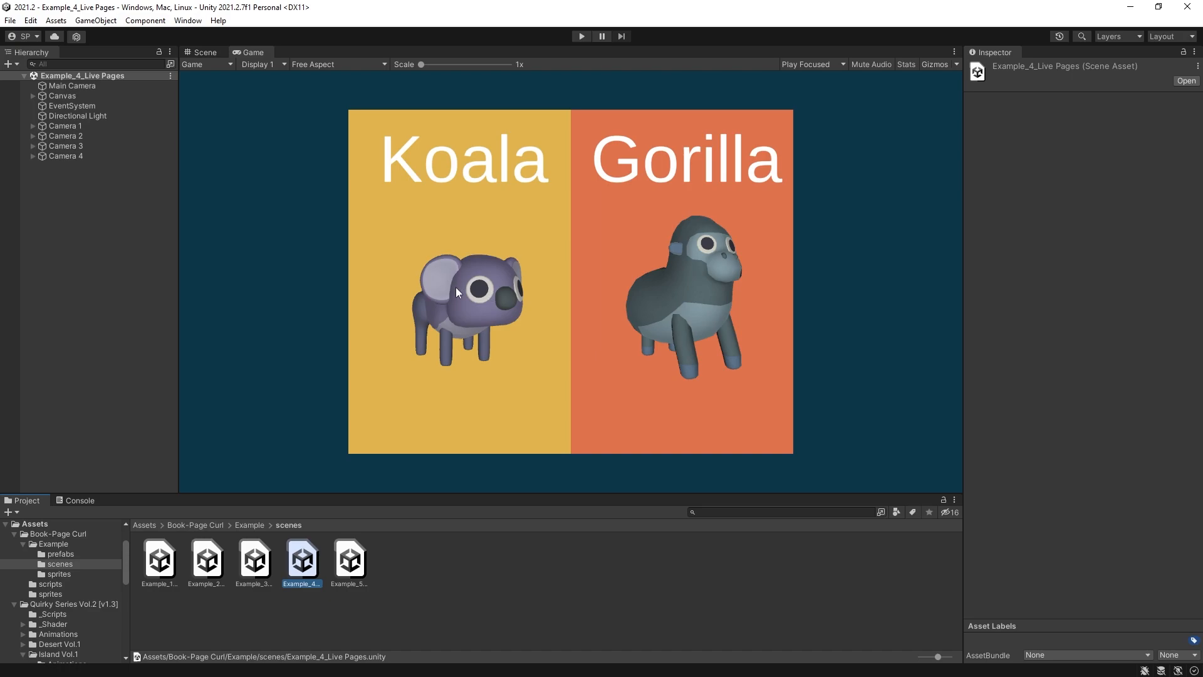
pyautogui.moveTo(471, 297)
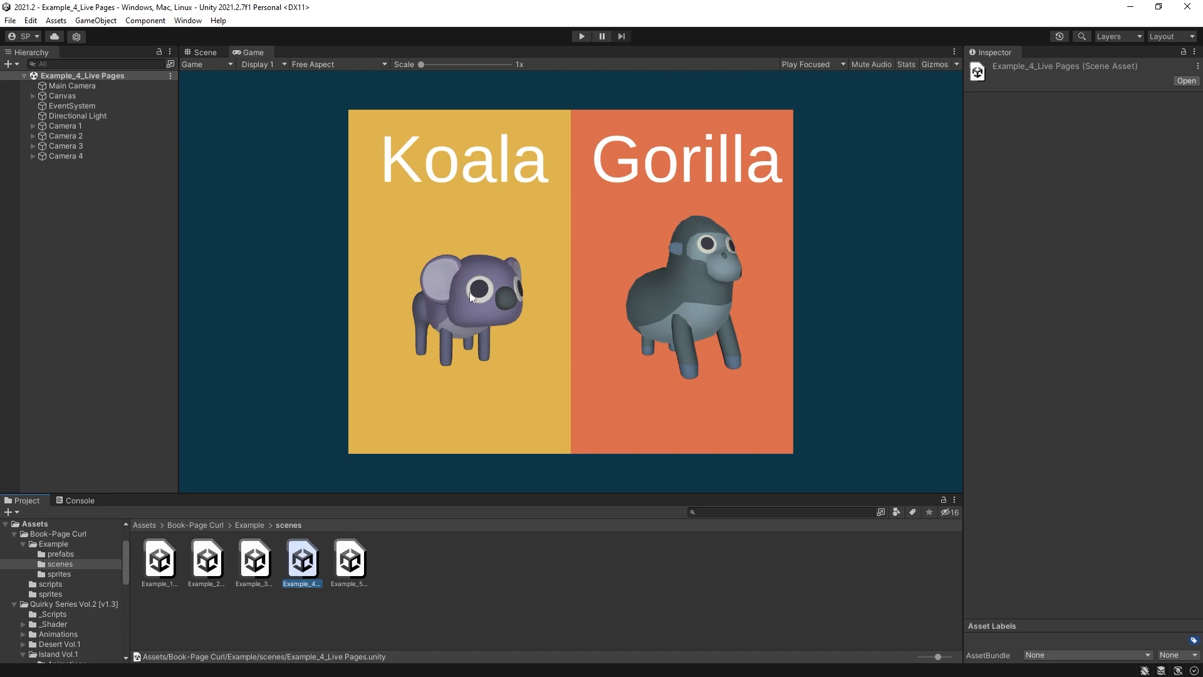
pyautogui.moveTo(452, 235)
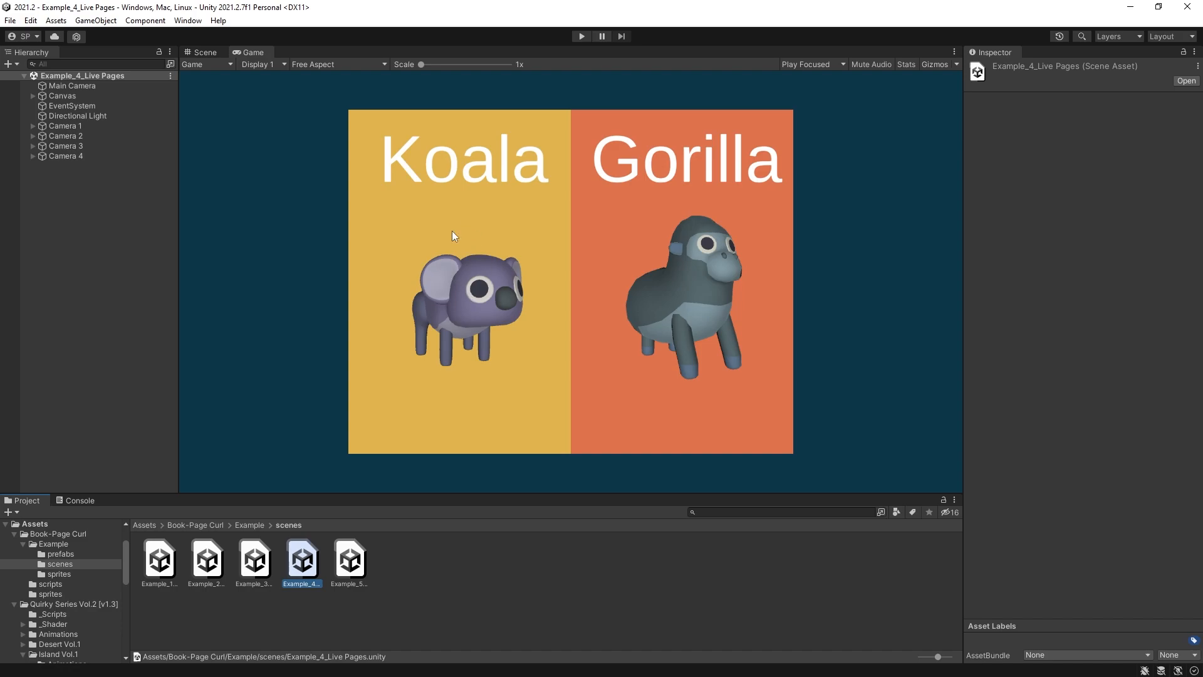
pyautogui.click(64, 125)
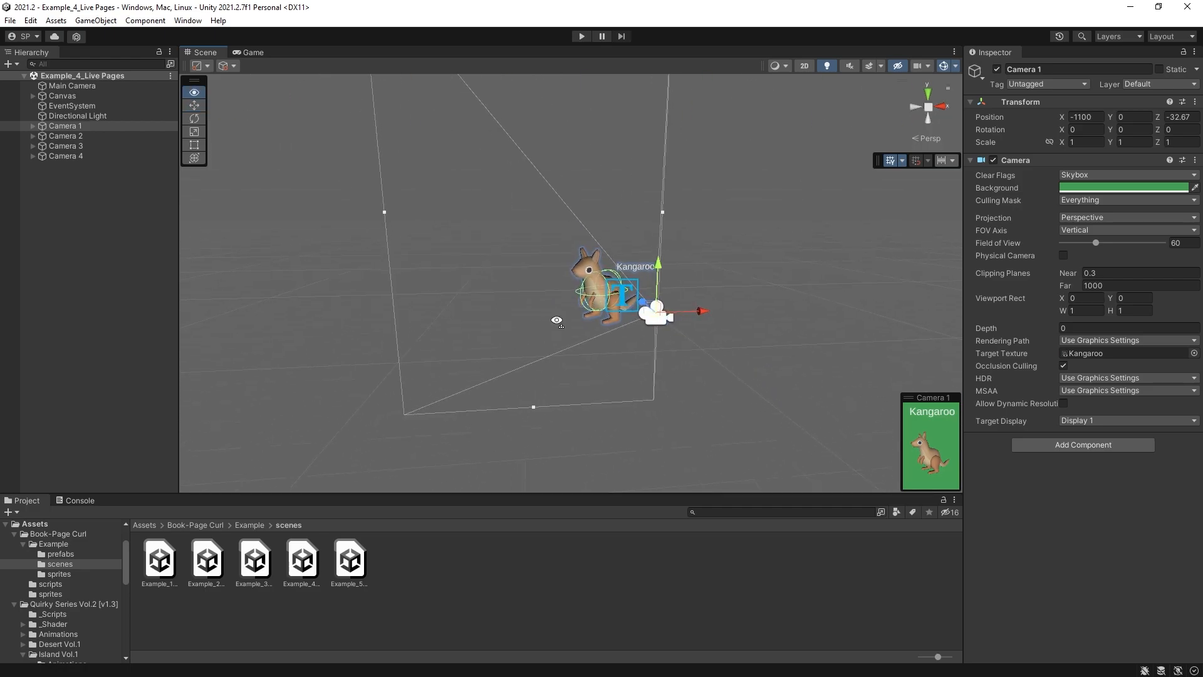
pyautogui.click(194, 90)
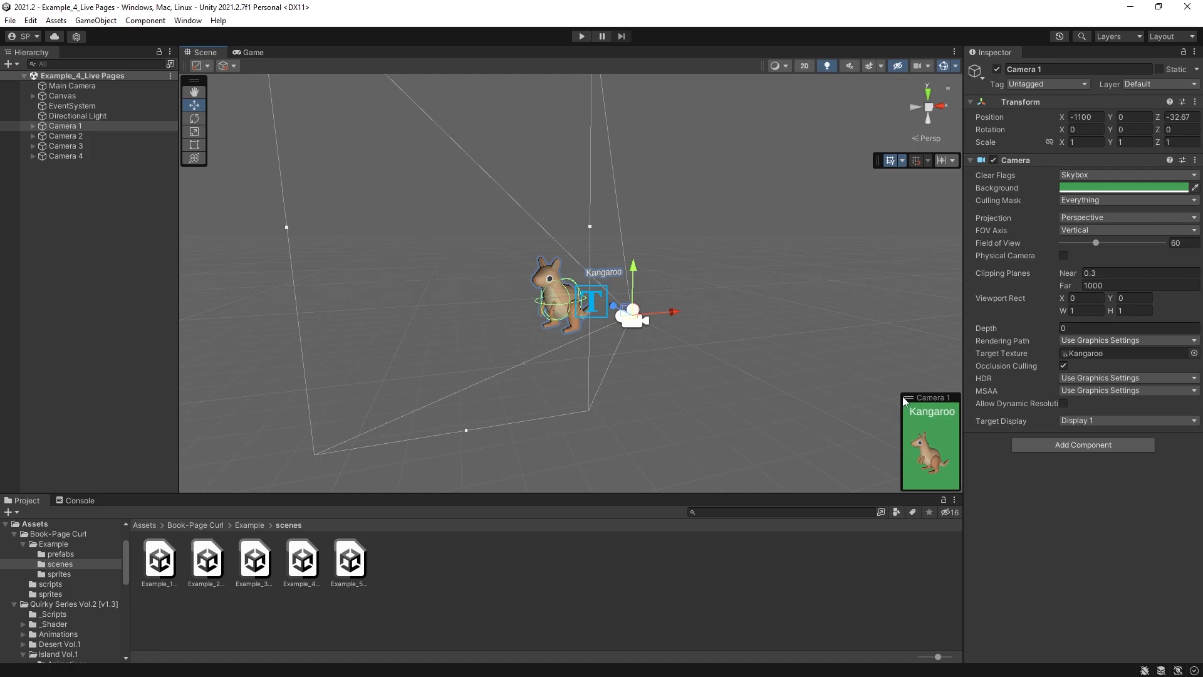
pyautogui.click(65, 136)
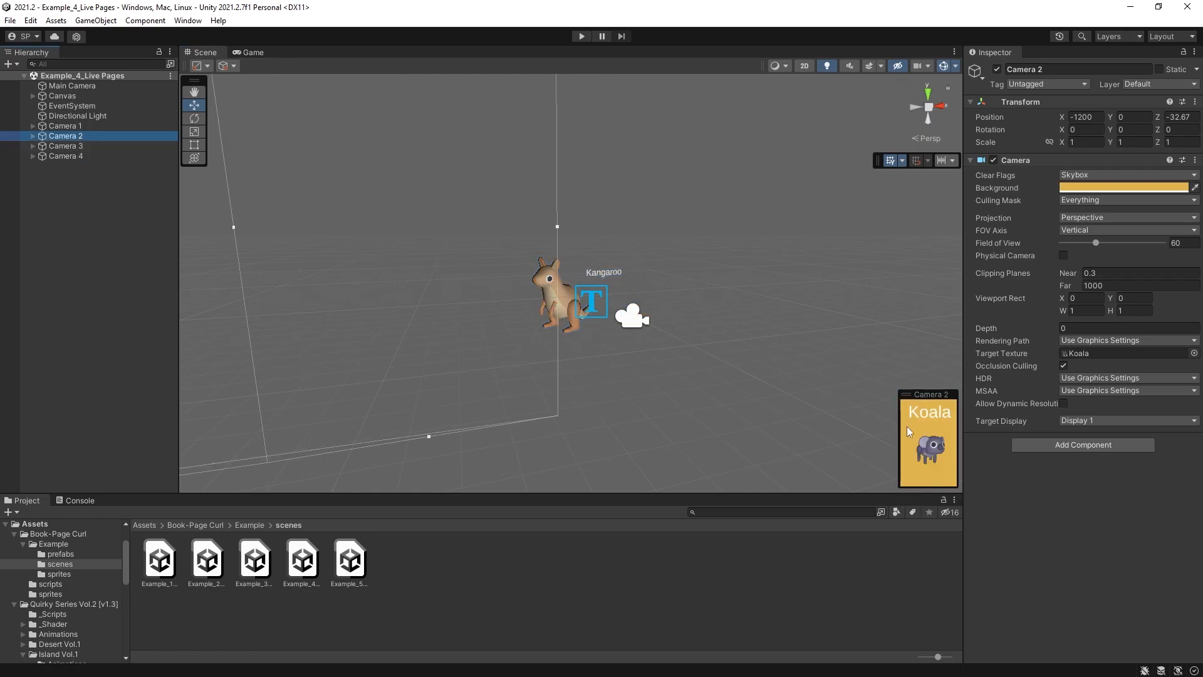
pyautogui.click(65, 146)
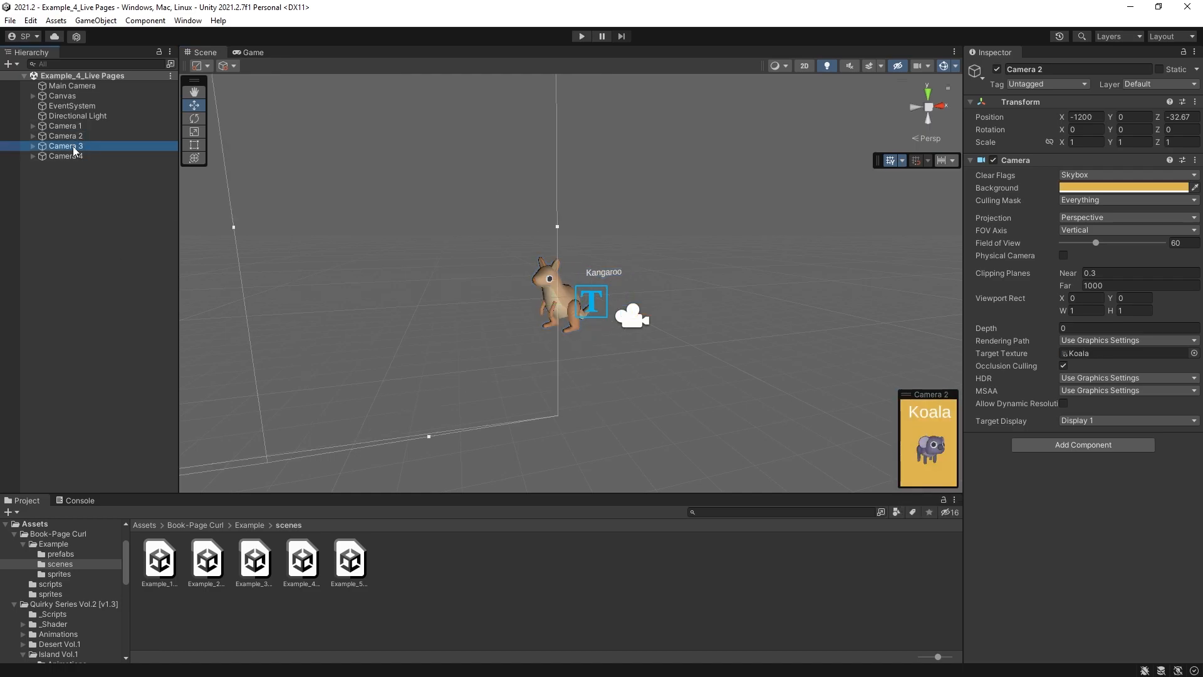
pyautogui.click(65, 156)
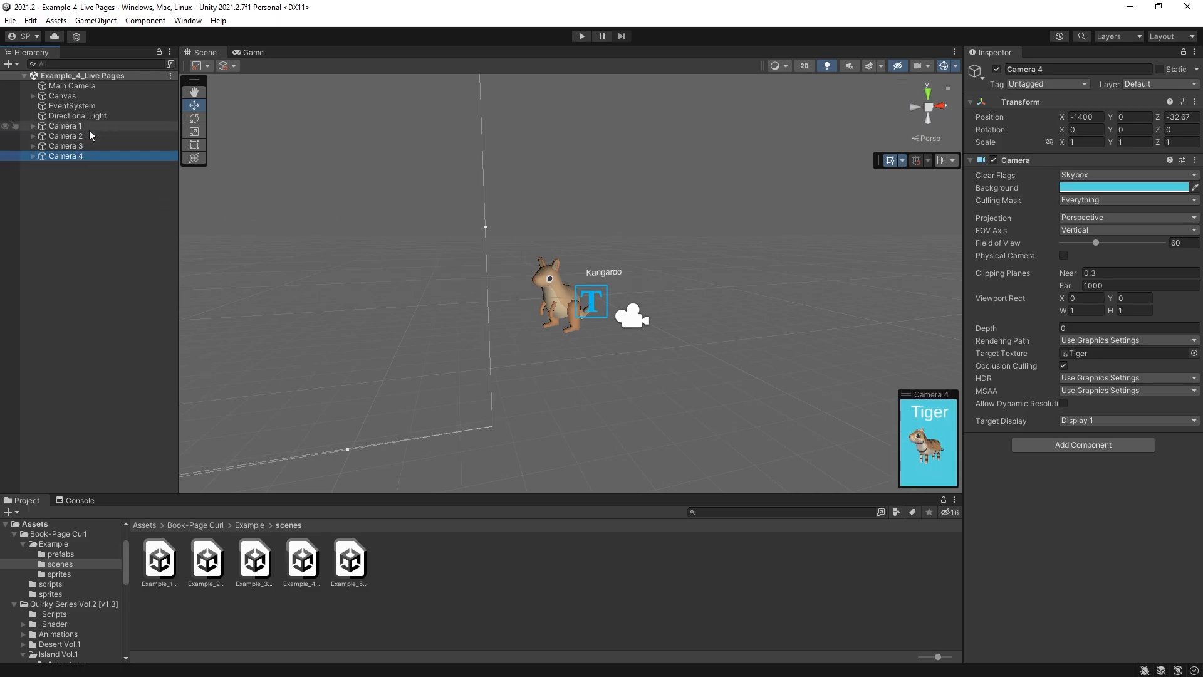
pyautogui.click(64, 125)
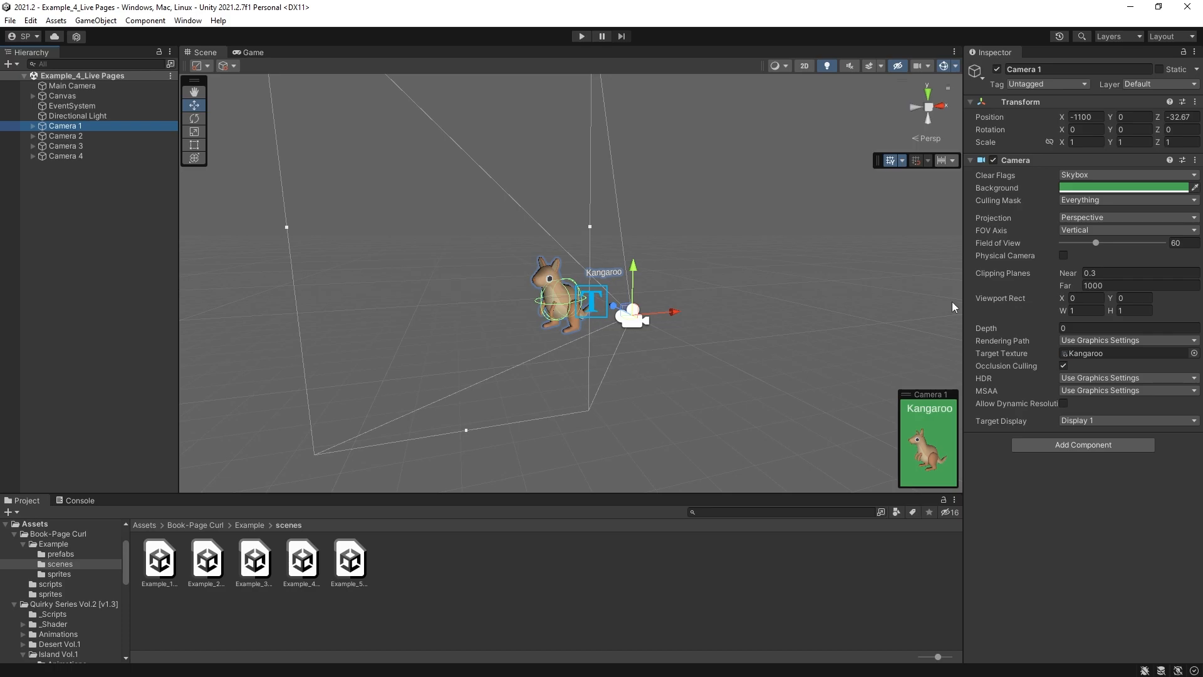
pyautogui.moveTo(1026, 362)
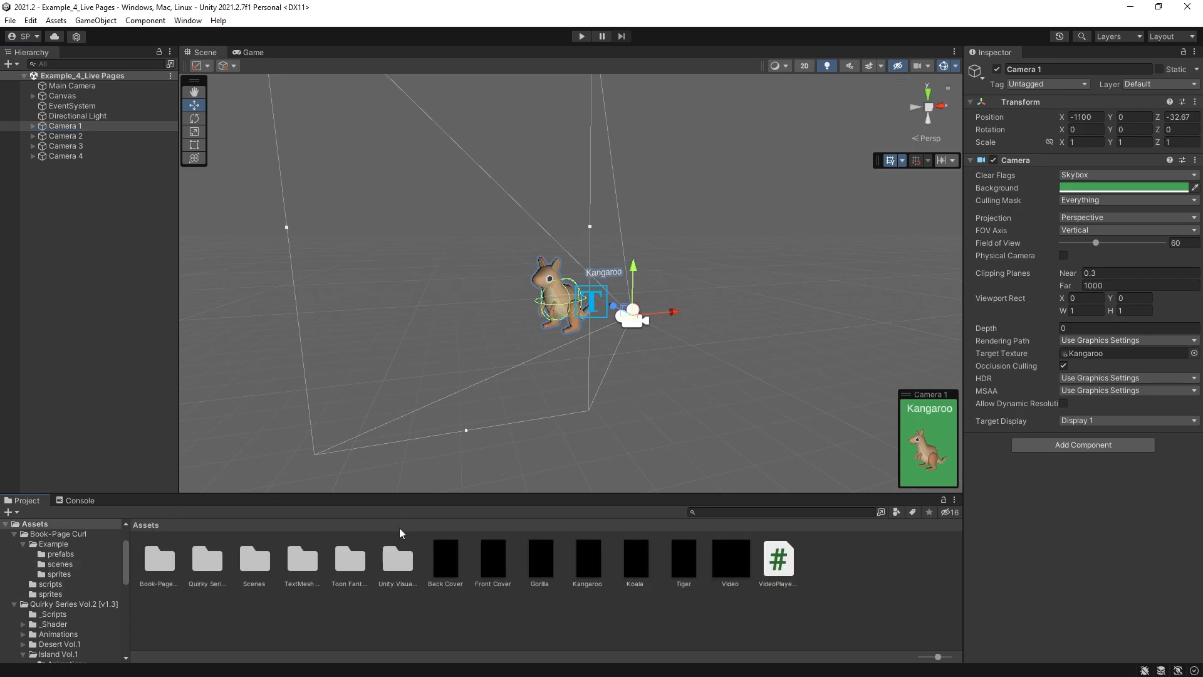
# Preview the Back Cover, Koala and Tiger render textures
pyautogui.click(445, 560)
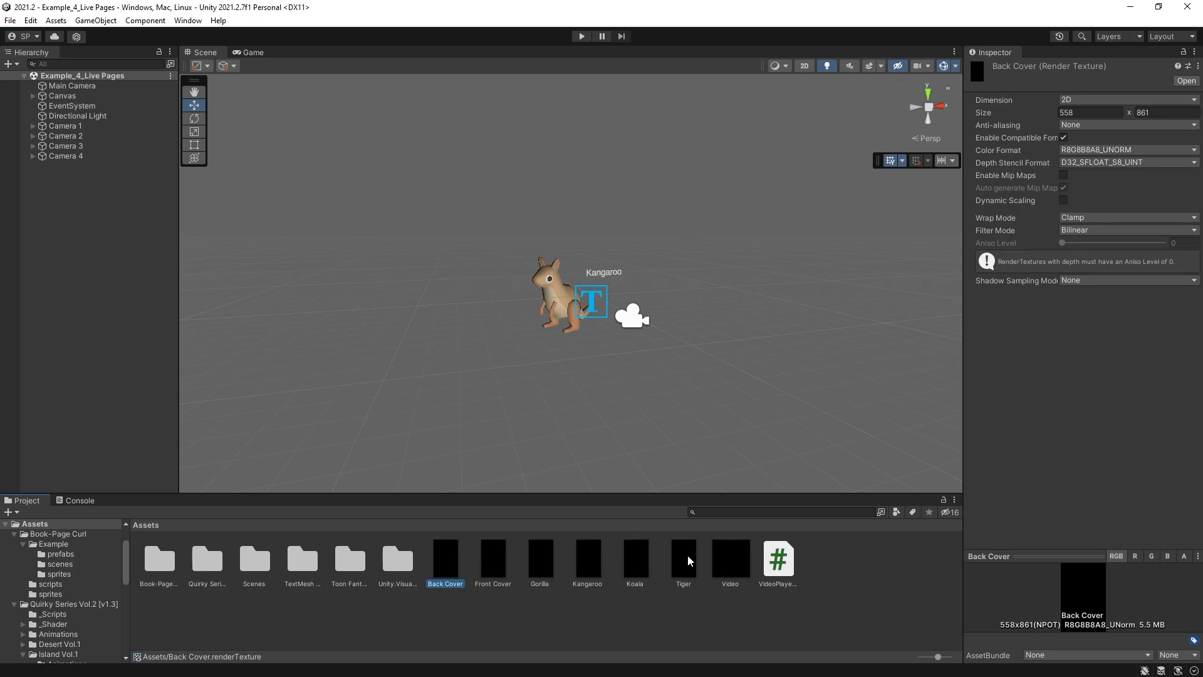
pyautogui.click(587, 560)
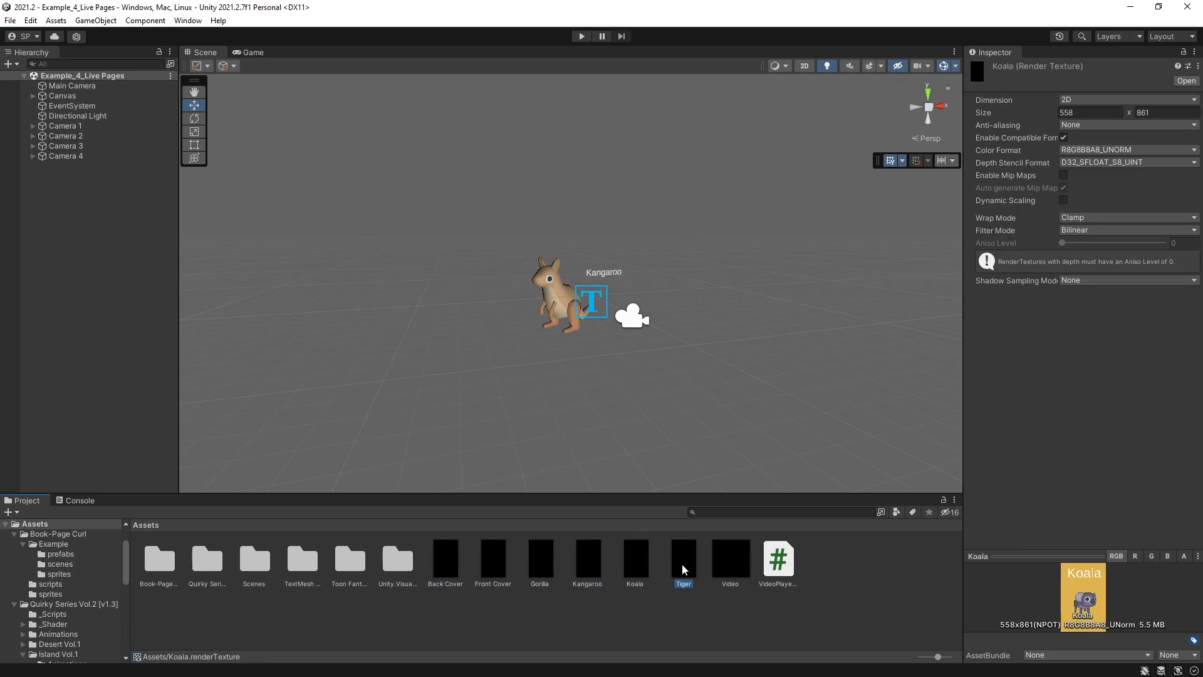
pyautogui.click(66, 156)
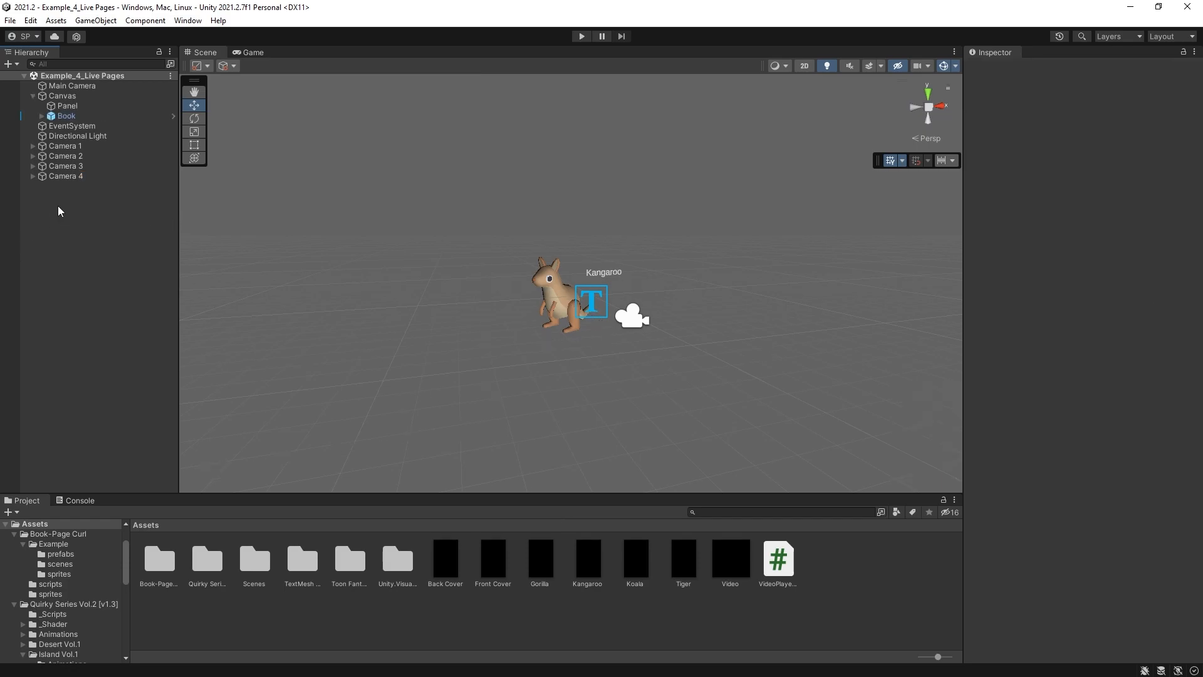
# Add a Camera with Solid Color clear flags and a purple background
pyautogui.rightClick(60, 211)
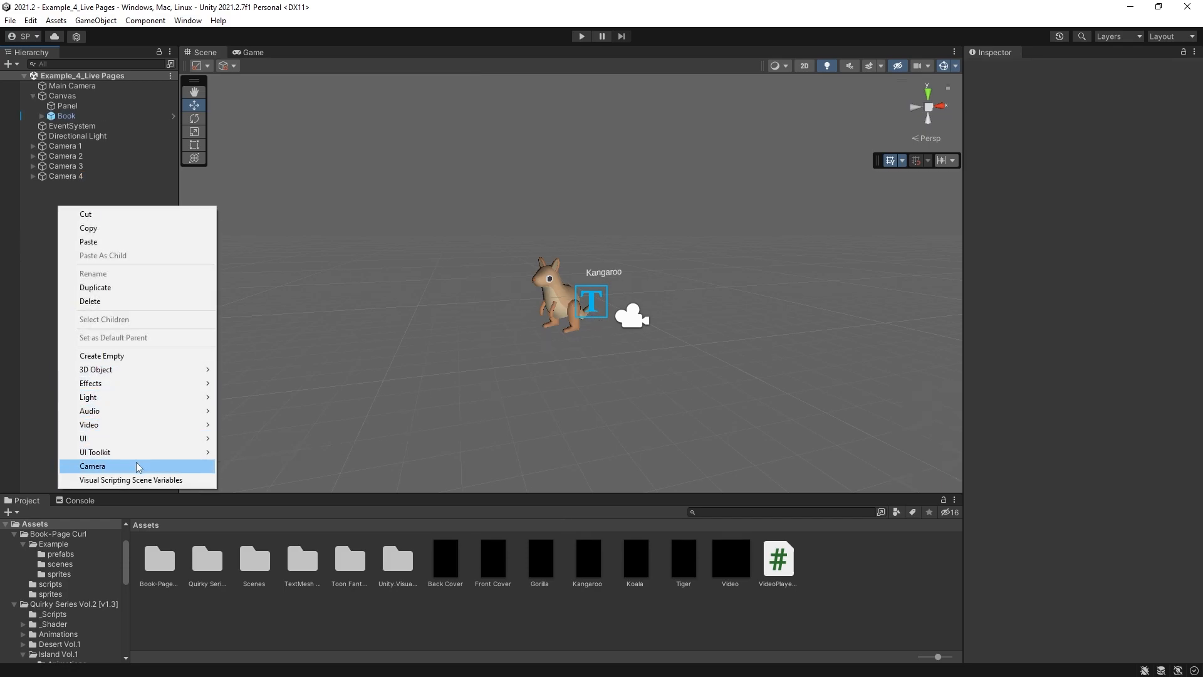
pyautogui.click(92, 465)
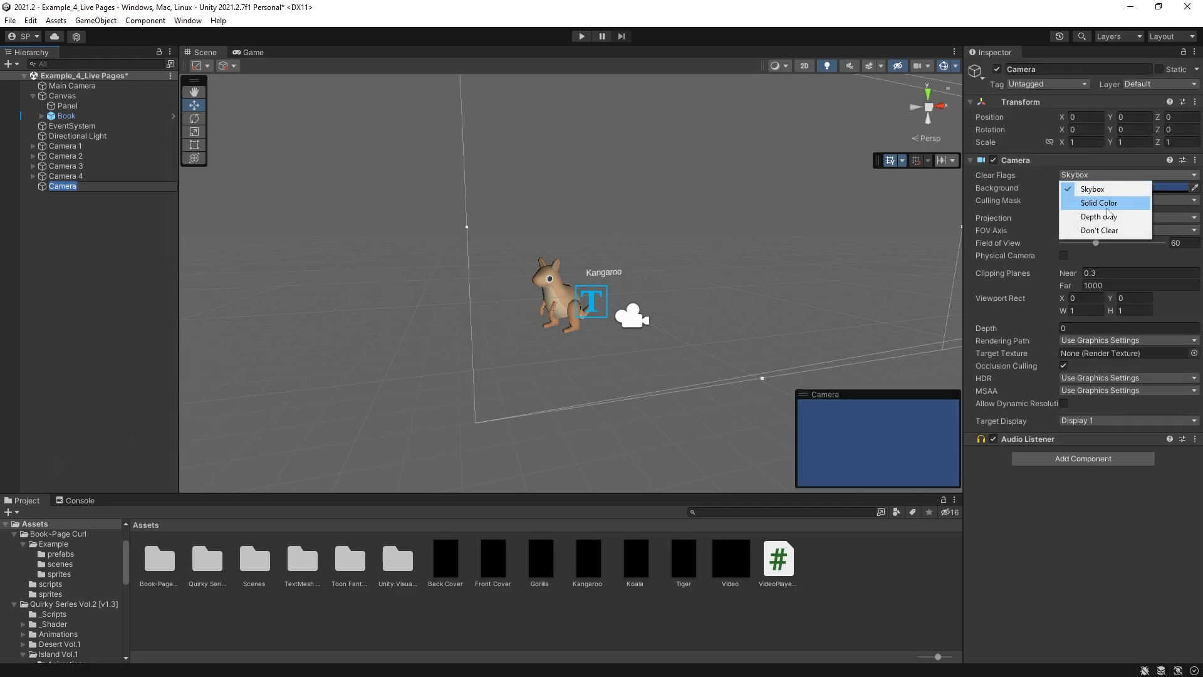
pyautogui.click(1099, 203)
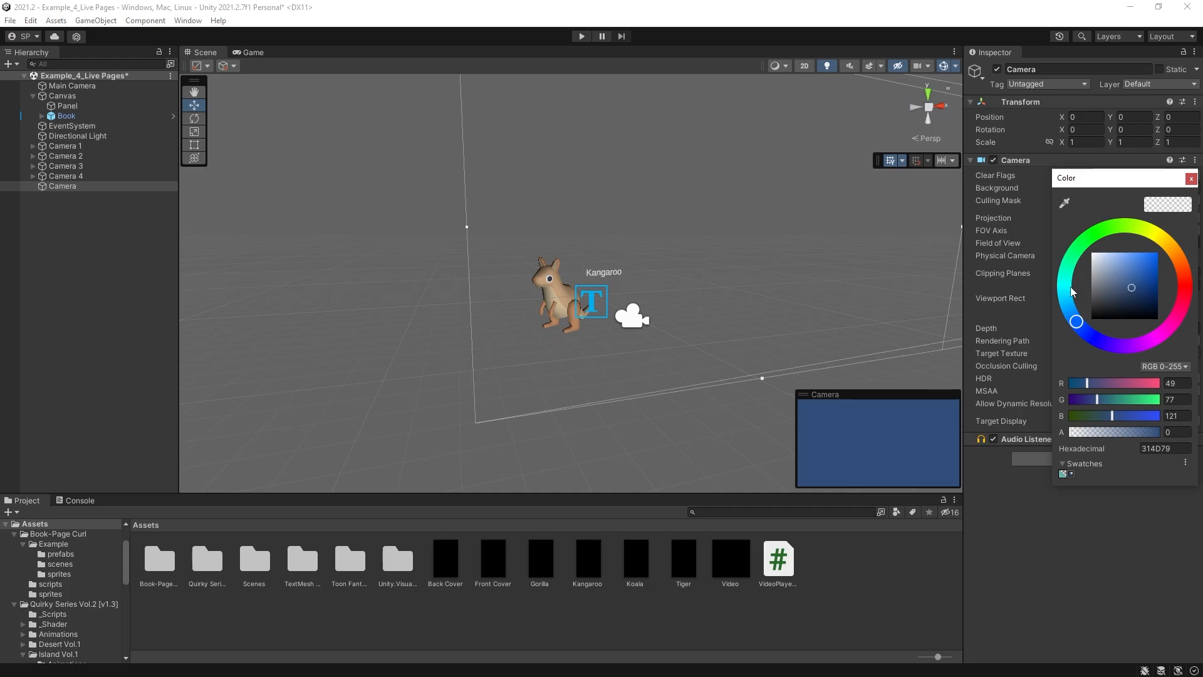
pyautogui.click(1164, 326)
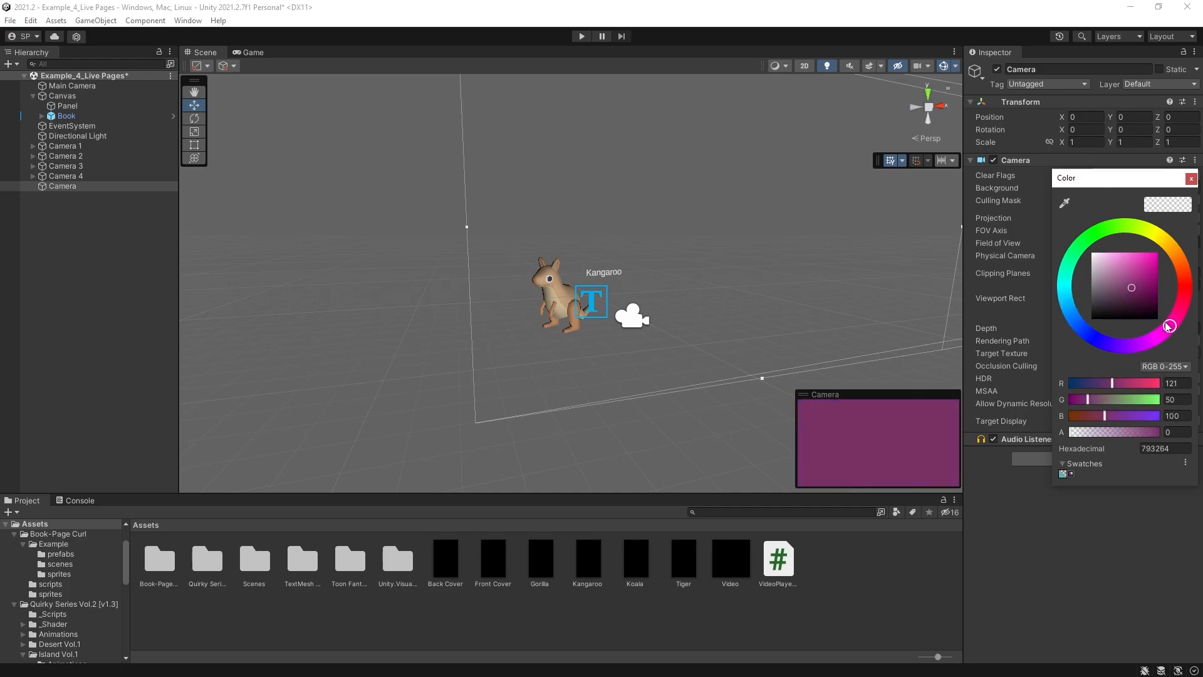
pyautogui.click(1190, 178)
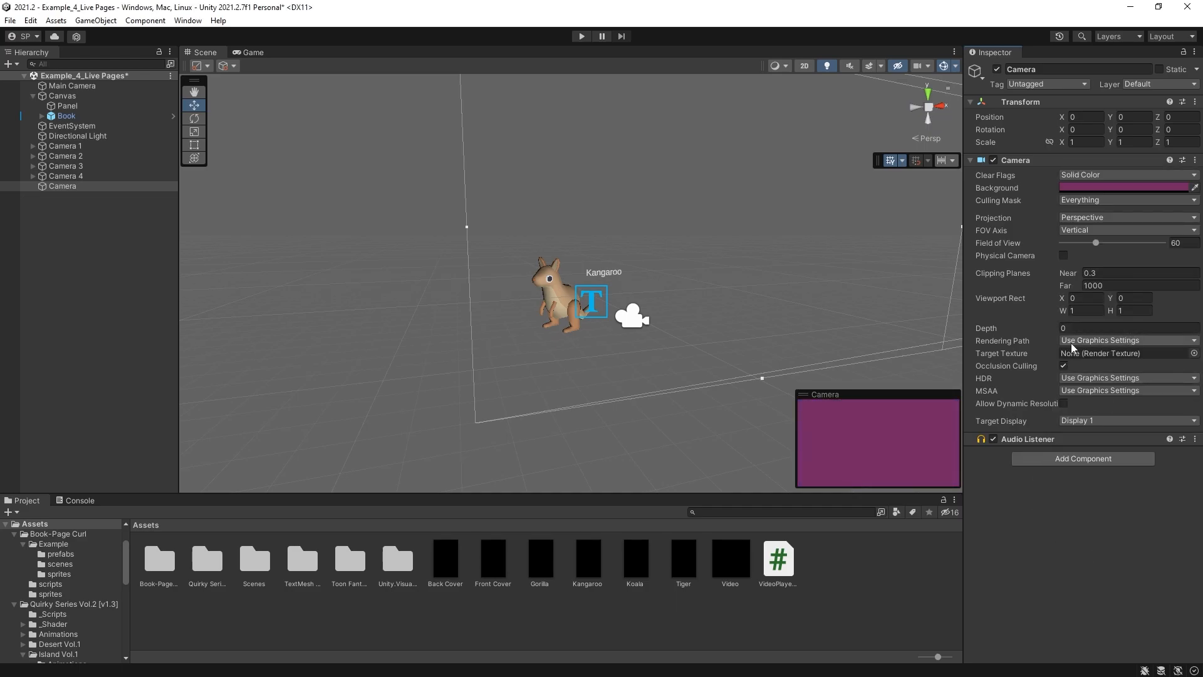
pyautogui.moveTo(979, 359)
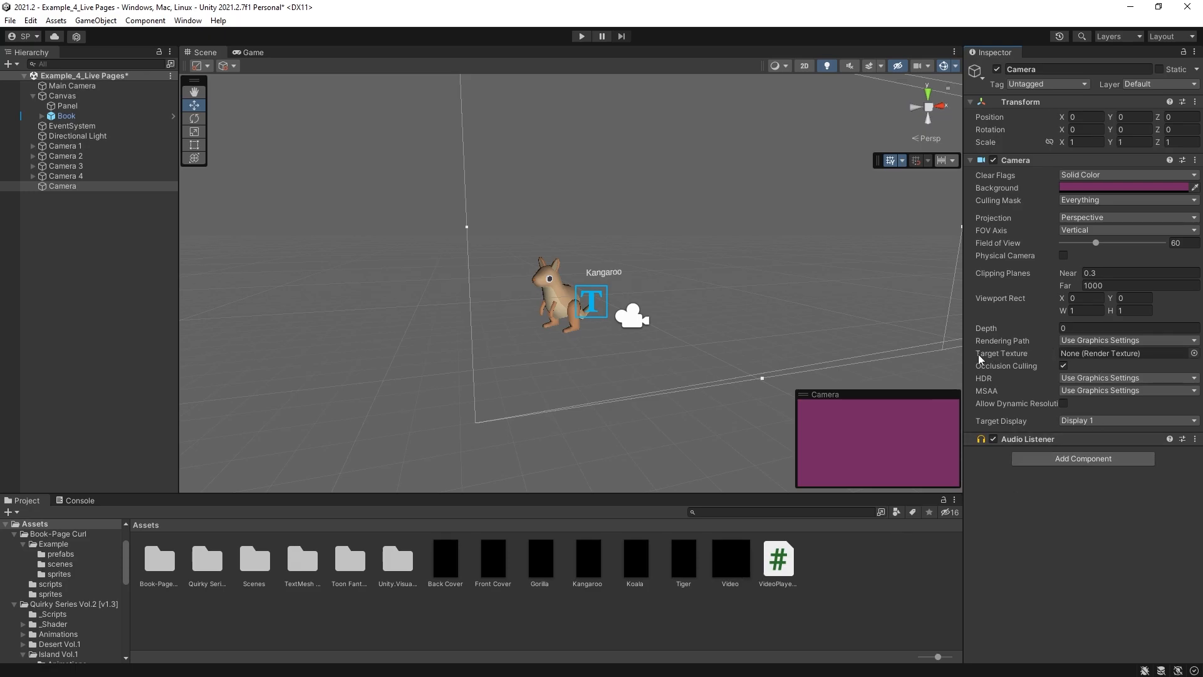
pyautogui.moveTo(799, 589)
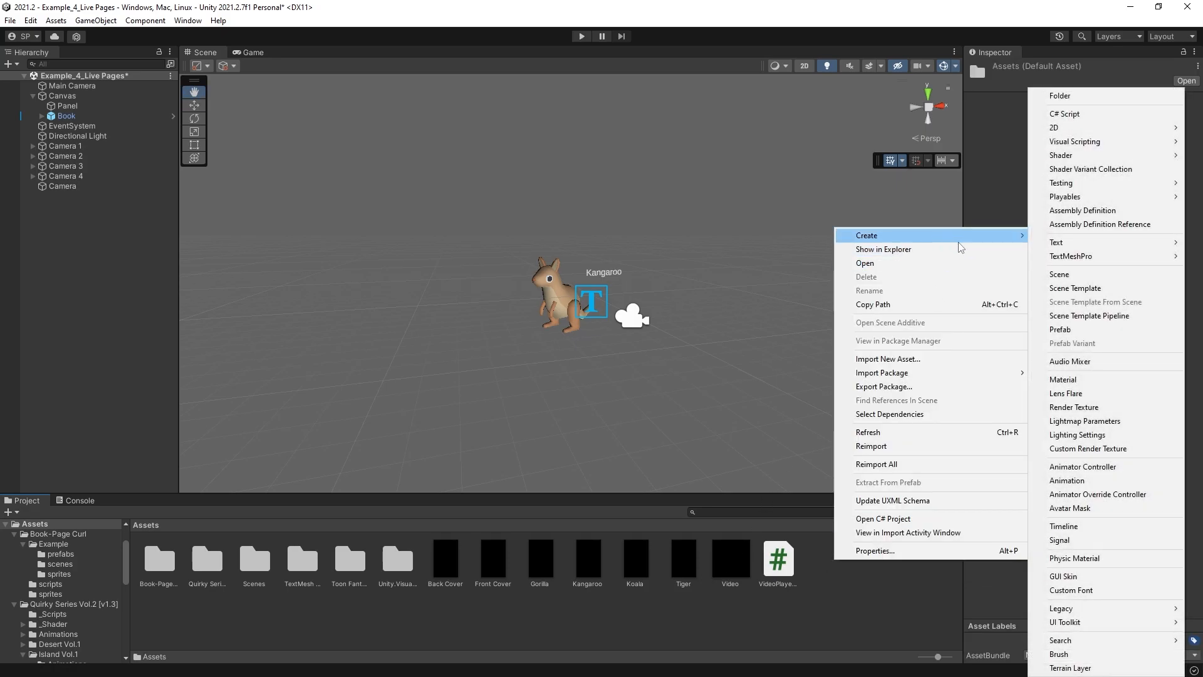
# Create the New Page render texture, then expand Book and inspect its LeftNext page image
pyautogui.click(1073, 407)
pyautogui.write('New')
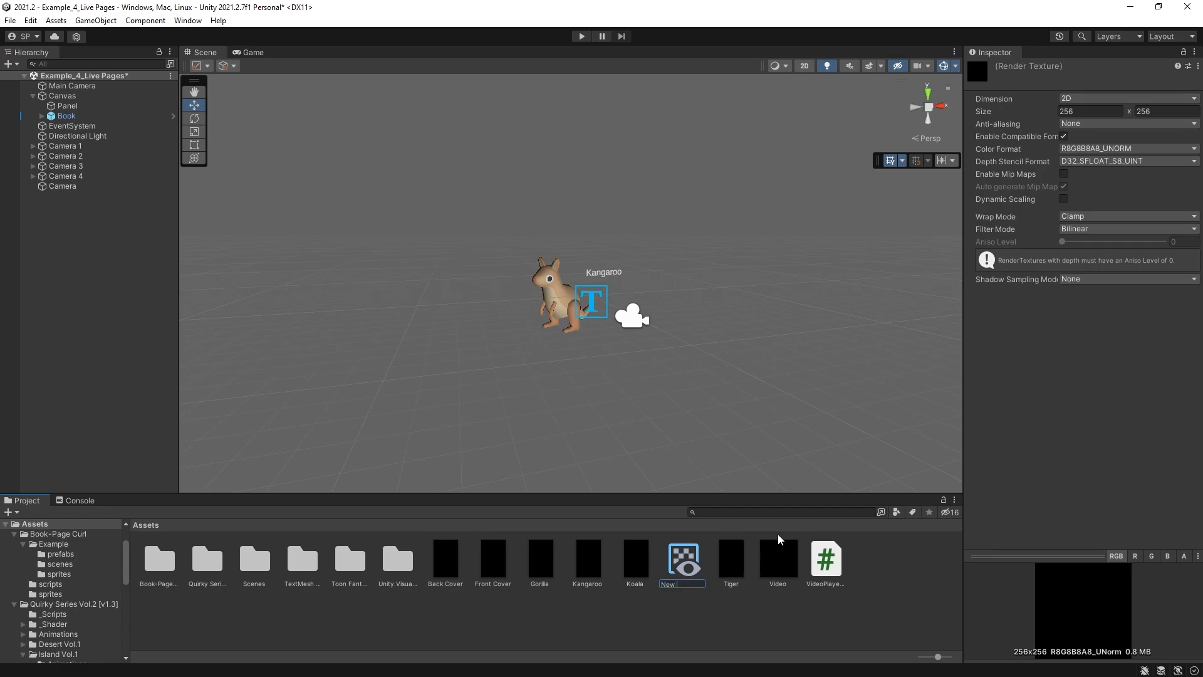
pyautogui.write(' Page')
pyautogui.press('enter')
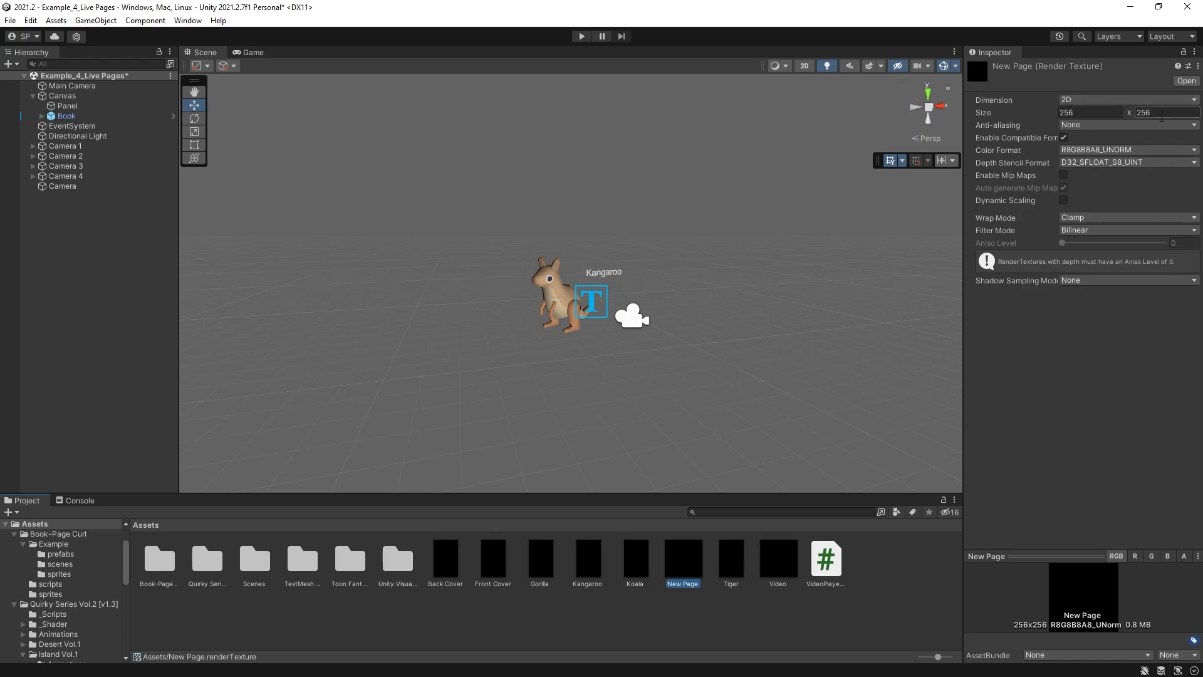
pyautogui.click(50, 116)
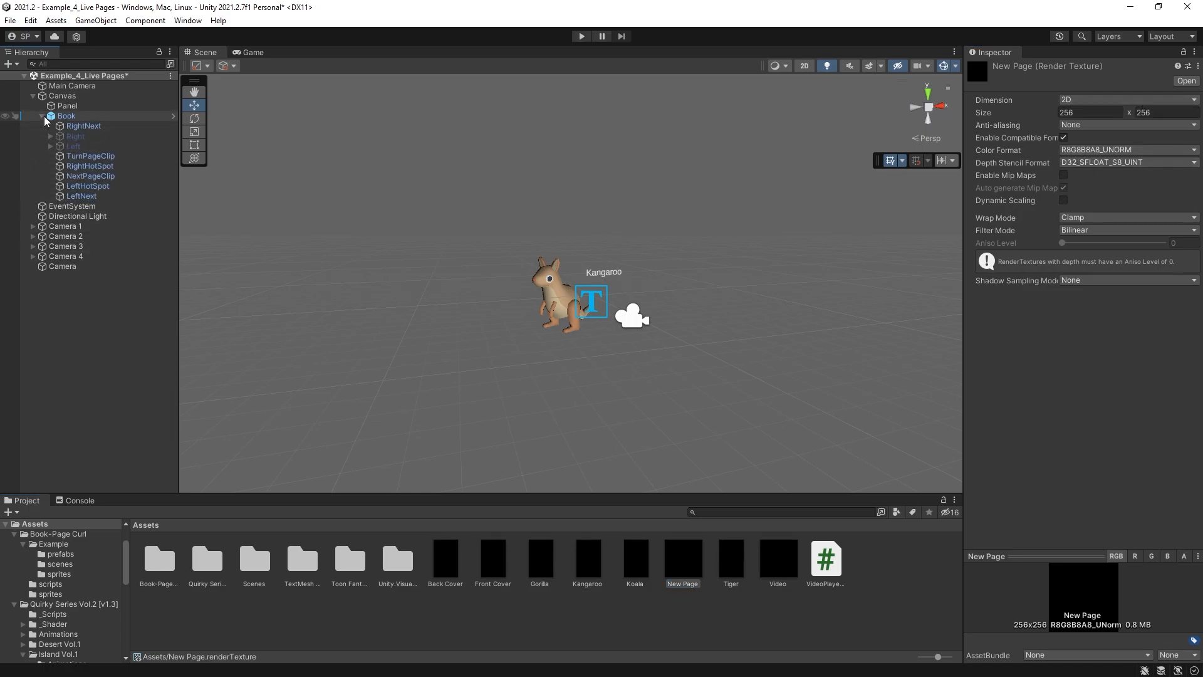
pyautogui.click(80, 195)
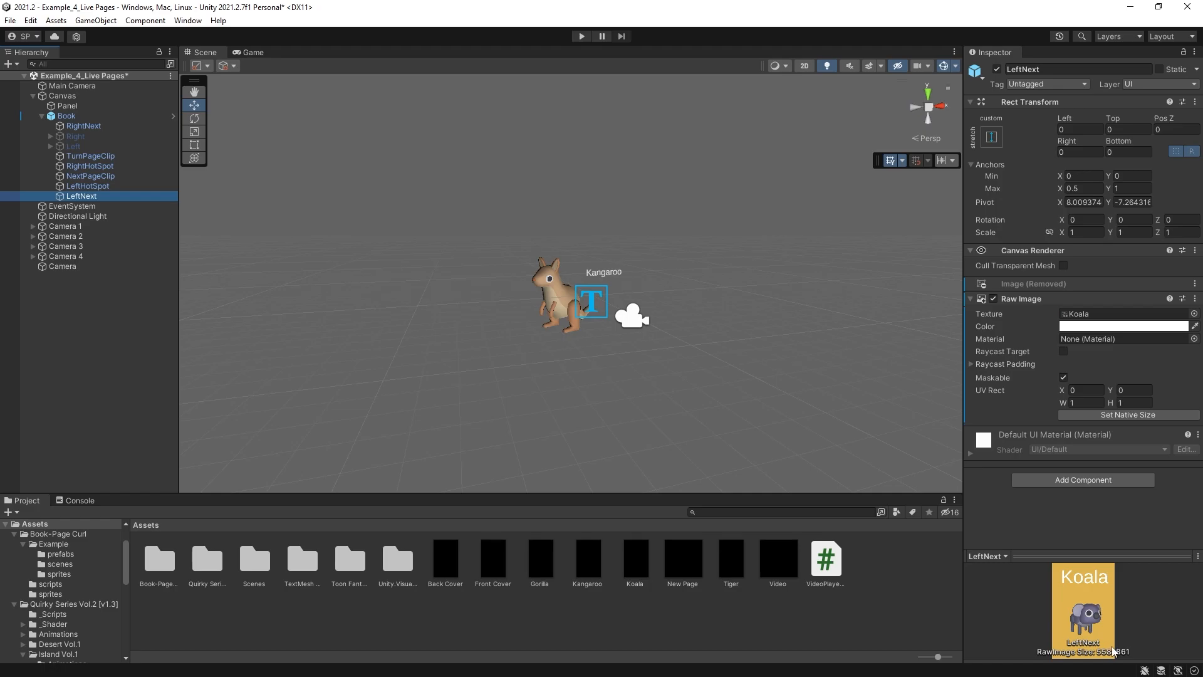
pyautogui.moveTo(1113, 653)
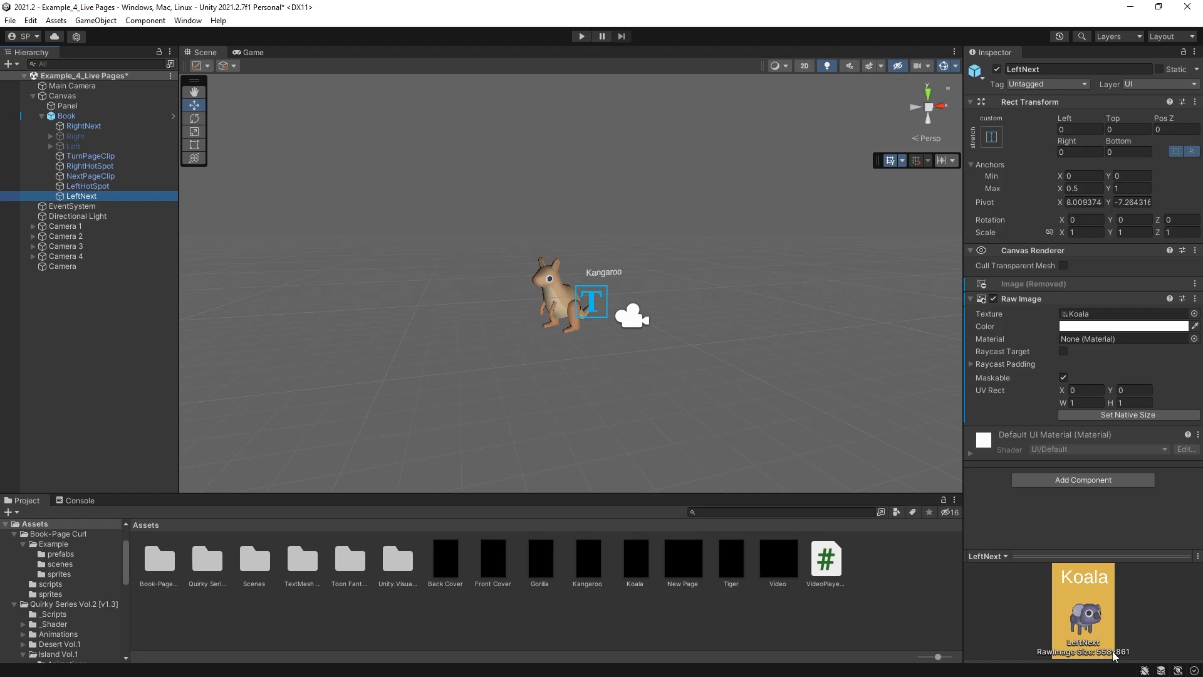
pyautogui.moveTo(756, 561)
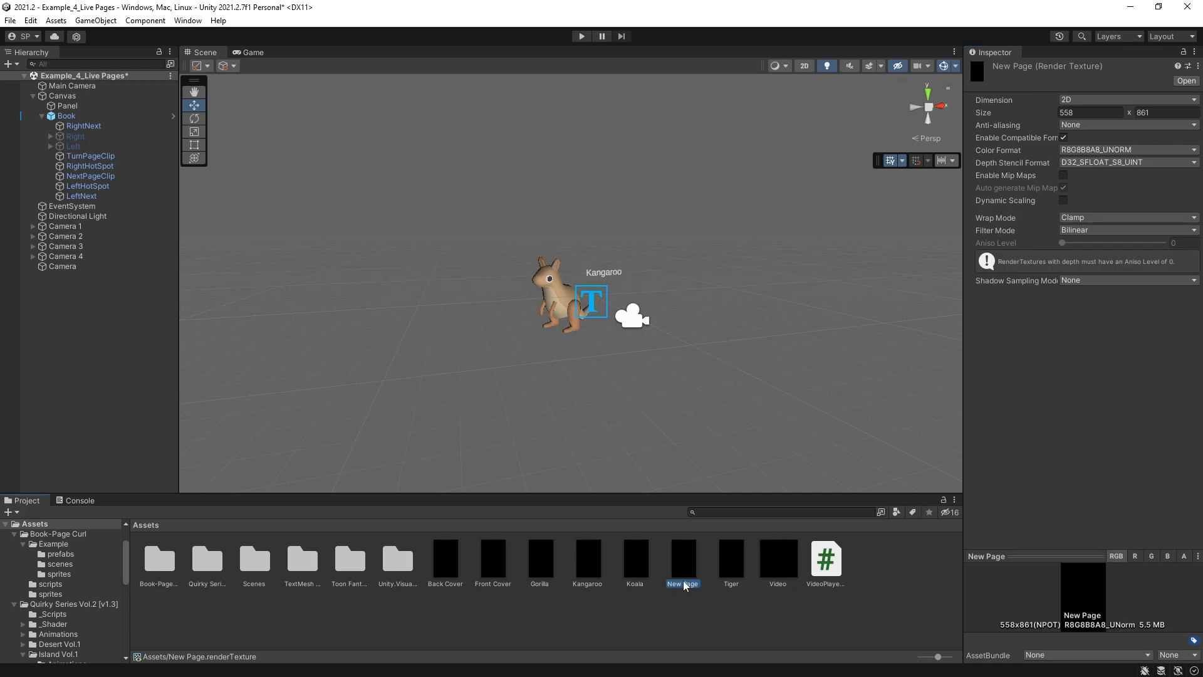
pyautogui.moveTo(225, 405)
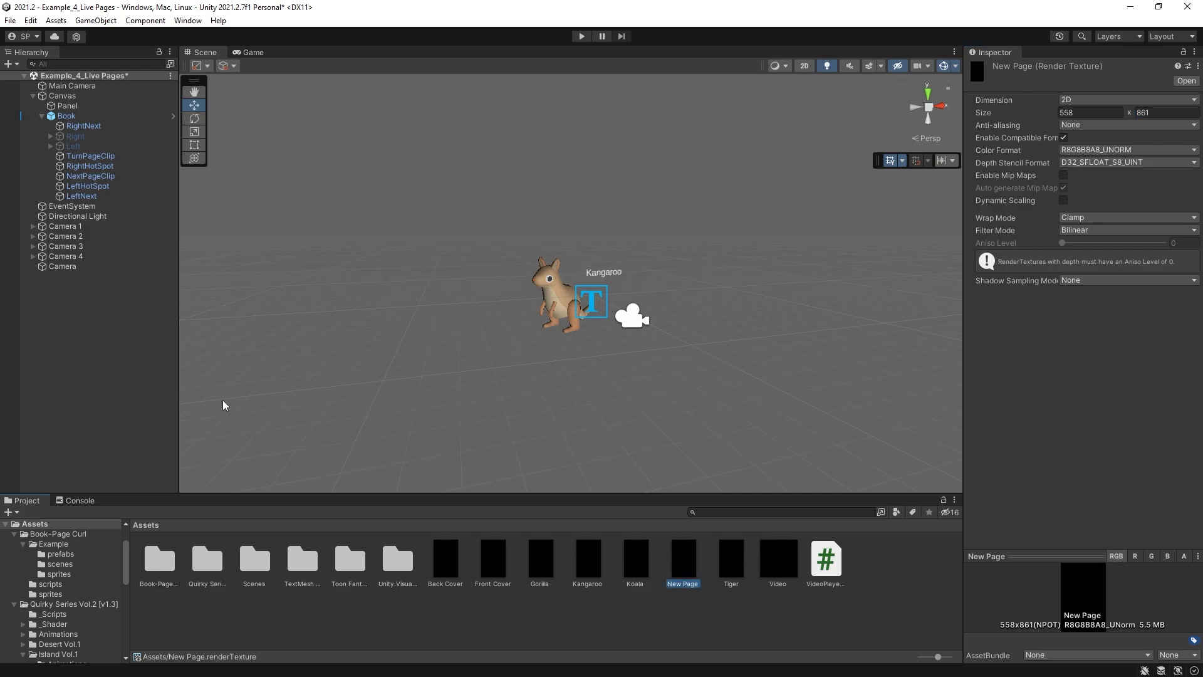
# Set the standalone Camera's Target Texture to the New Page render texture
pyautogui.click(62, 267)
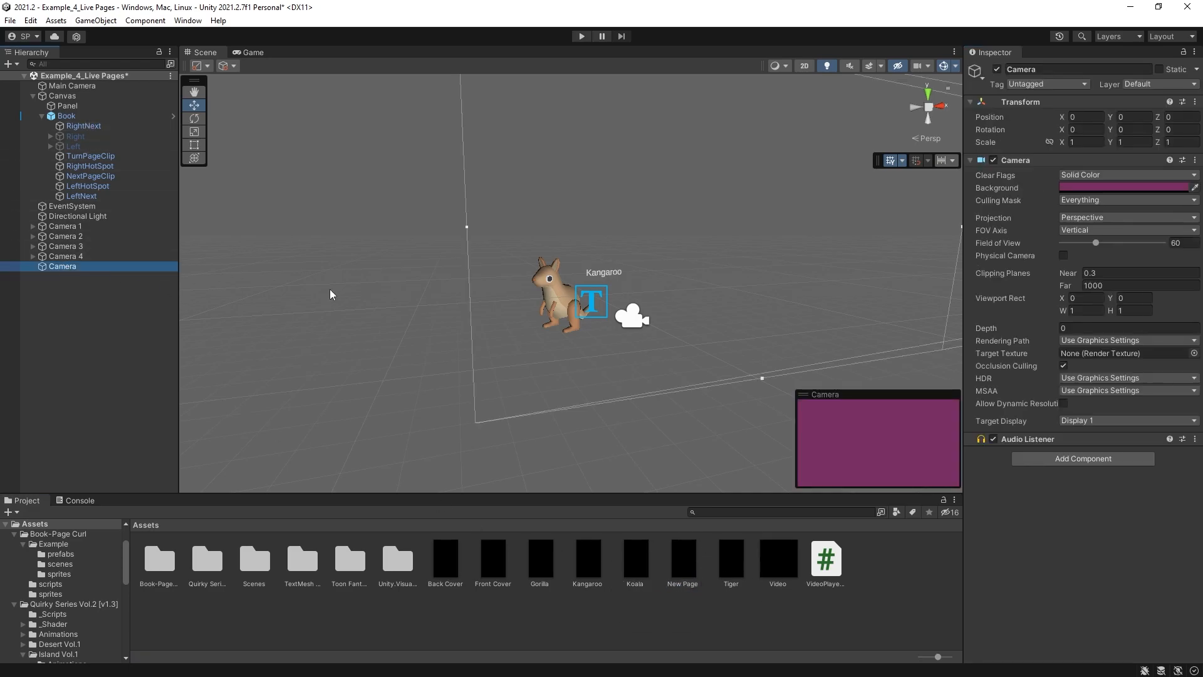
pyautogui.moveTo(635, 569)
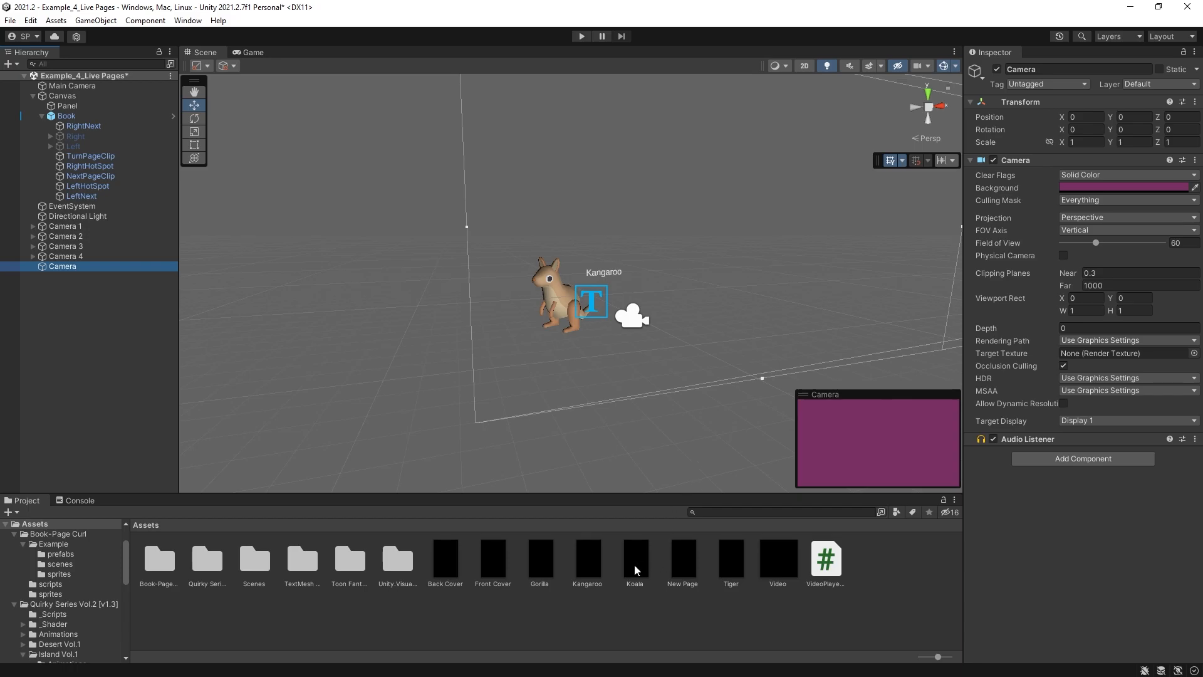
pyautogui.click(1121, 353)
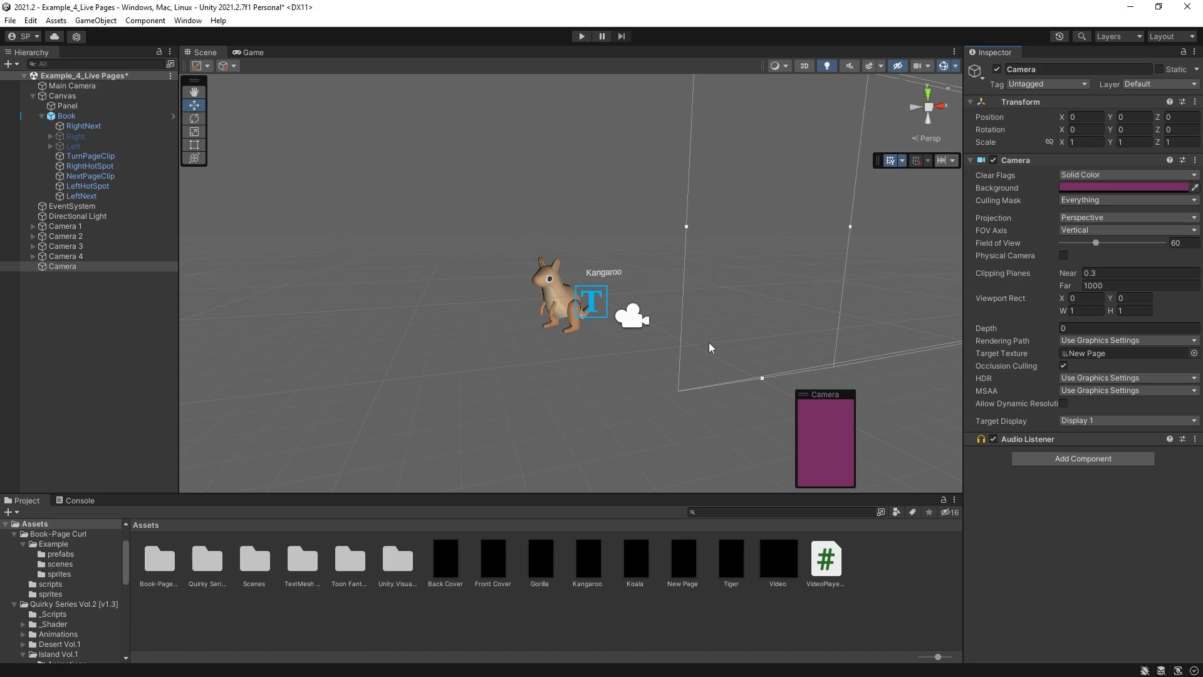
pyautogui.moveTo(588, 349)
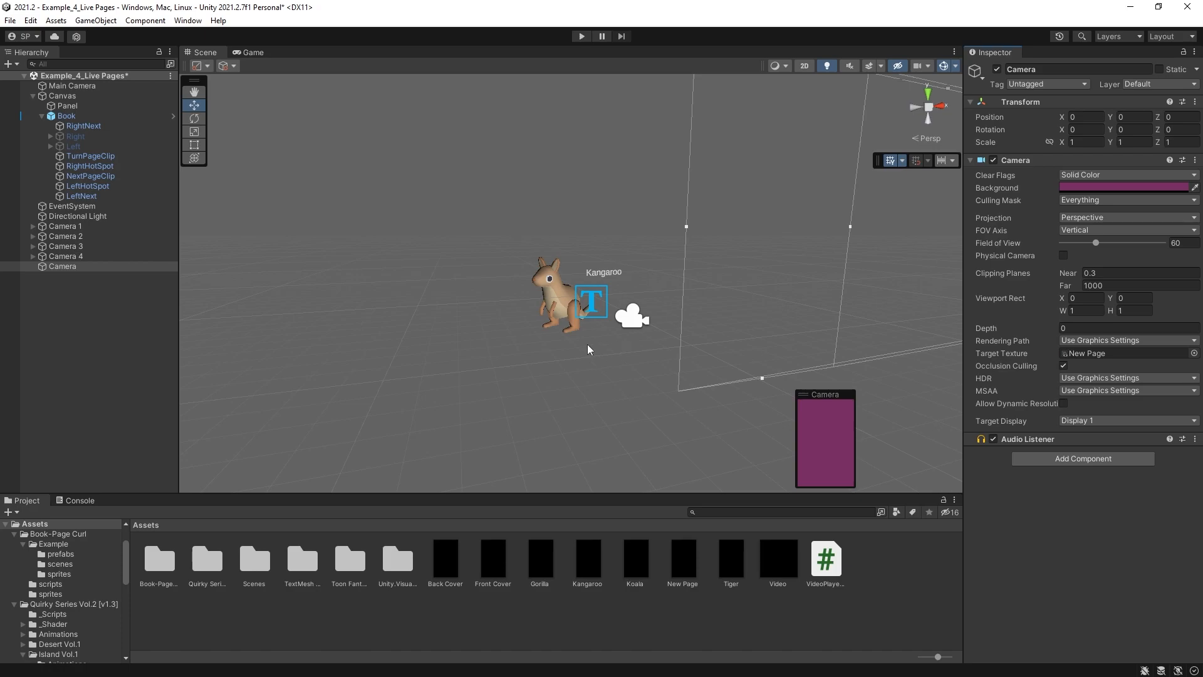
pyautogui.moveTo(170, 286)
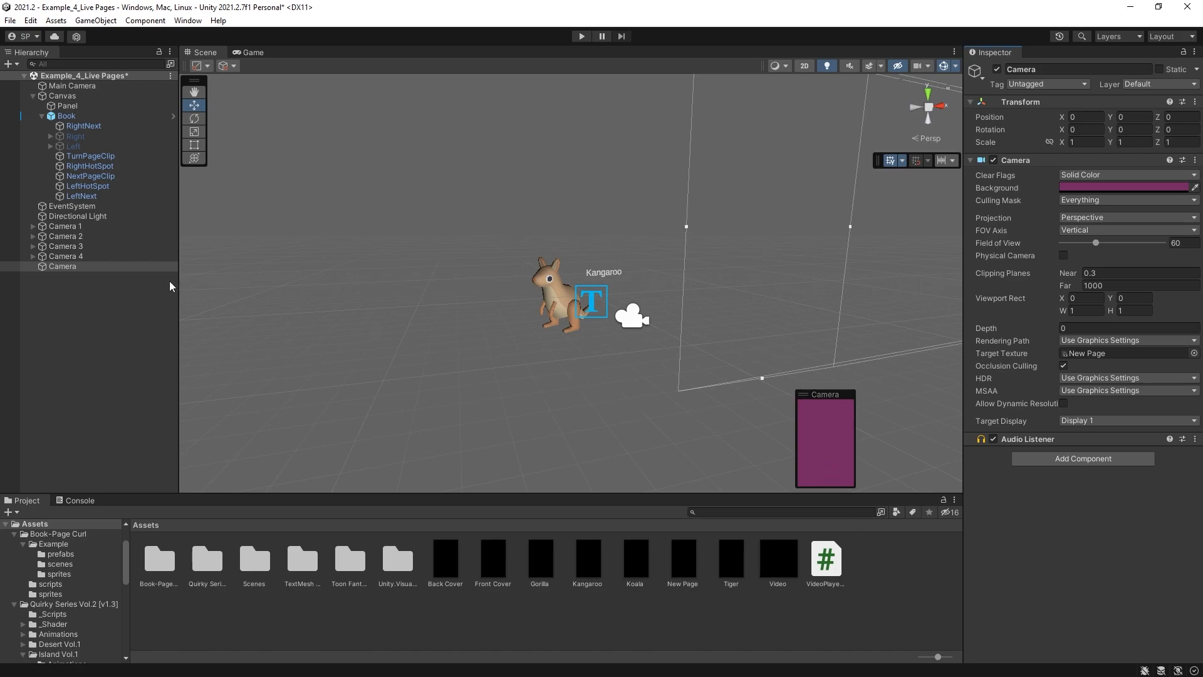
# Add a capsule under the Camera at Position Z 3.49 and confirm New Page shows it
pyautogui.rightClick(62, 267)
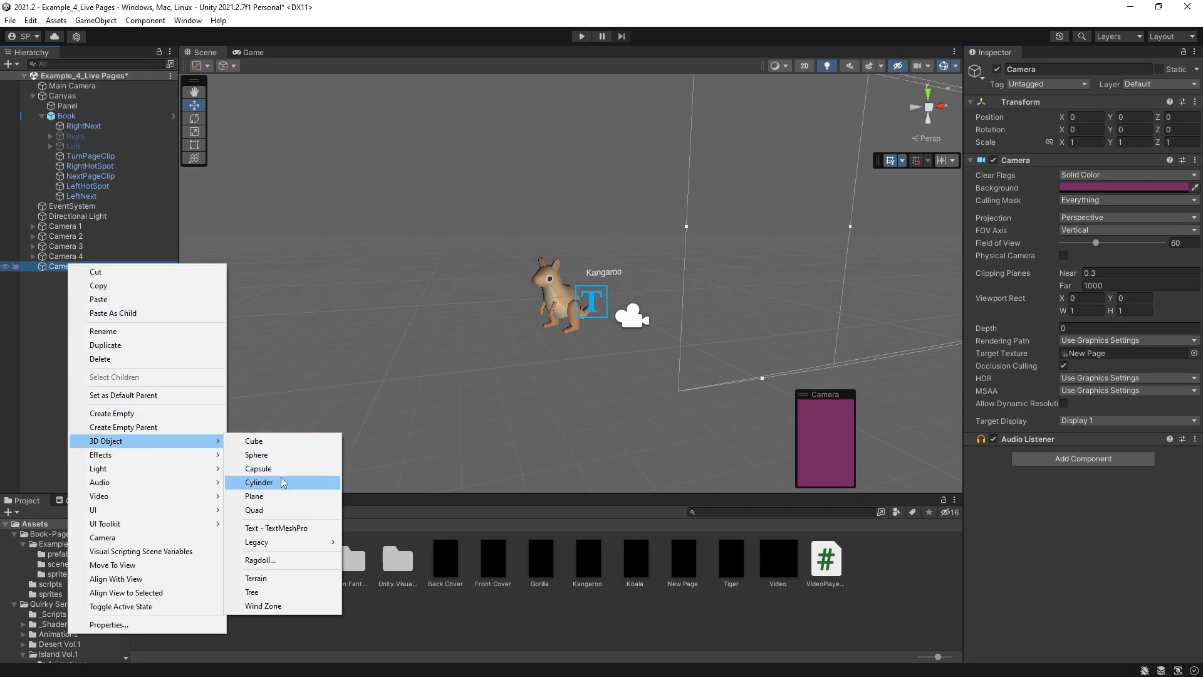
pyautogui.click(259, 468)
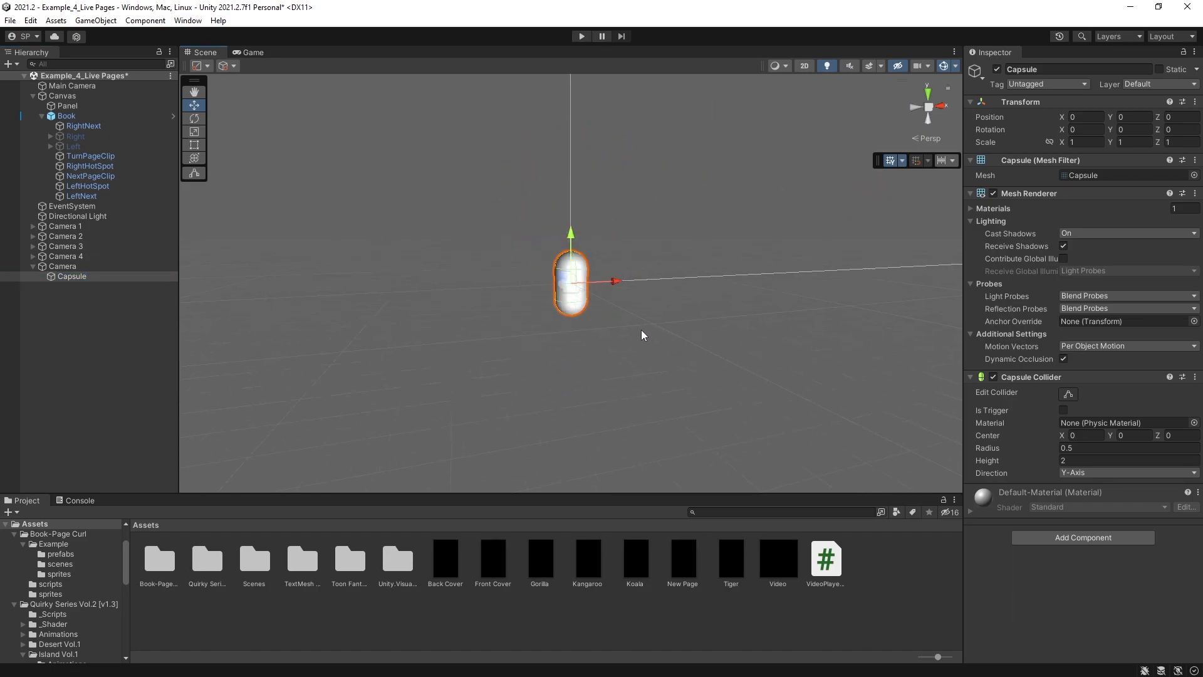
pyautogui.click(62, 266)
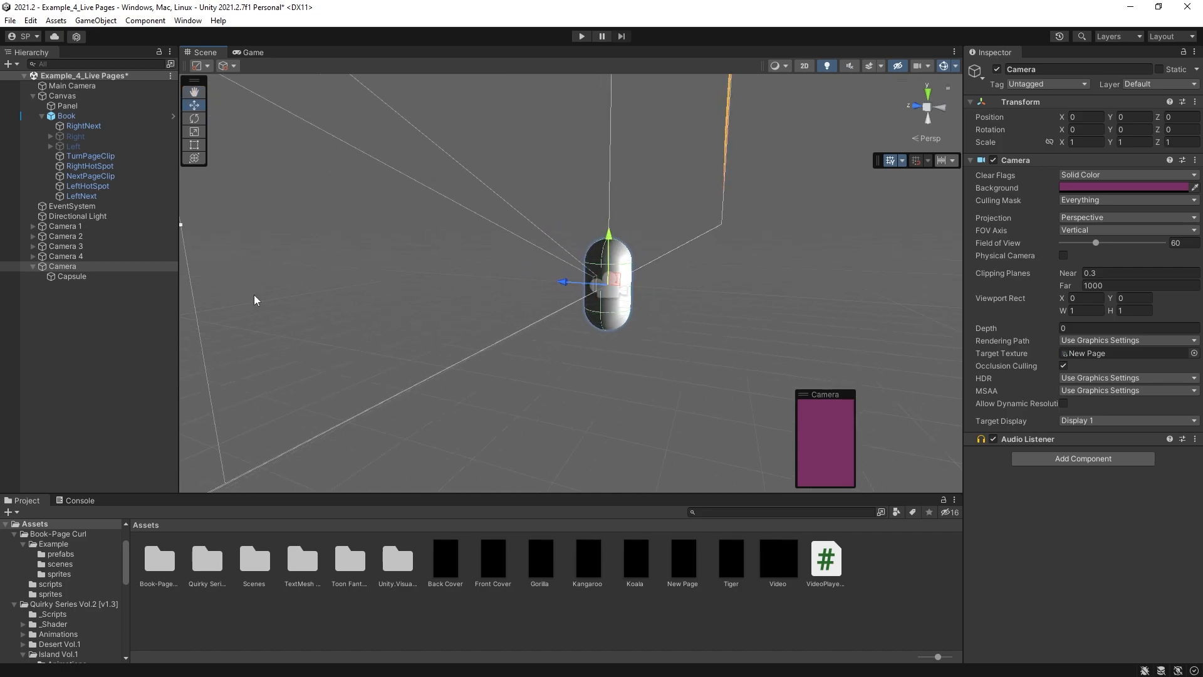
pyautogui.click(71, 277)
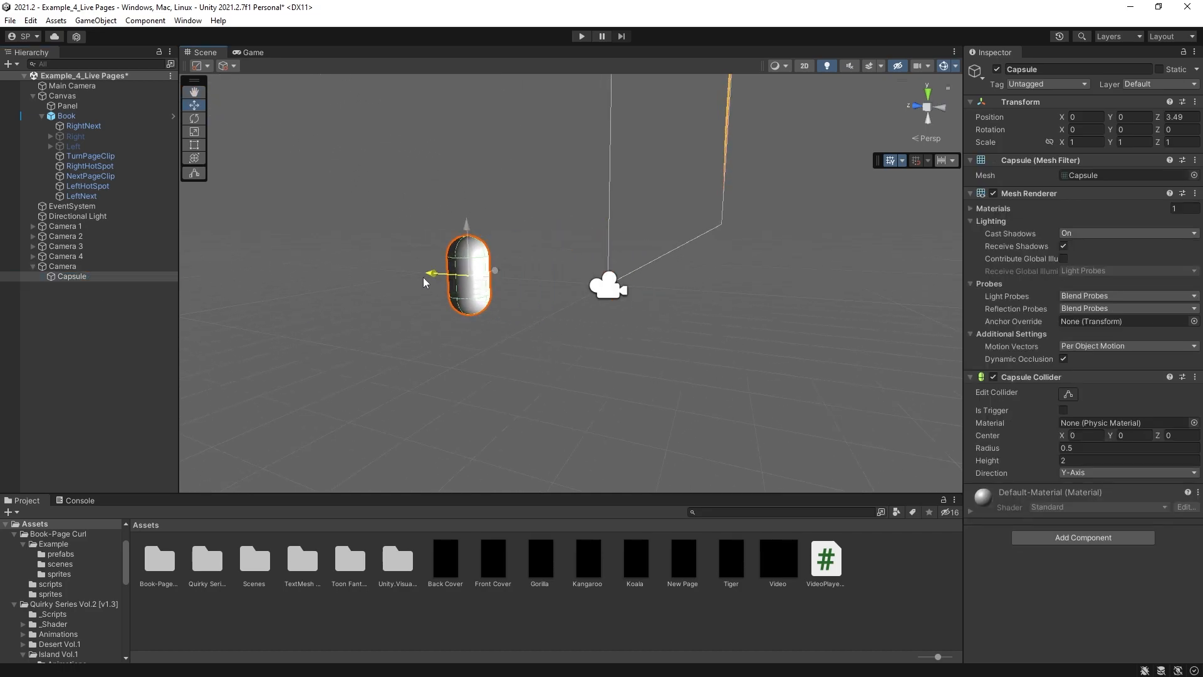
pyautogui.click(62, 266)
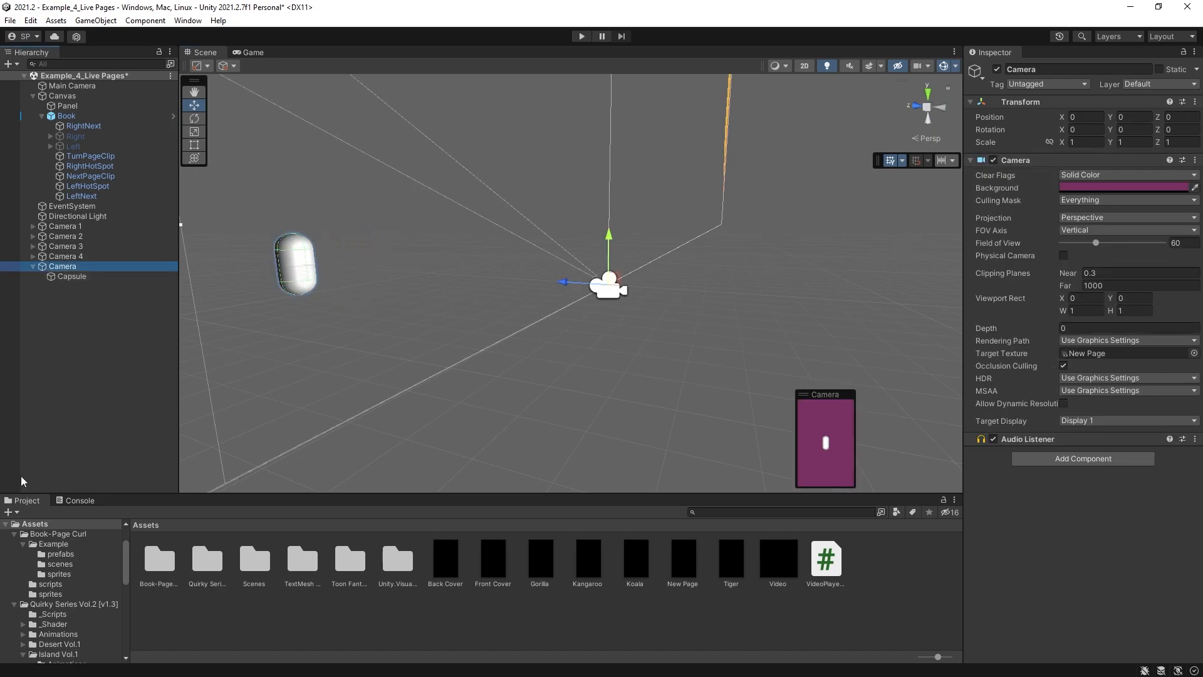
pyautogui.moveTo(643, 544)
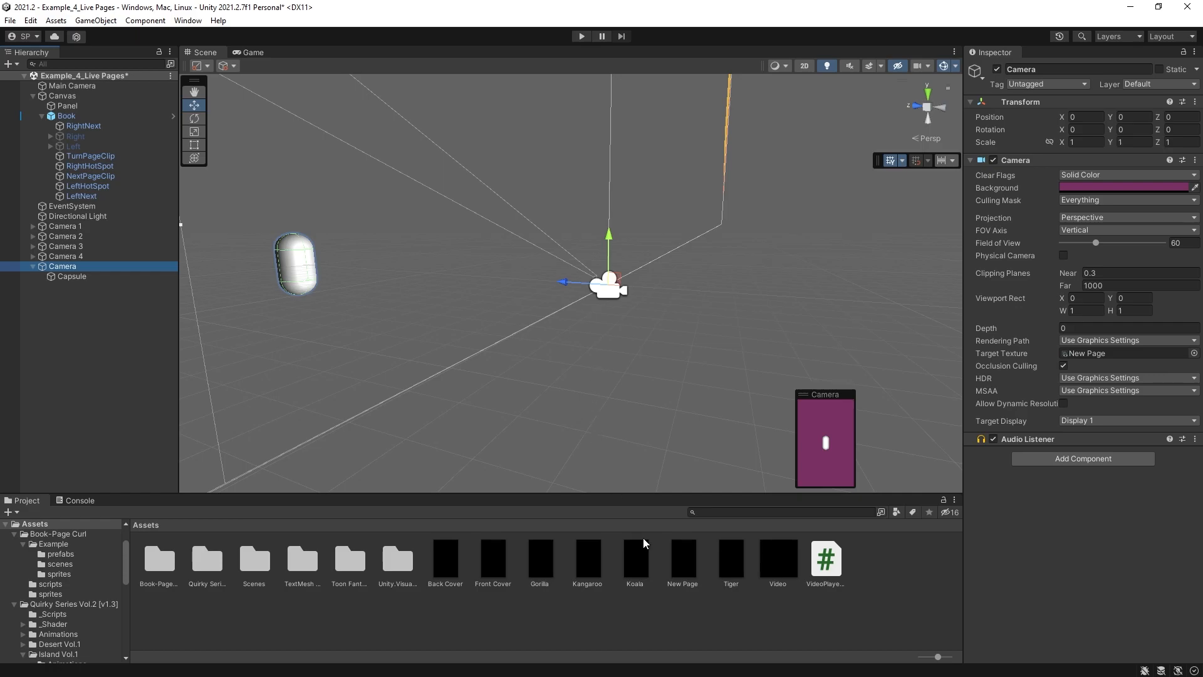
pyautogui.moveTo(697, 599)
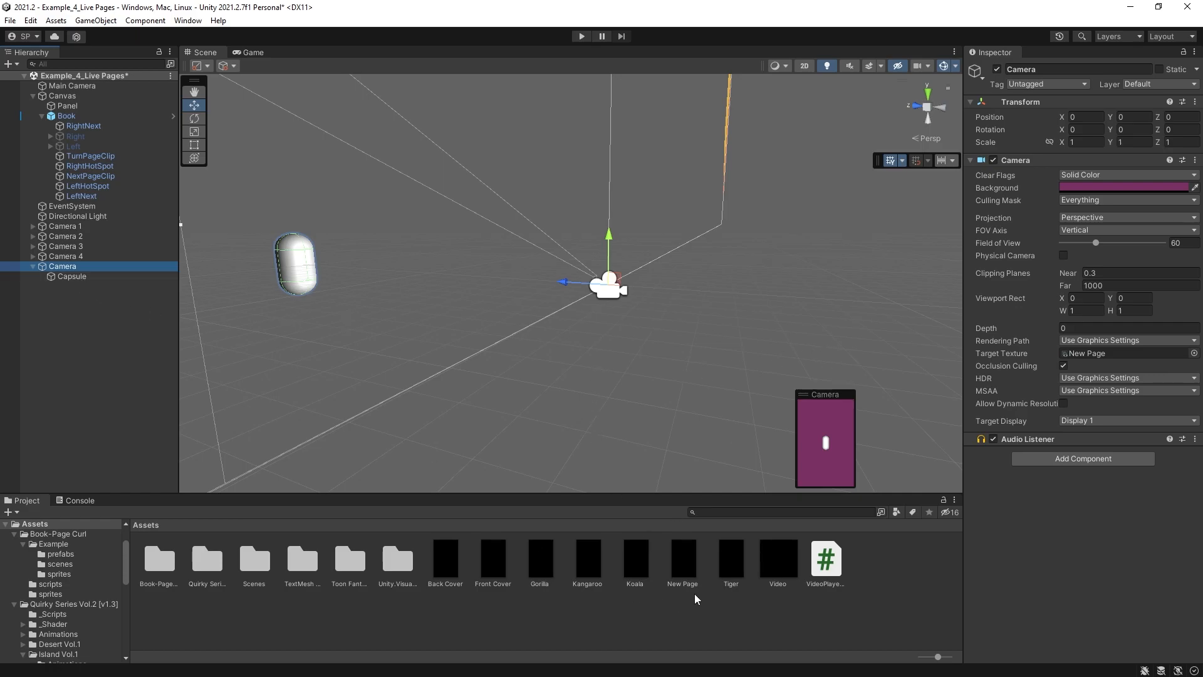
pyautogui.click(681, 560)
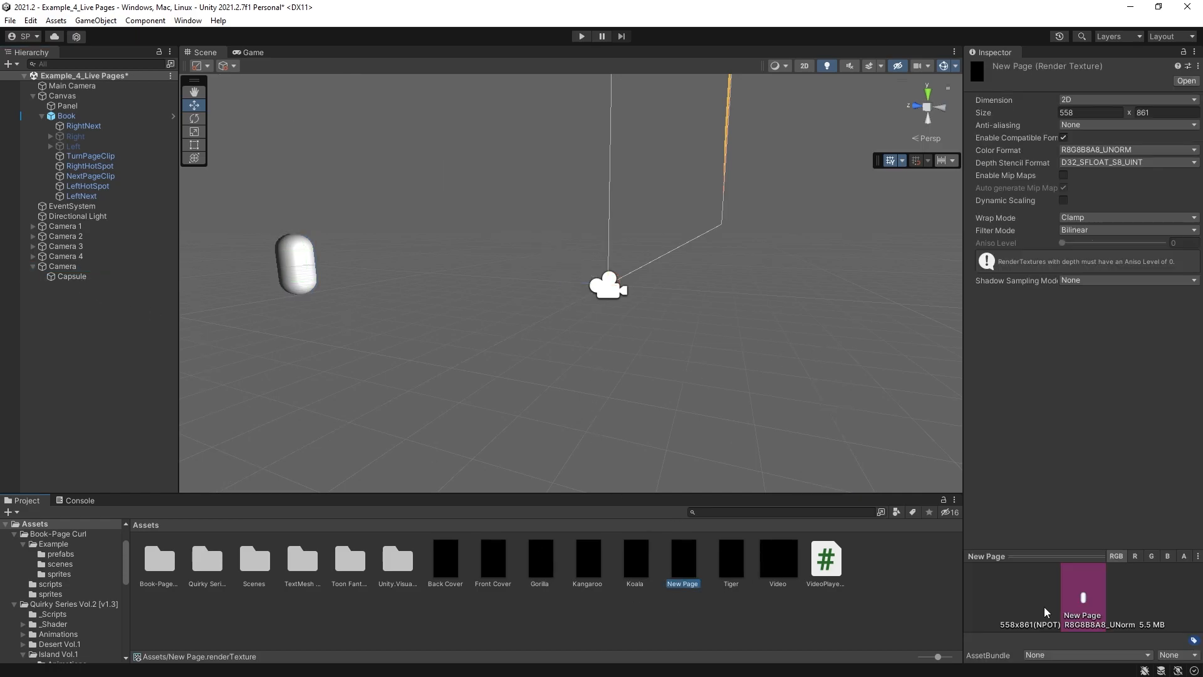
pyautogui.moveTo(674, 328)
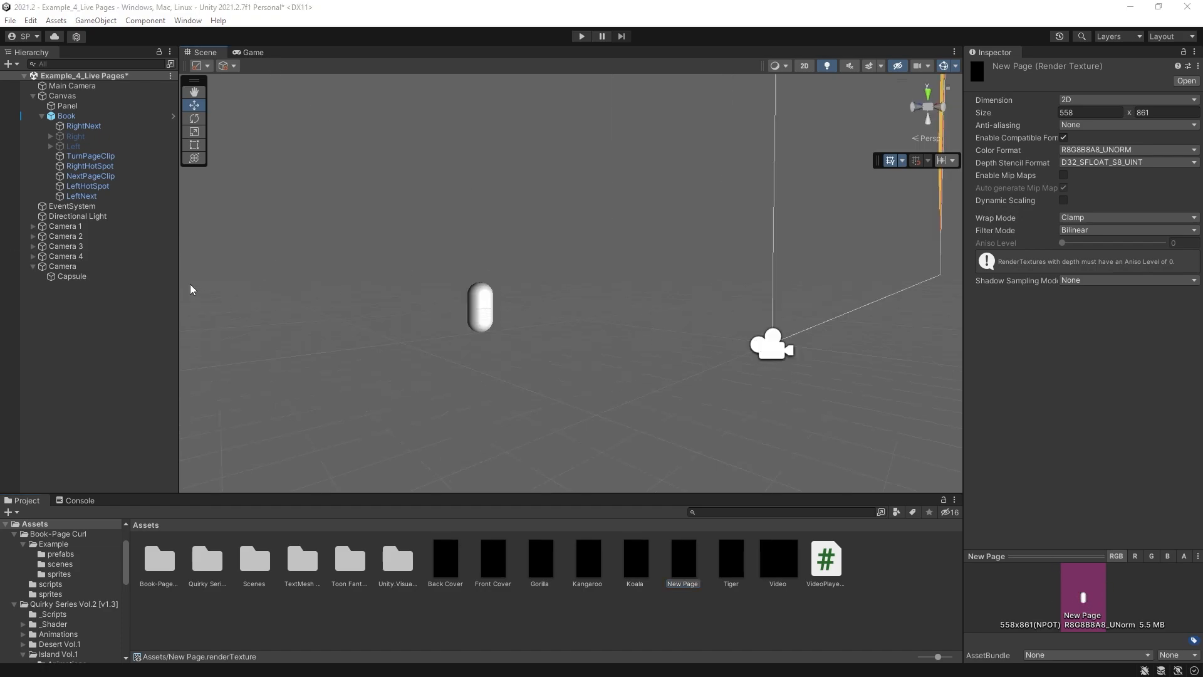
pyautogui.click(62, 266)
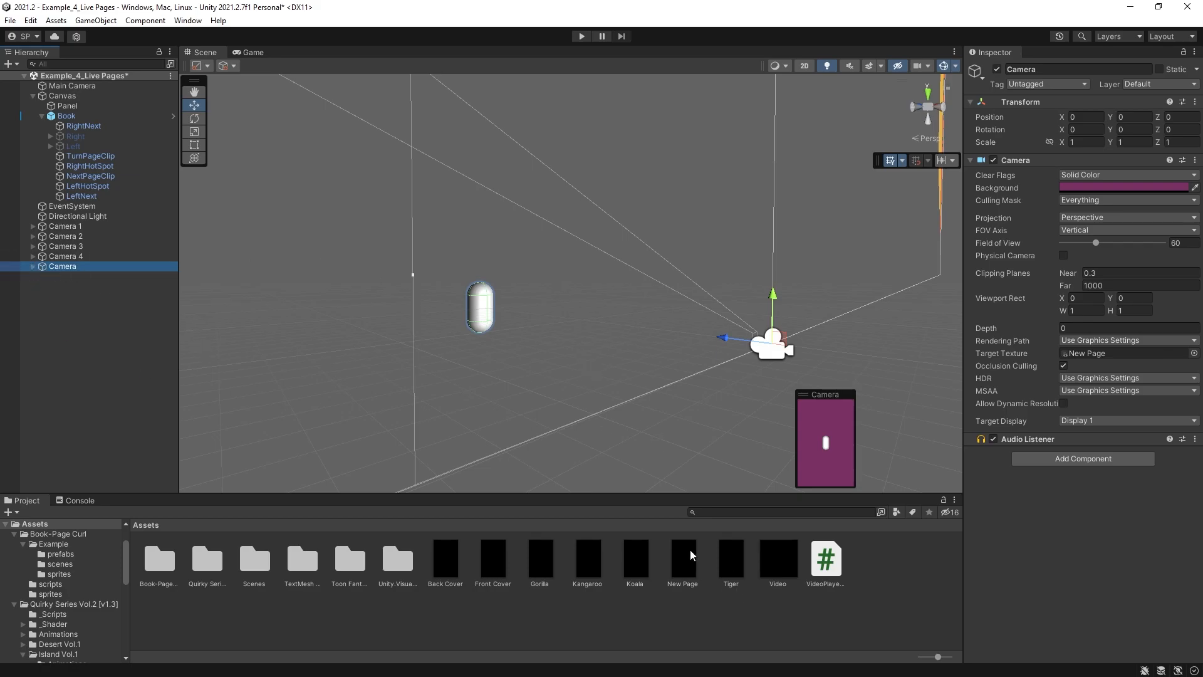
# Select the Book to review its pages: Kangaroo, Koala, Gorilla, Tiger and Video
pyautogui.click(681, 558)
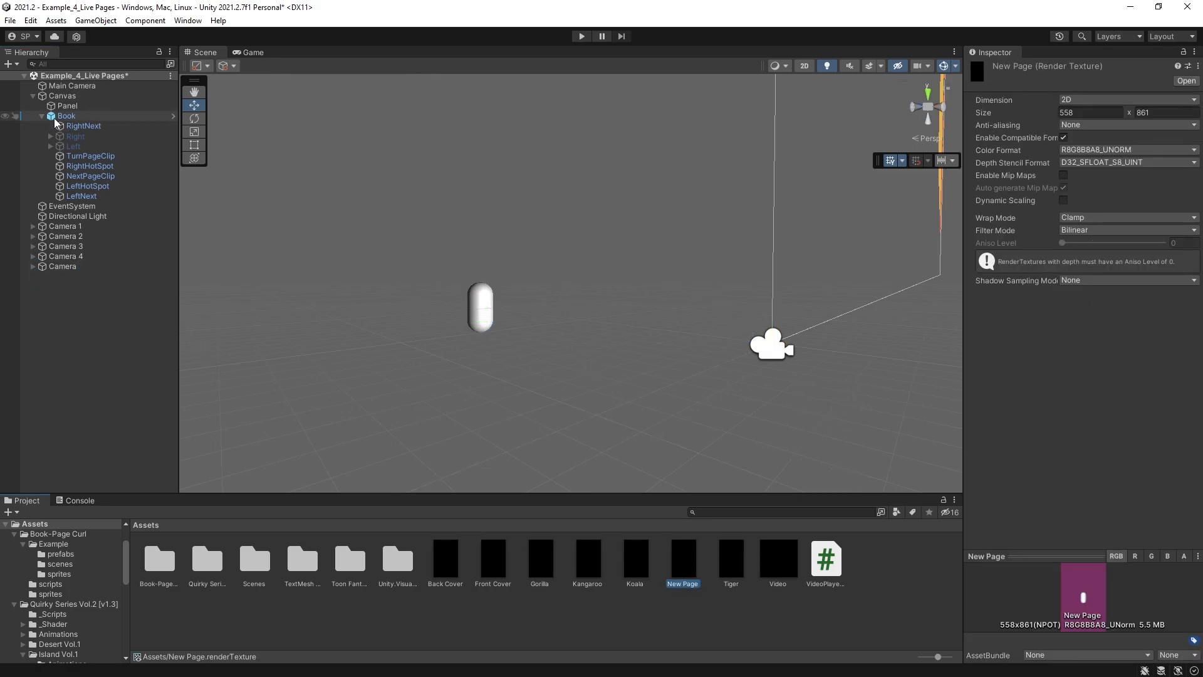
pyautogui.click(65, 115)
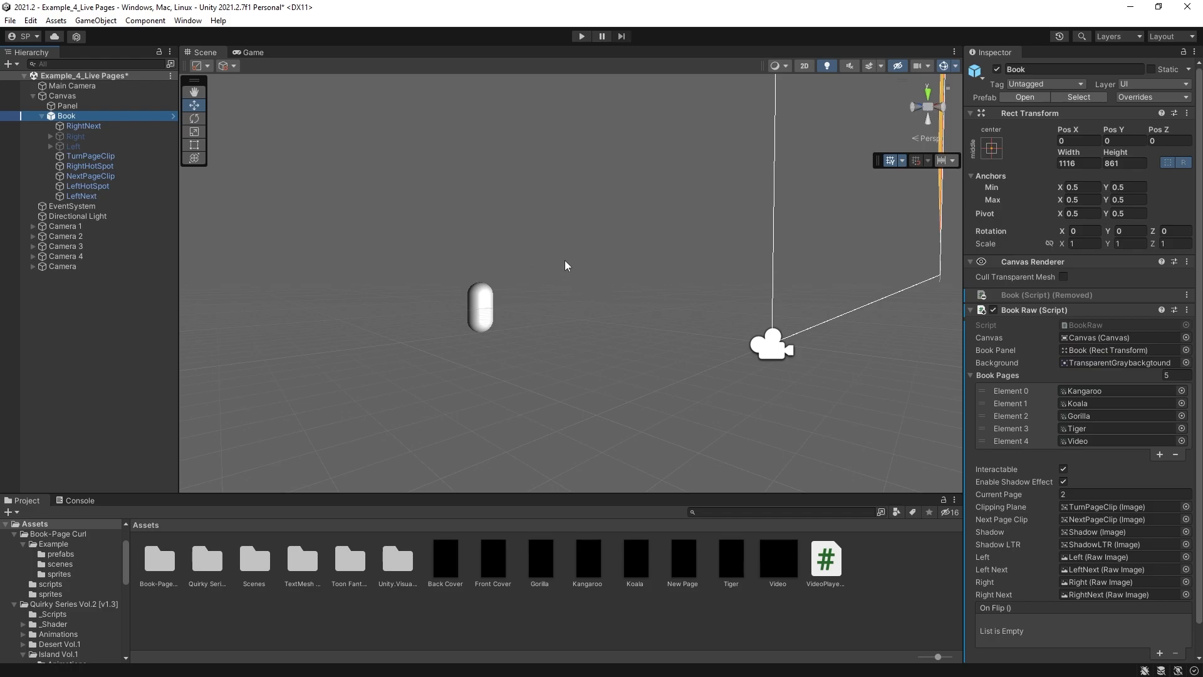
pyautogui.moveTo(557, 333)
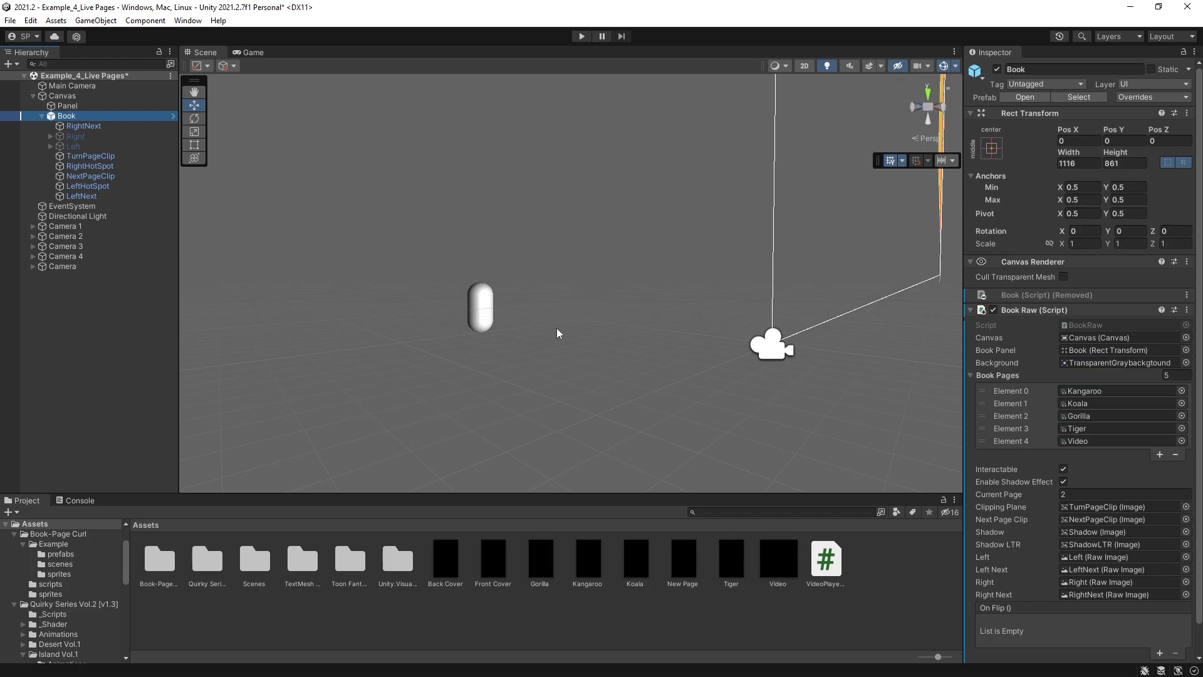
pyautogui.moveTo(858, 405)
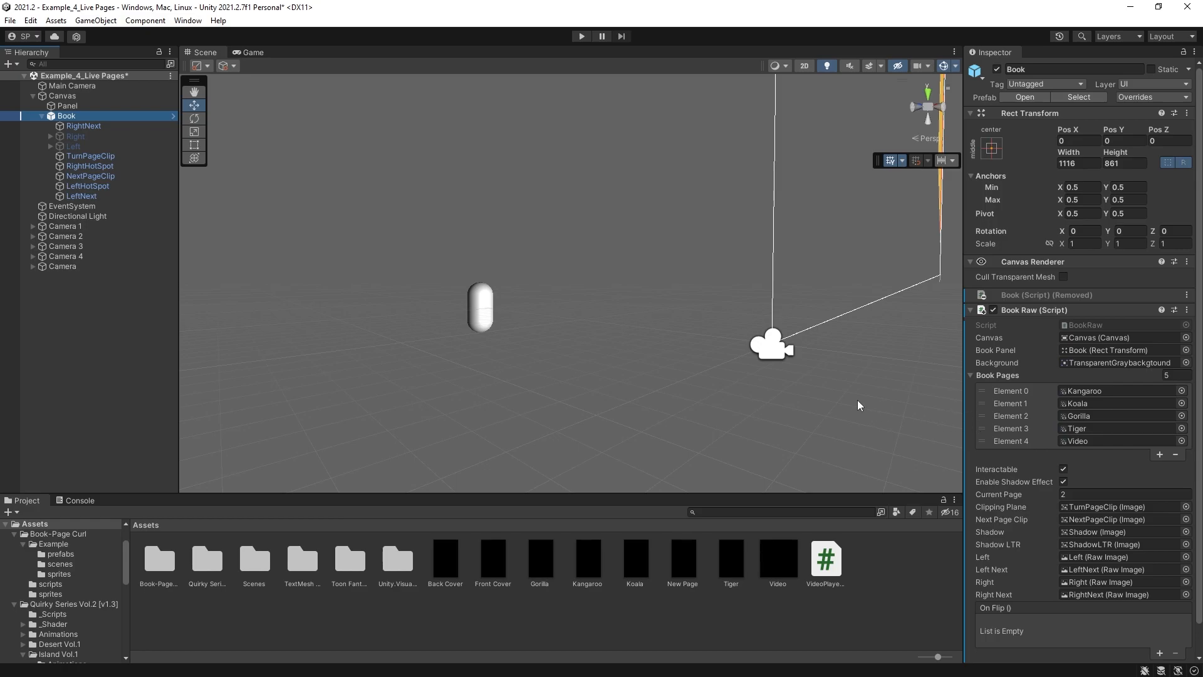
pyautogui.moveTo(524, 526)
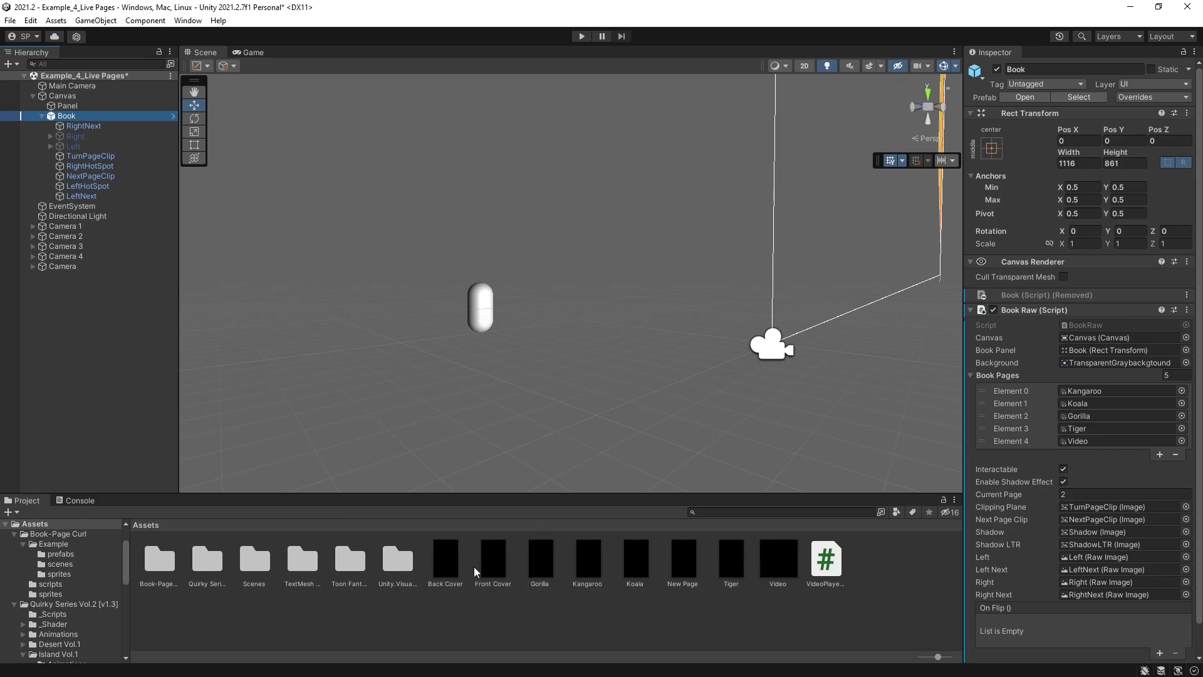
pyautogui.moveTo(842, 398)
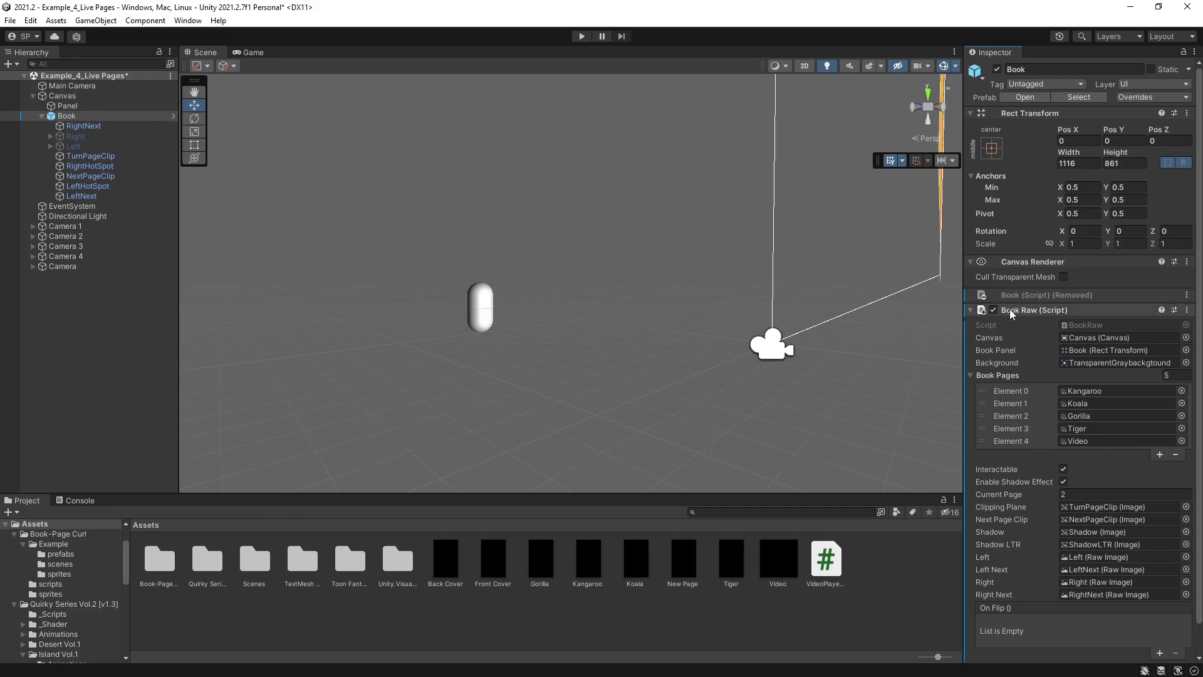
pyautogui.moveTo(1026, 319)
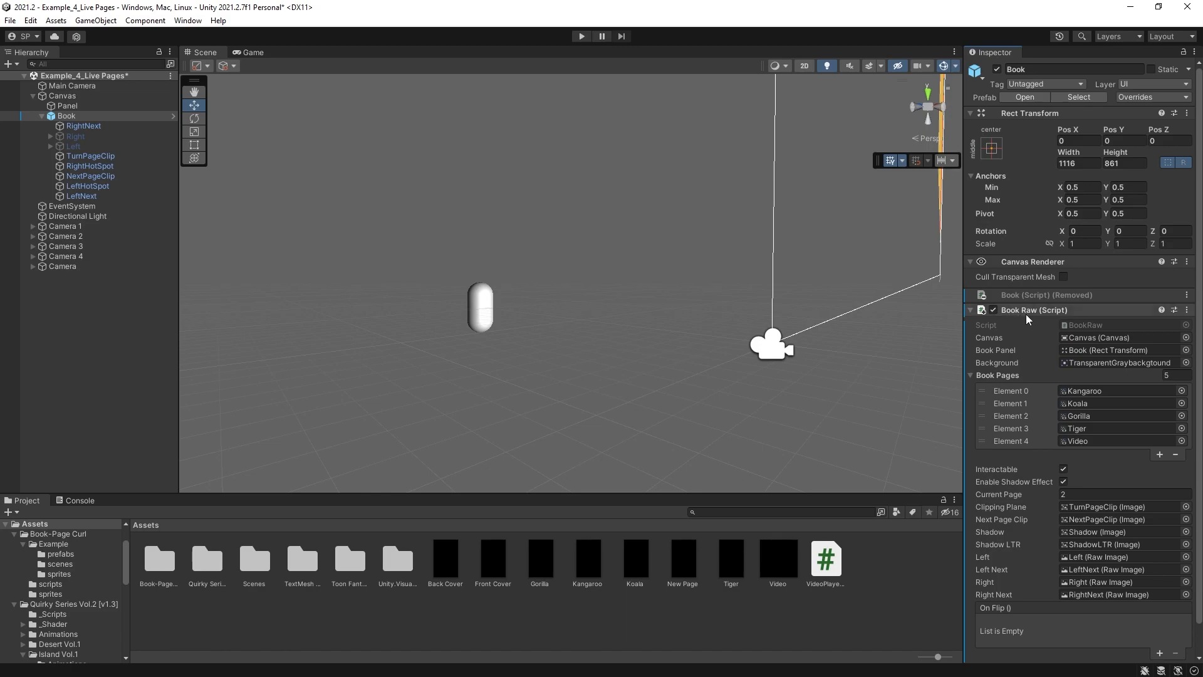
pyautogui.moveTo(1063, 333)
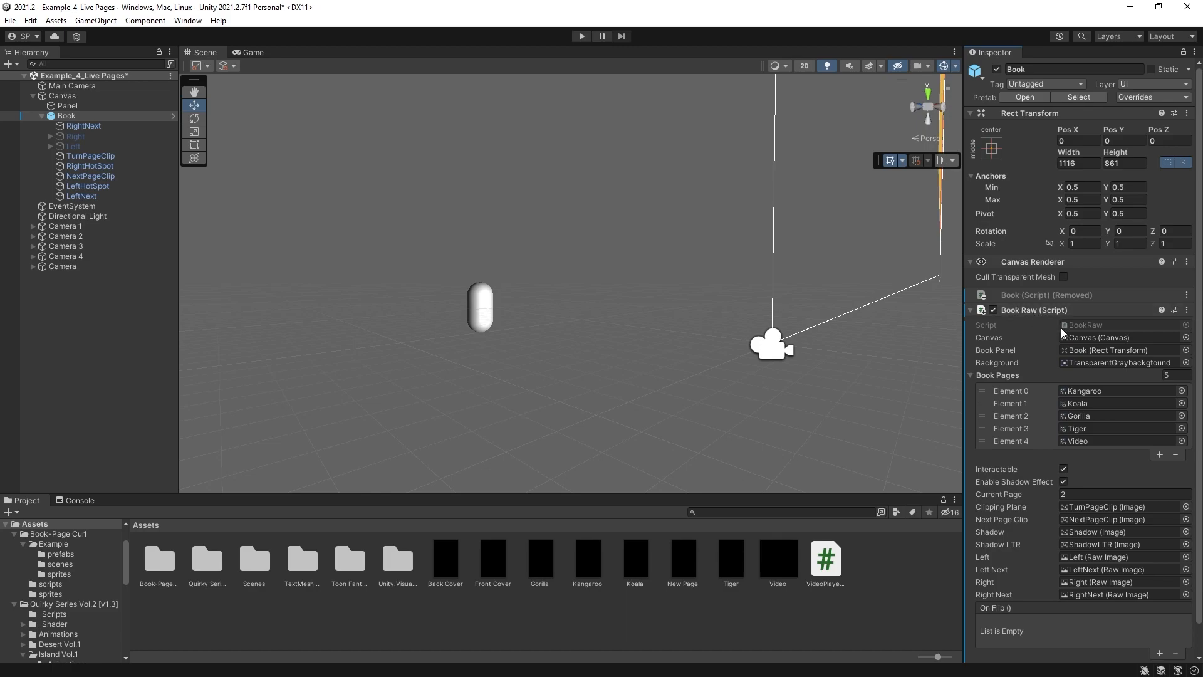
pyautogui.moveTo(73, 205)
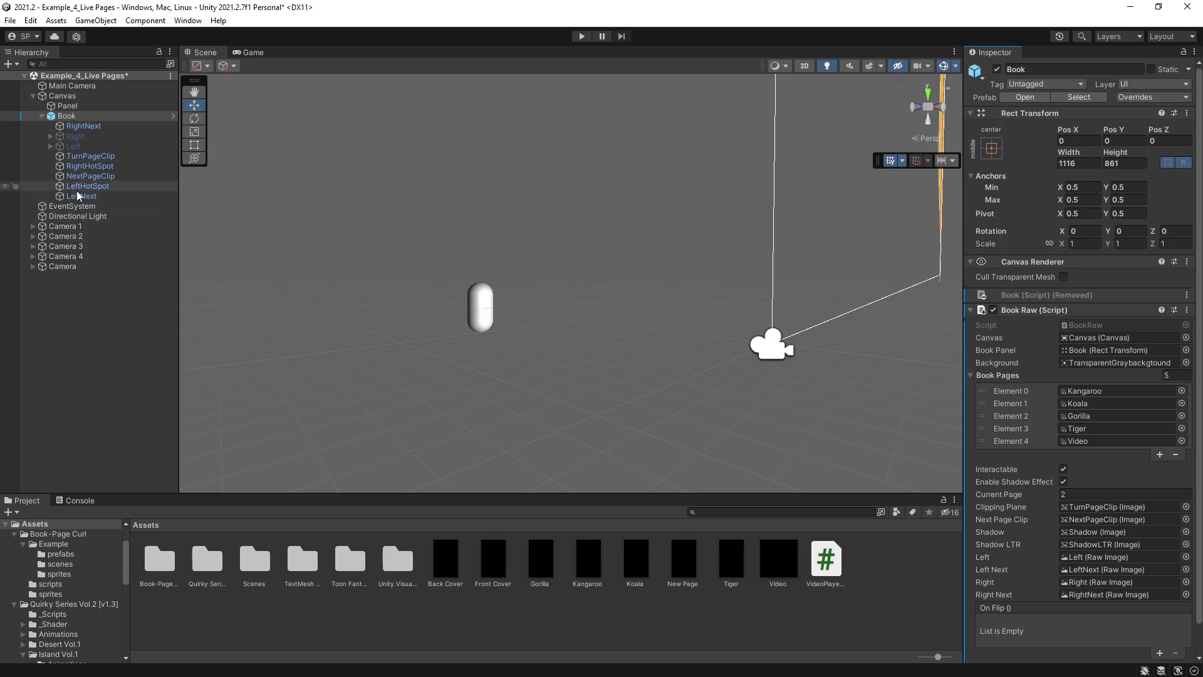
# Replace RightNext's Image with a Raw Image using the Gorilla texture, then reselect the Book
pyautogui.click(82, 195)
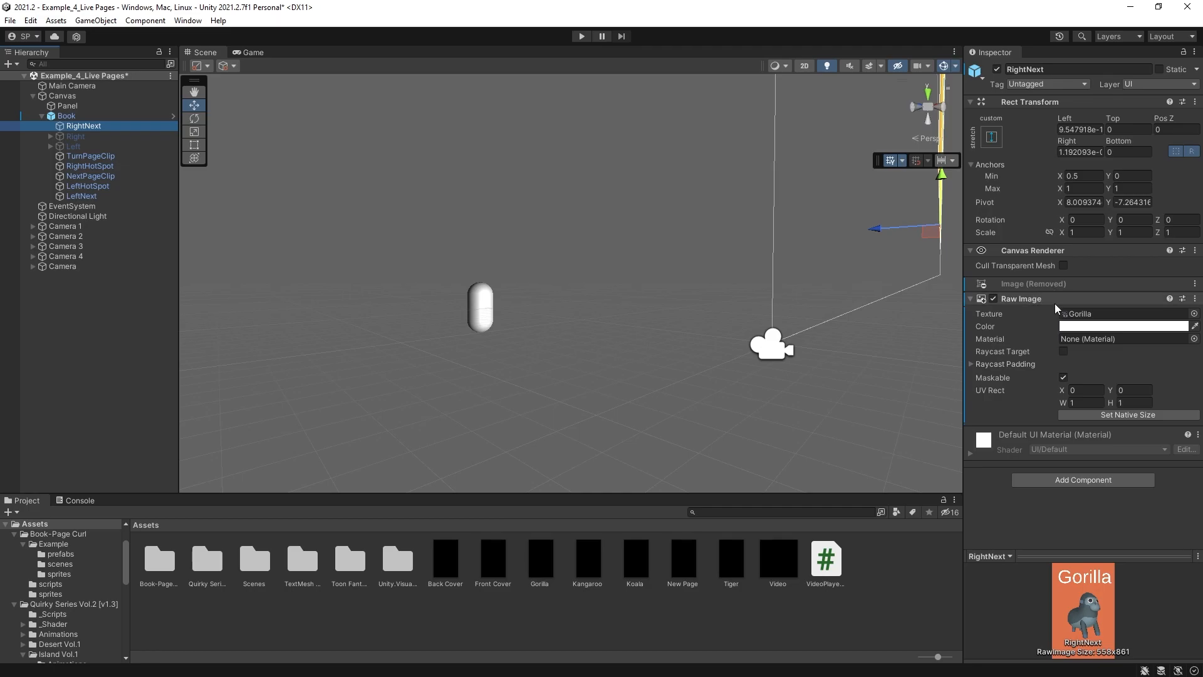
pyautogui.moveTo(1093, 301)
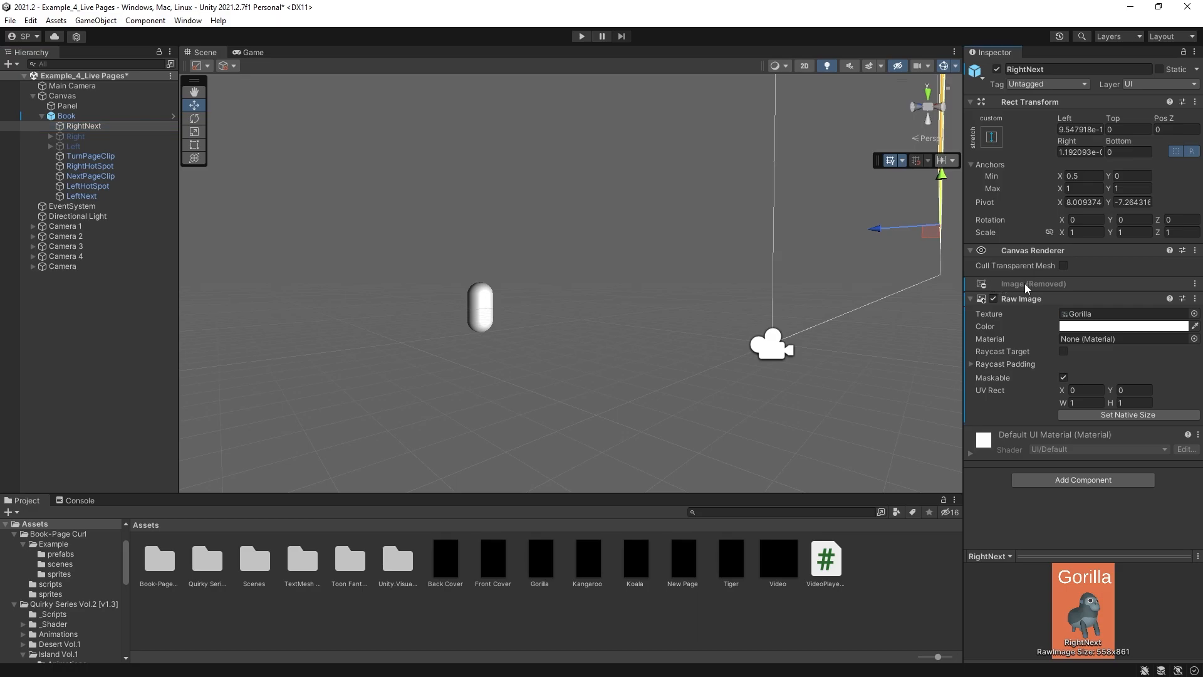
pyautogui.moveTo(1056, 300)
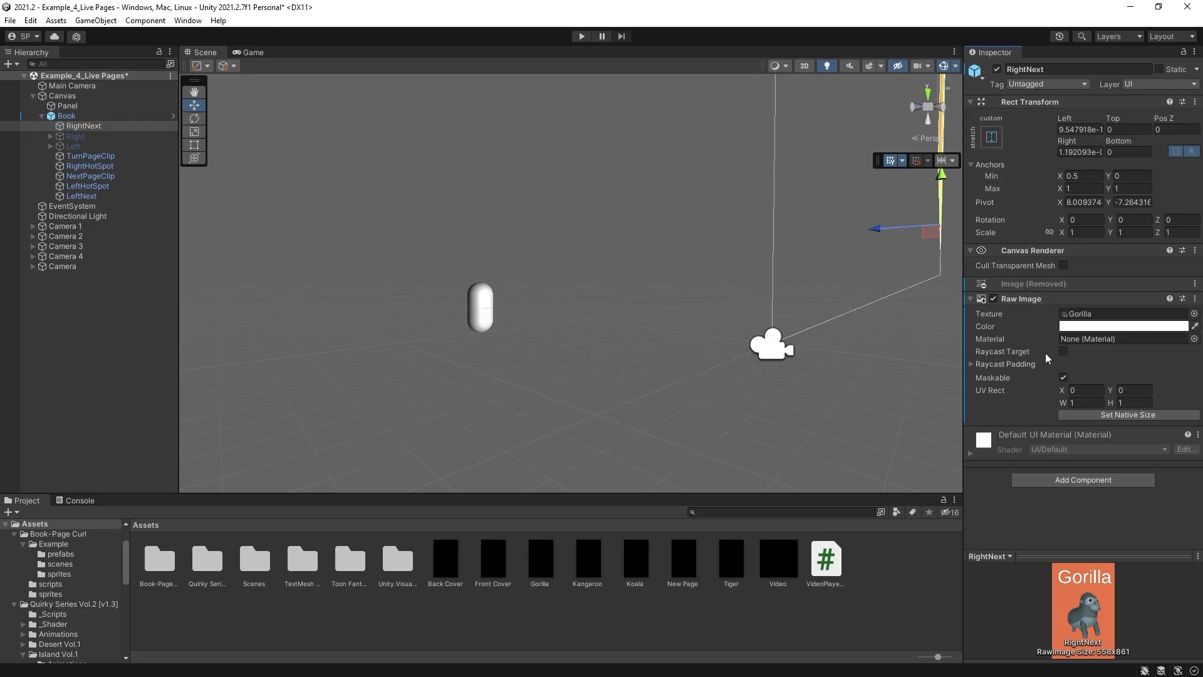
pyautogui.click(65, 116)
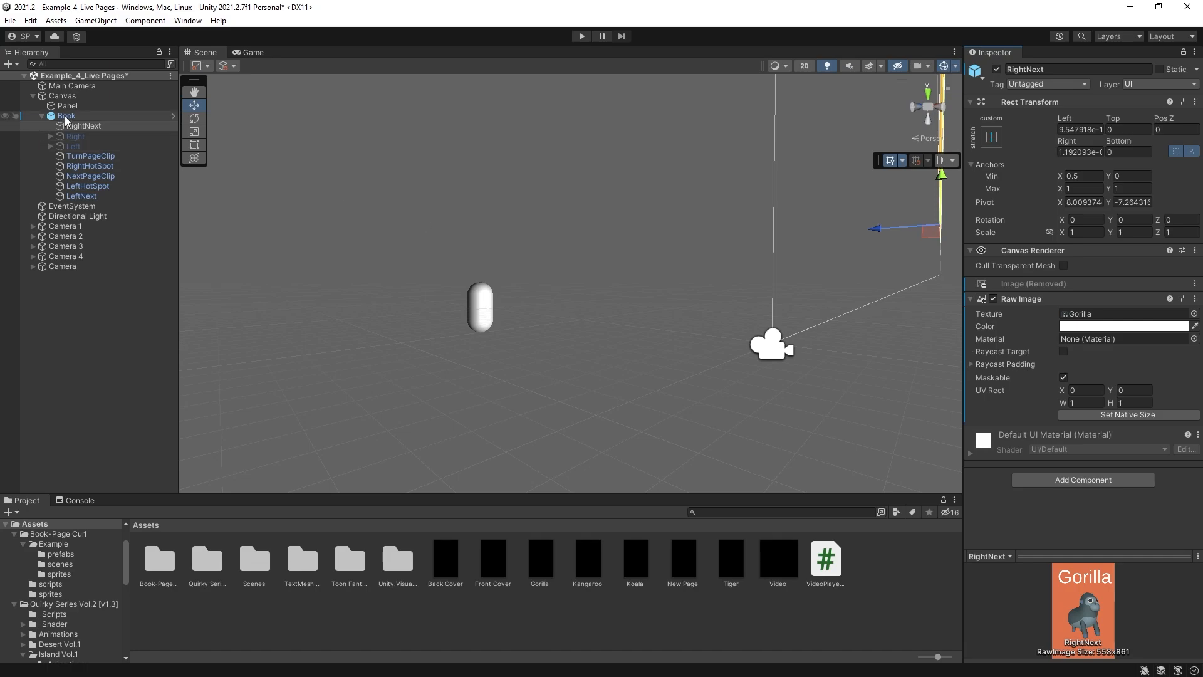
pyautogui.click(65, 116)
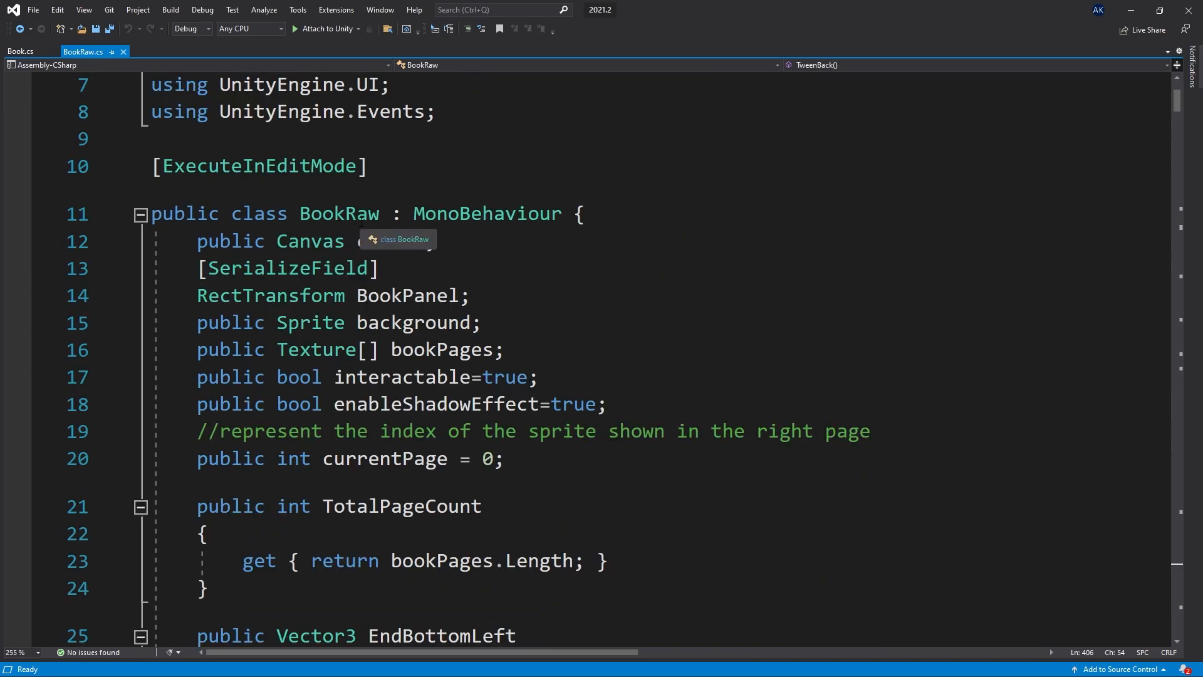
# Change bookPages to a Texture array and the page Image fields to RawImage
pyautogui.click(20, 50)
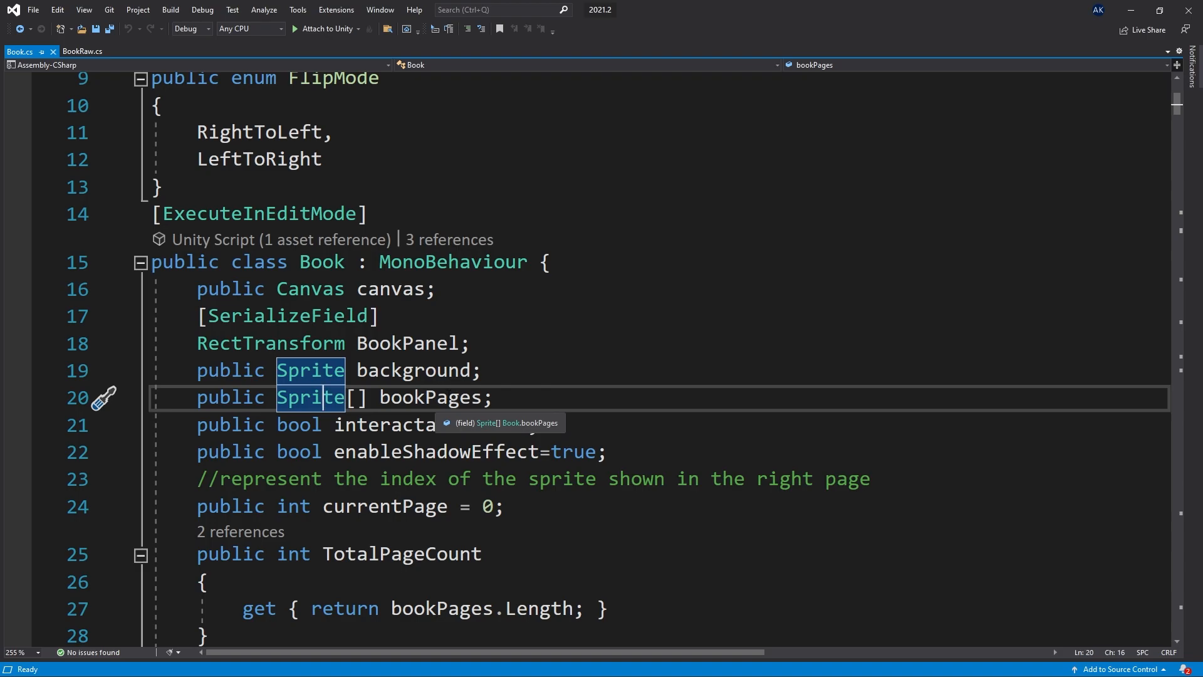
pyautogui.write('T')
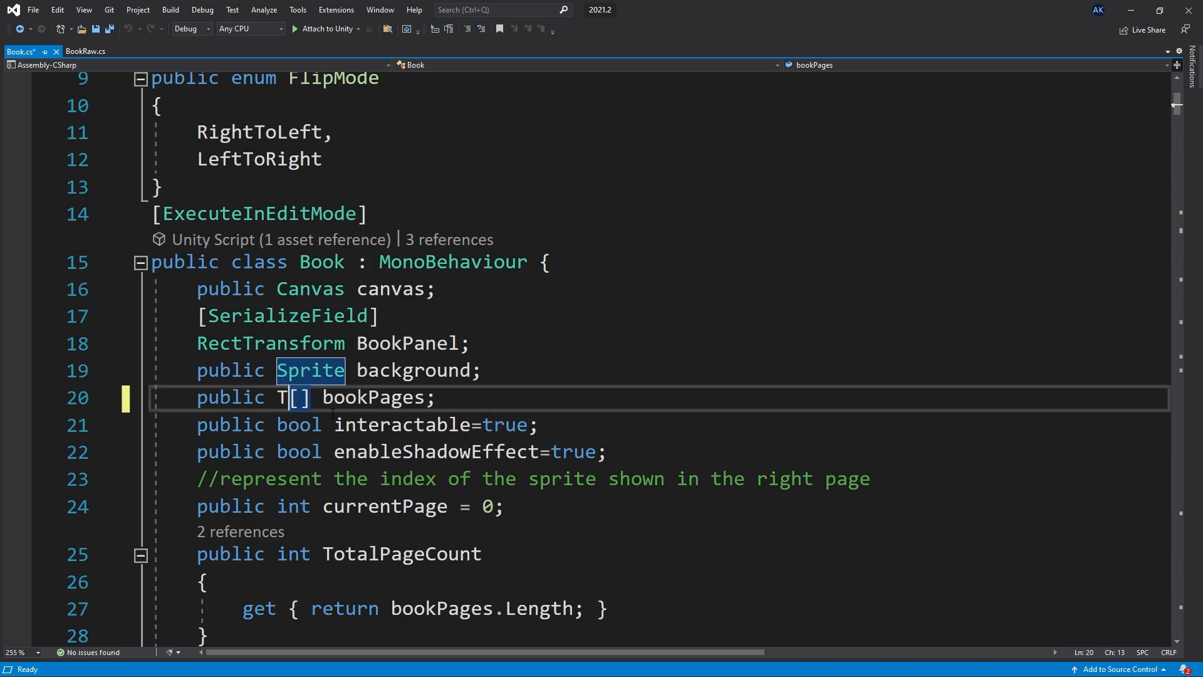
pyautogui.write('exture')
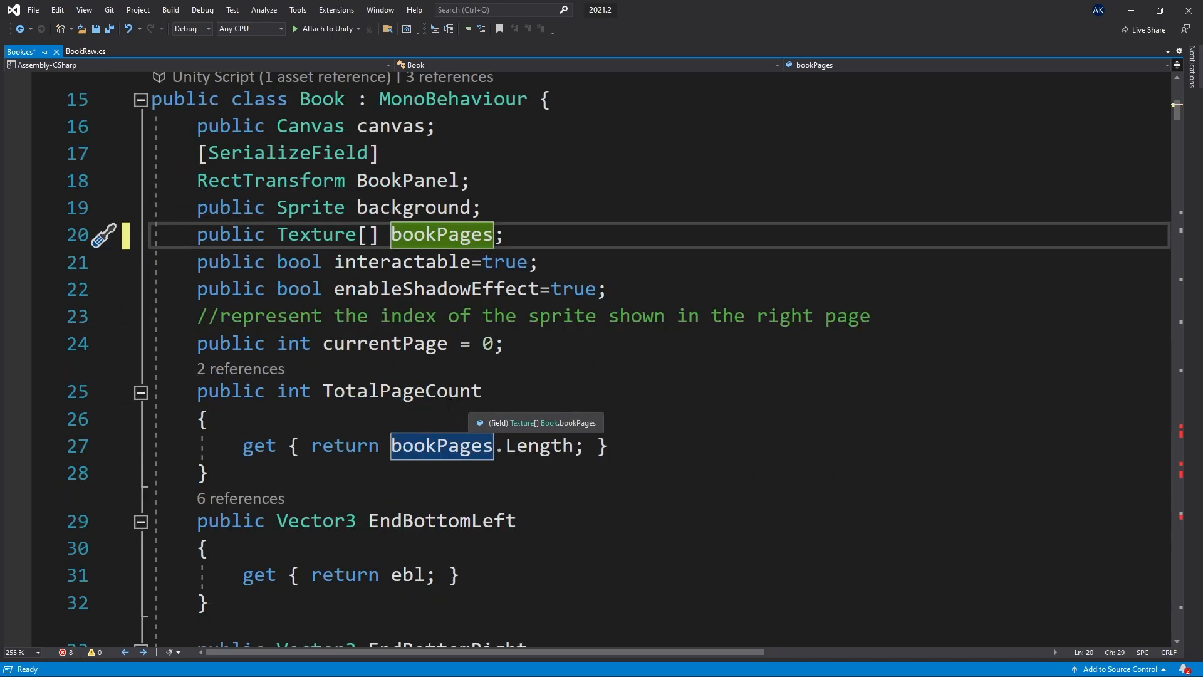
pyautogui.scroll(-3)
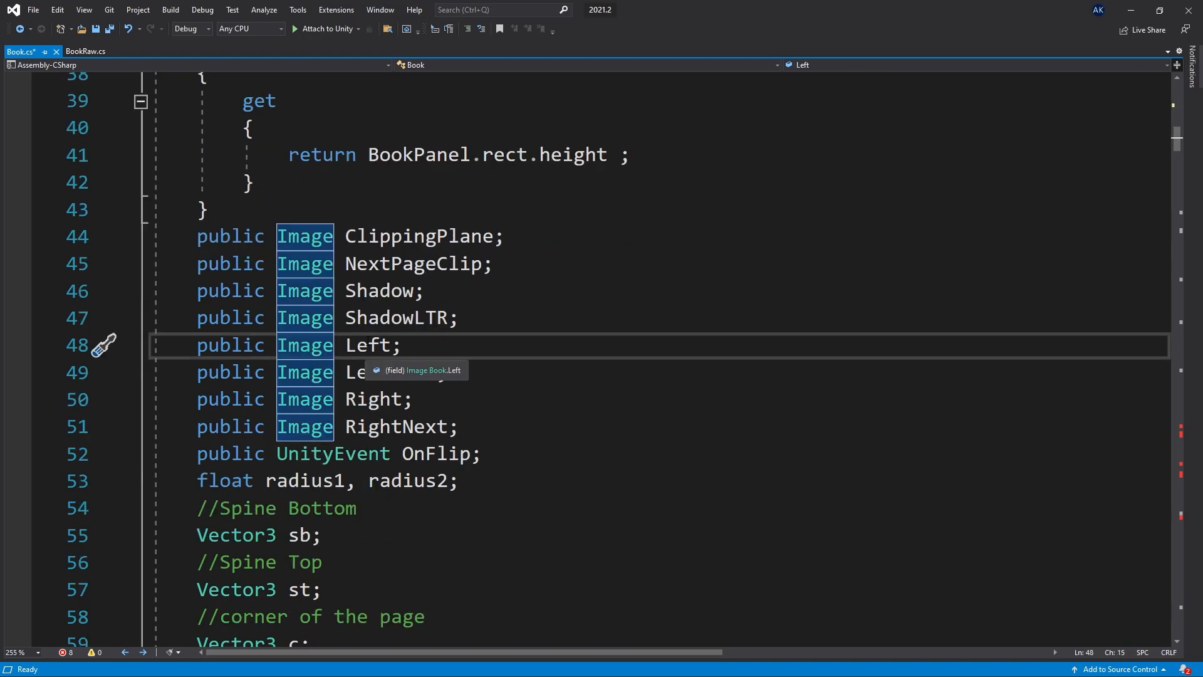
pyautogui.click(380, 399)
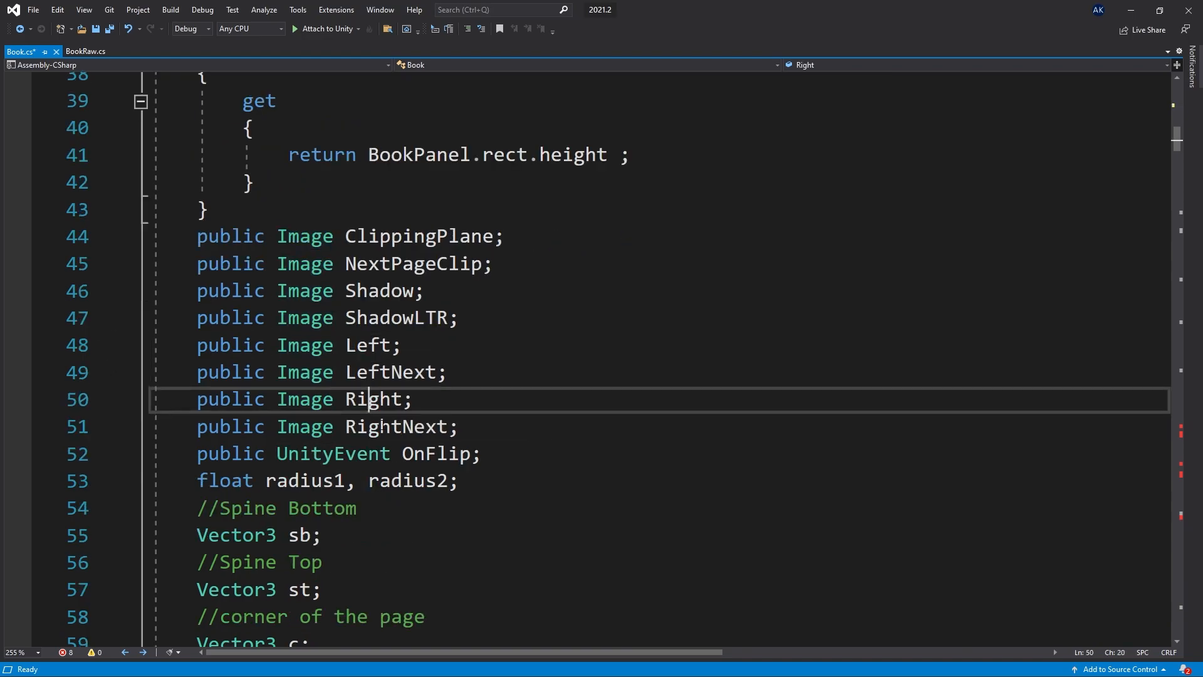
pyautogui.doubleClick(305, 345)
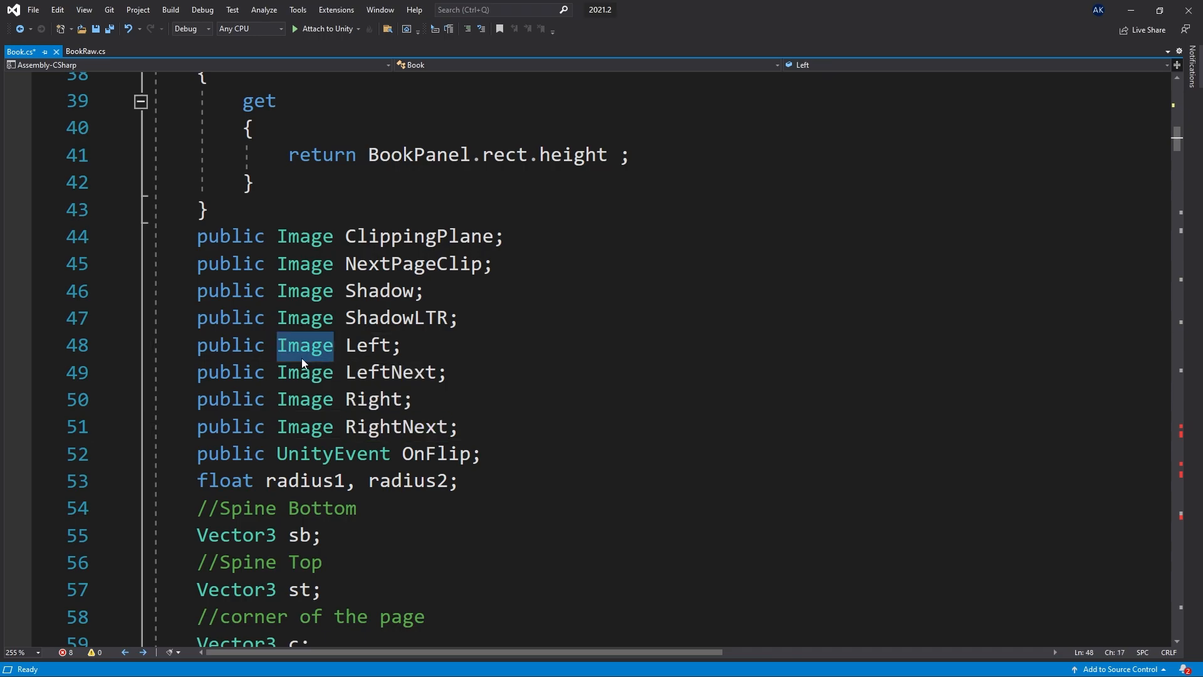
pyautogui.write('R')
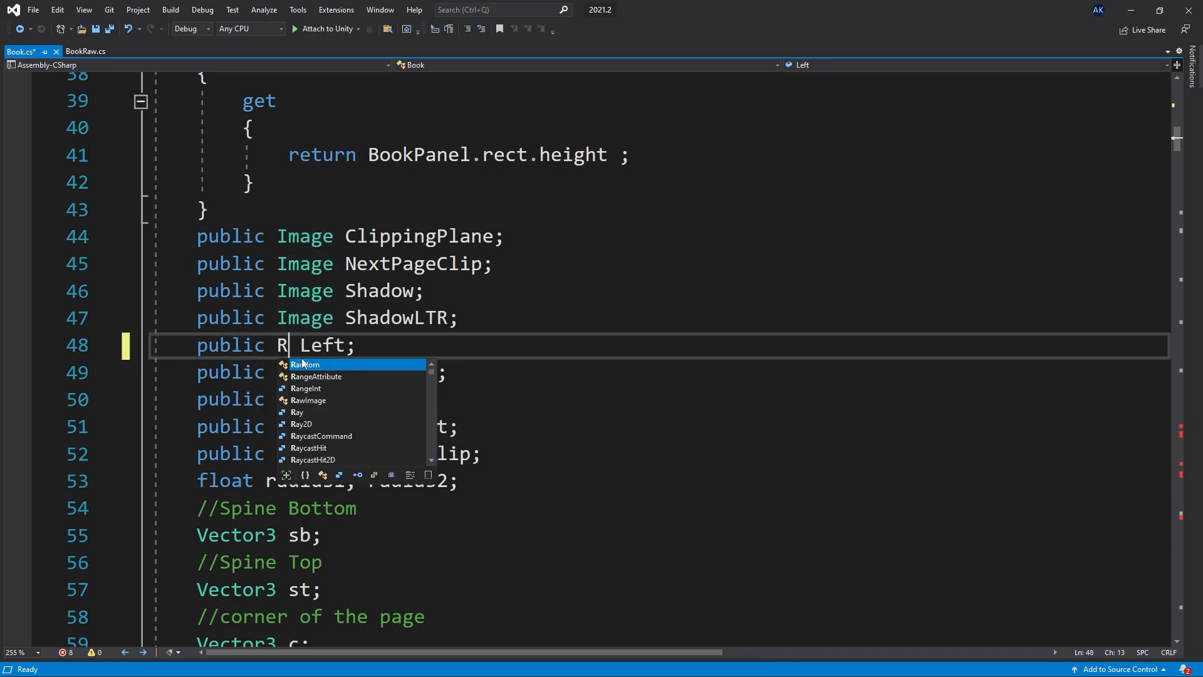
pyautogui.write('awImage')
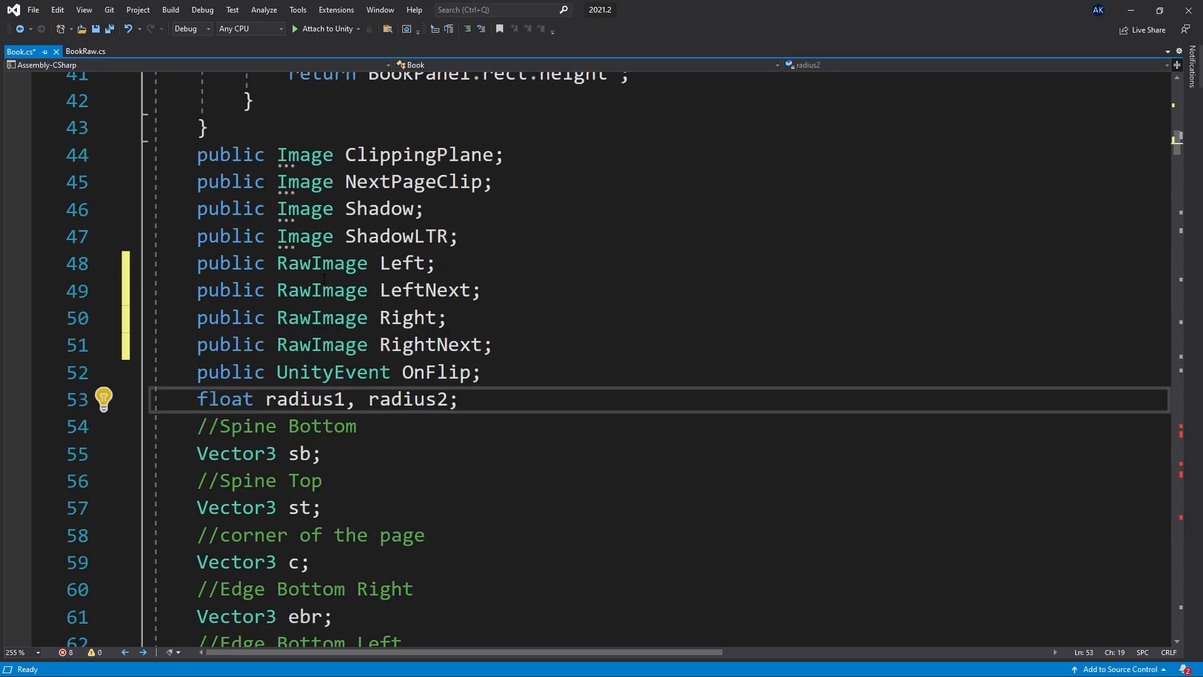
# Replace the page .sprite assignments with .texture
pyautogui.scroll(-3)
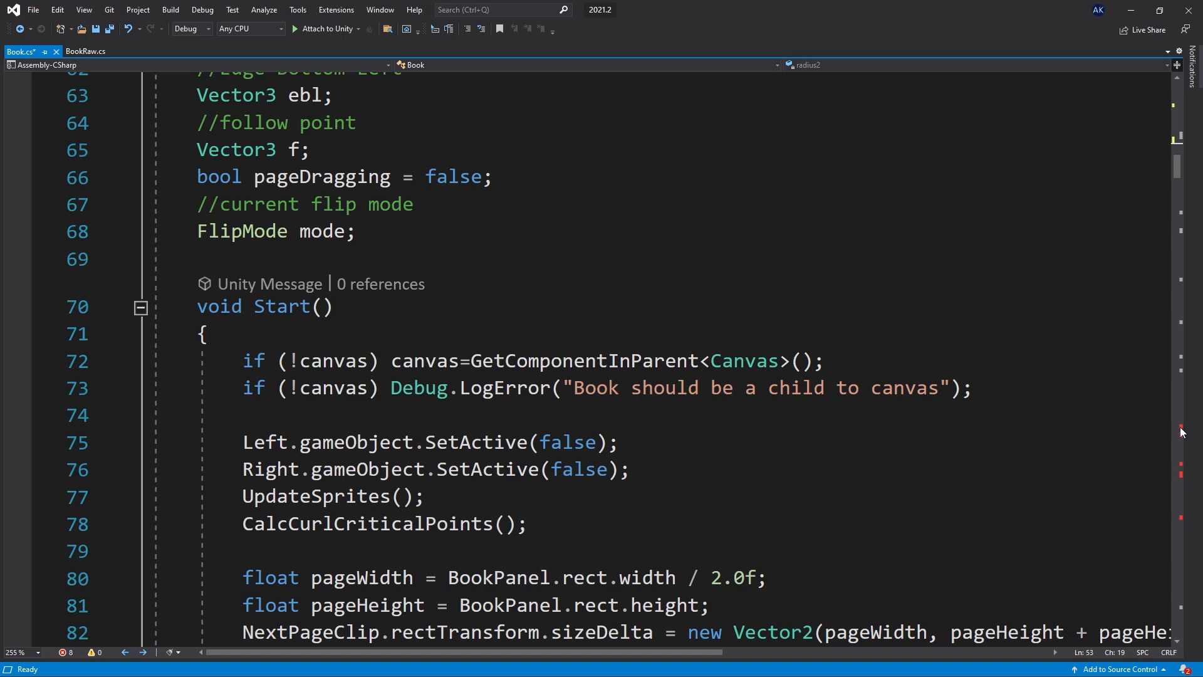
pyautogui.scroll(-3)
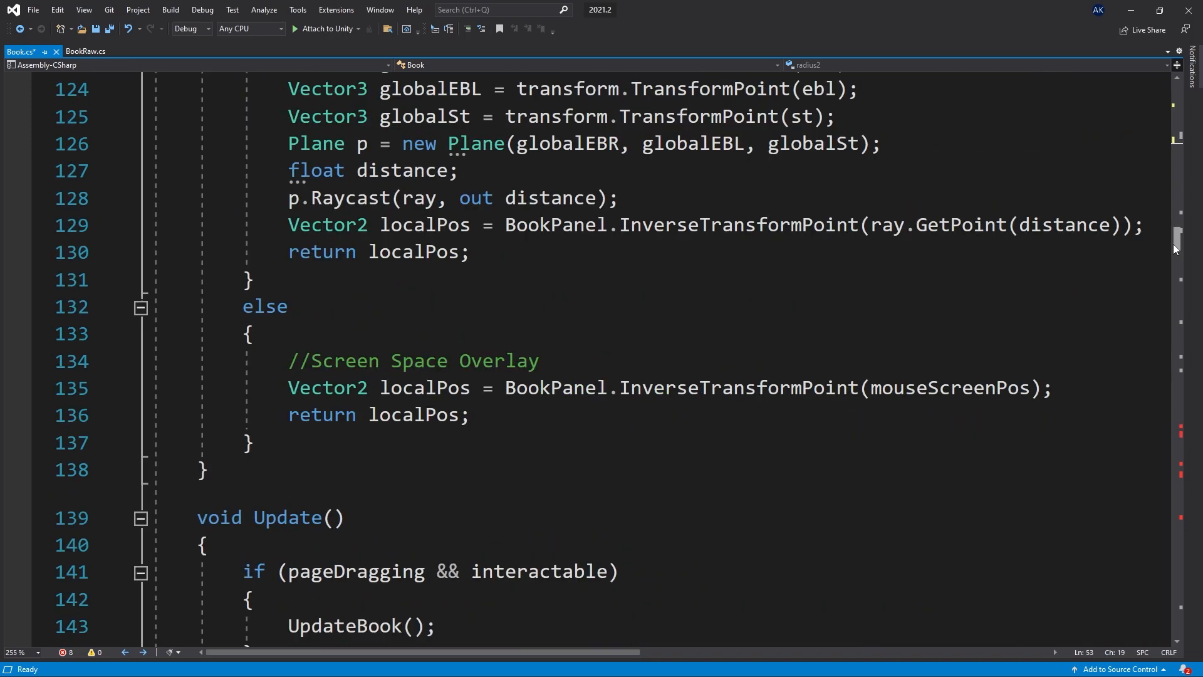
pyautogui.scroll(-3)
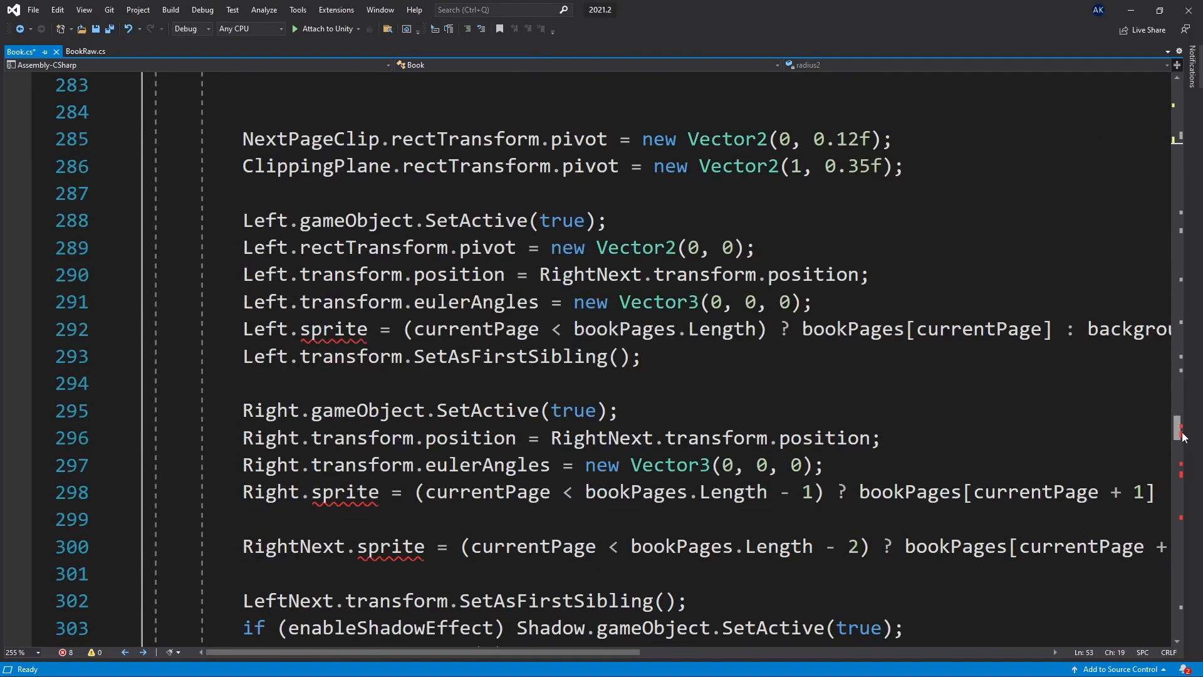
pyautogui.moveTo(360, 329)
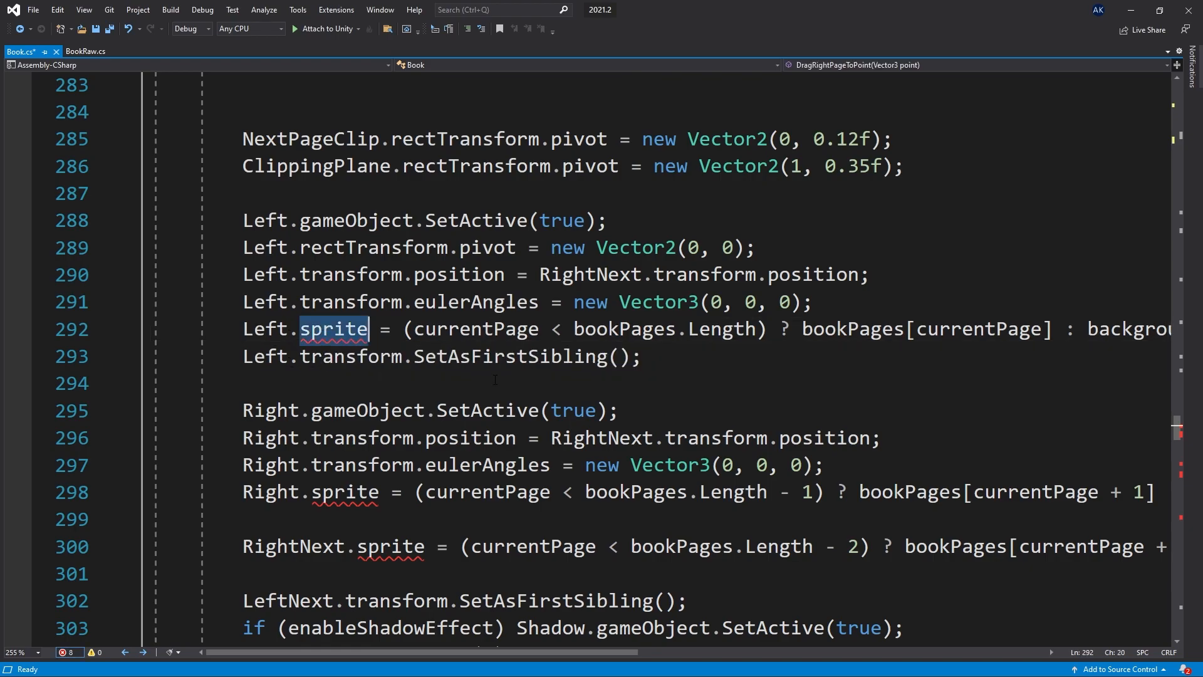
pyautogui.write('tr')
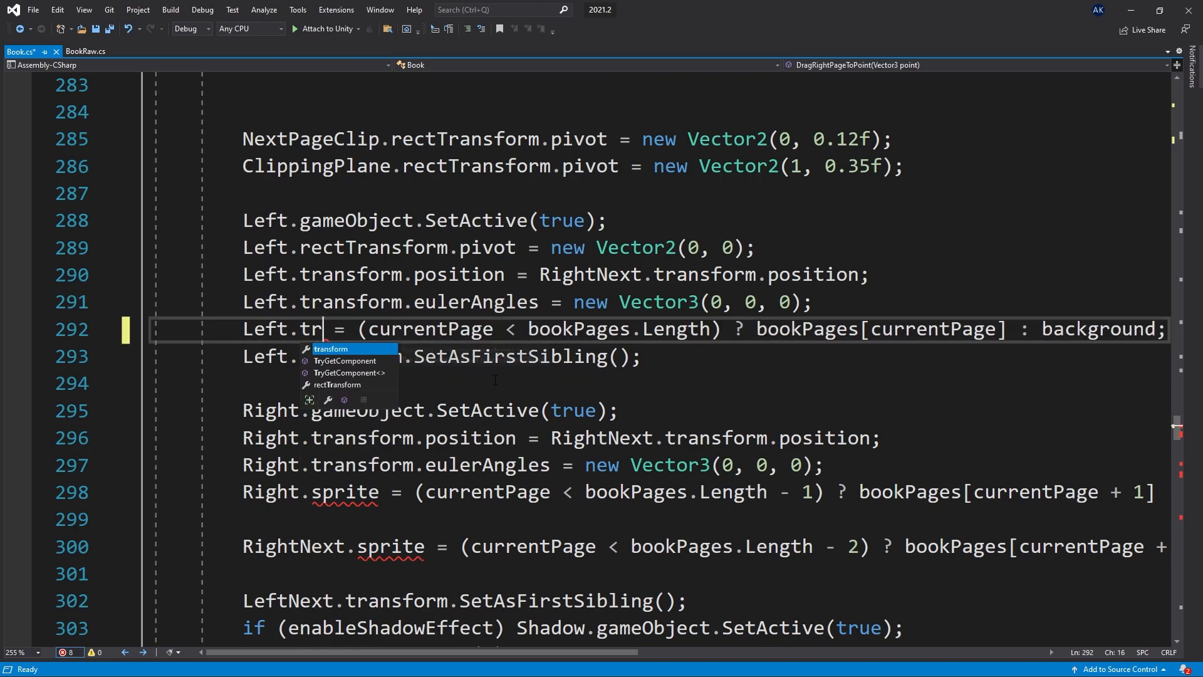
pyautogui.press('Backspace')
pyautogui.write('exture')
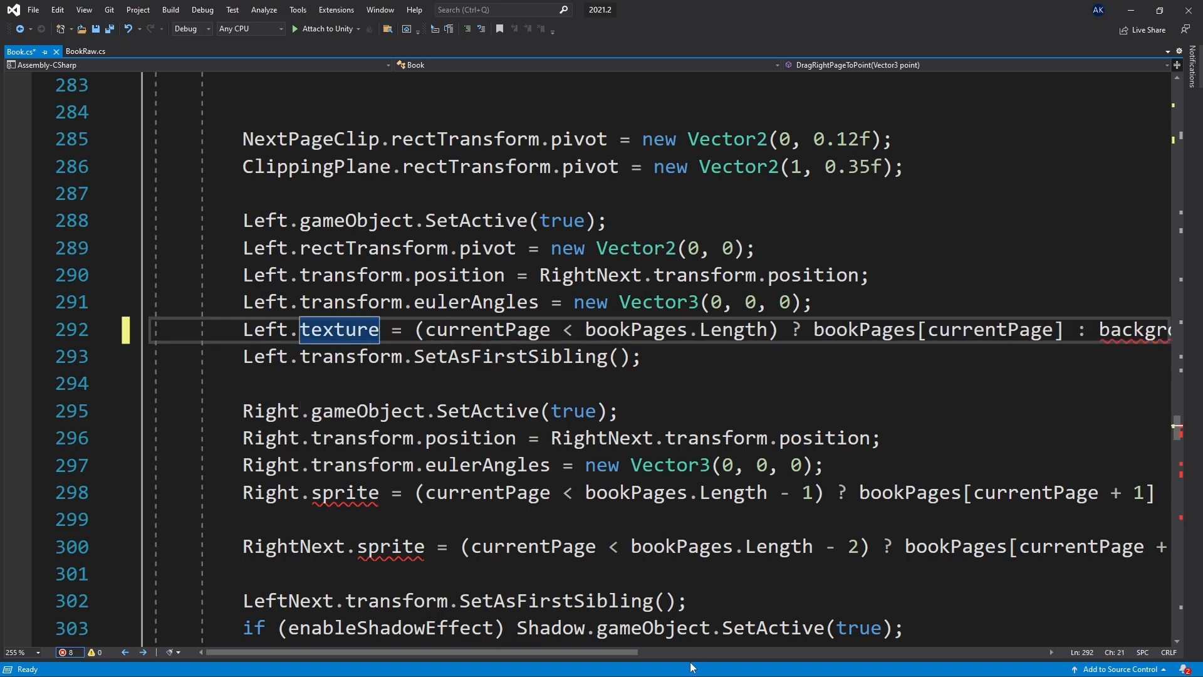
pyautogui.hscroll(3)
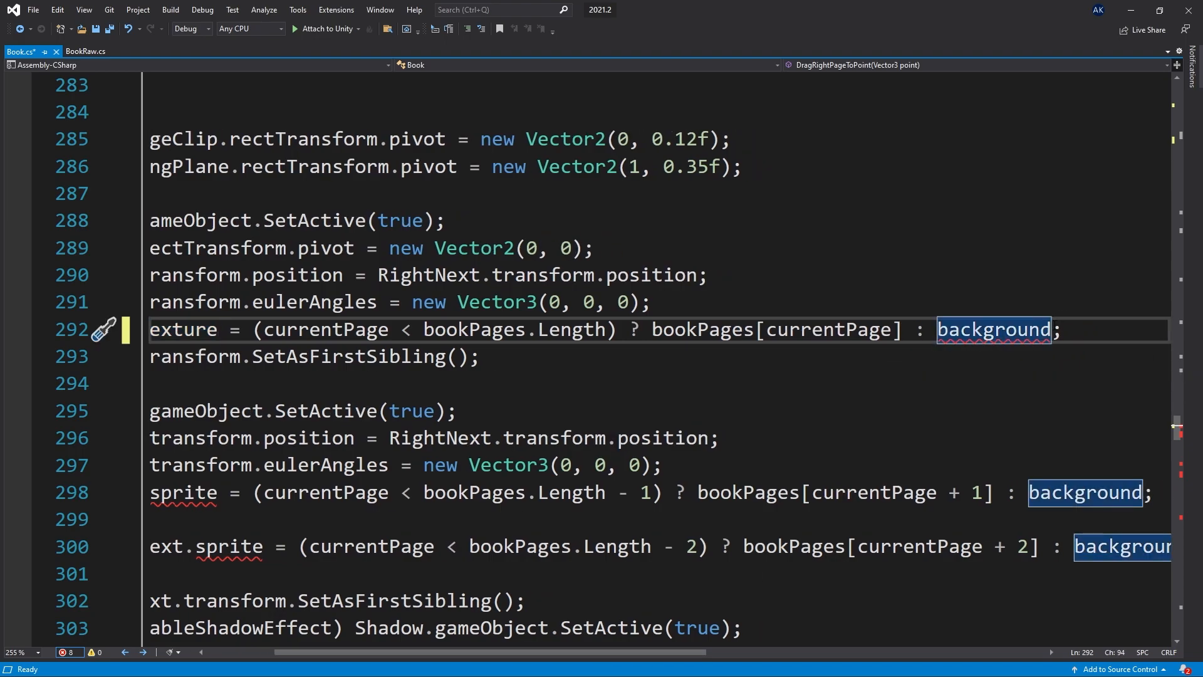
pyautogui.write('.')
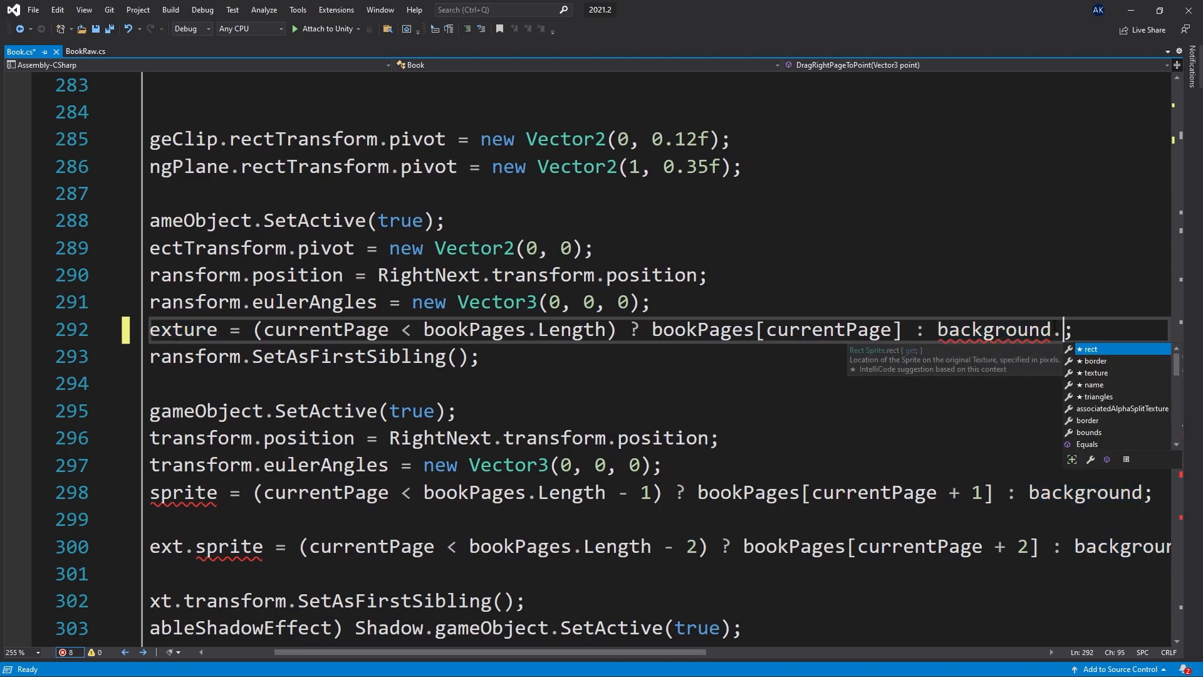
pyautogui.write('texture')
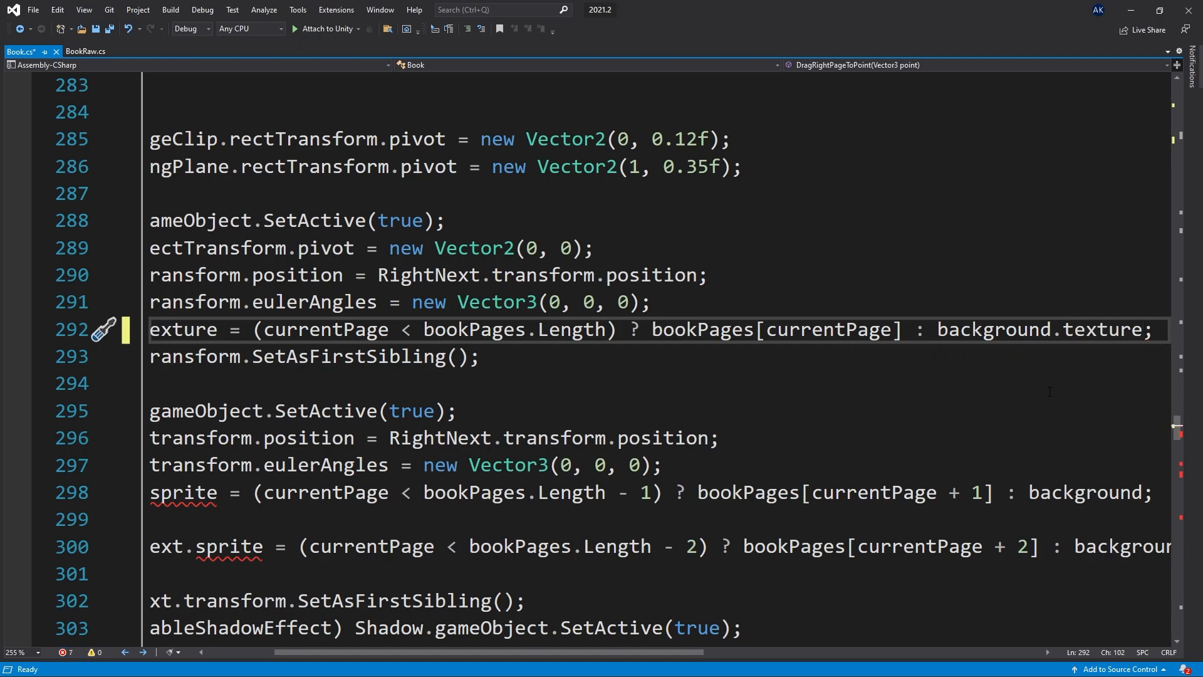
# Replace the remaining sprite references, using background.texture as fallback, and save the script
pyautogui.doubleClick(1102, 329)
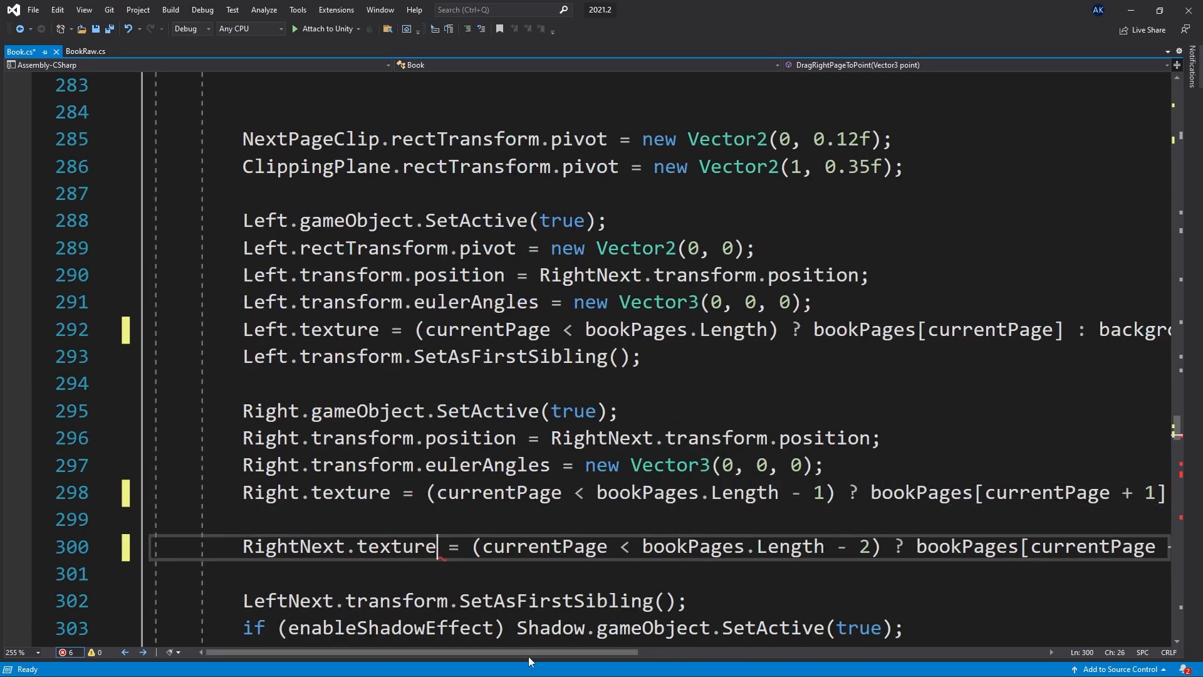
pyautogui.scroll(-3)
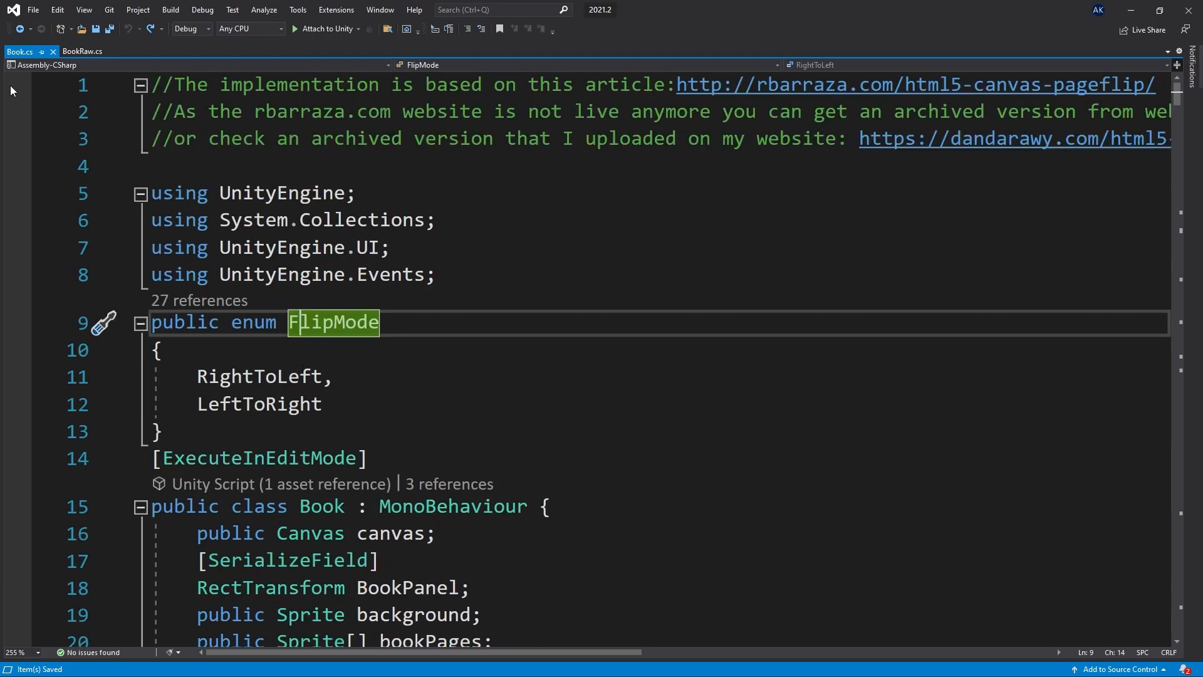
pyautogui.click(82, 52)
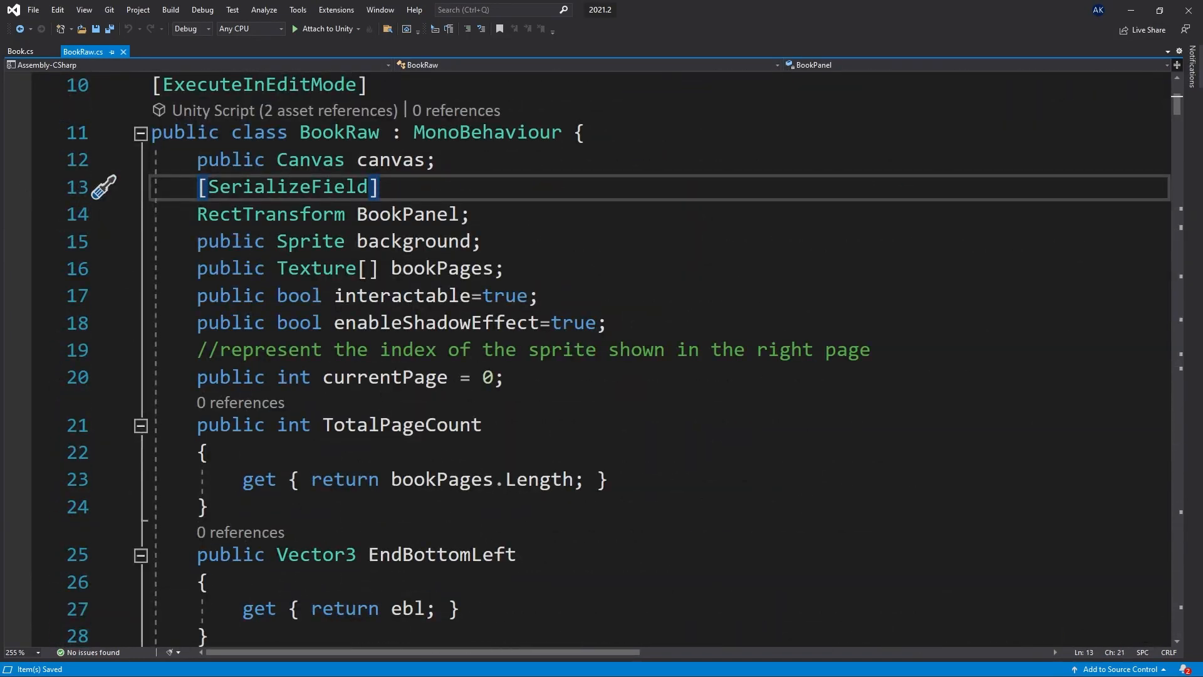
pyautogui.doubleClick(339, 132)
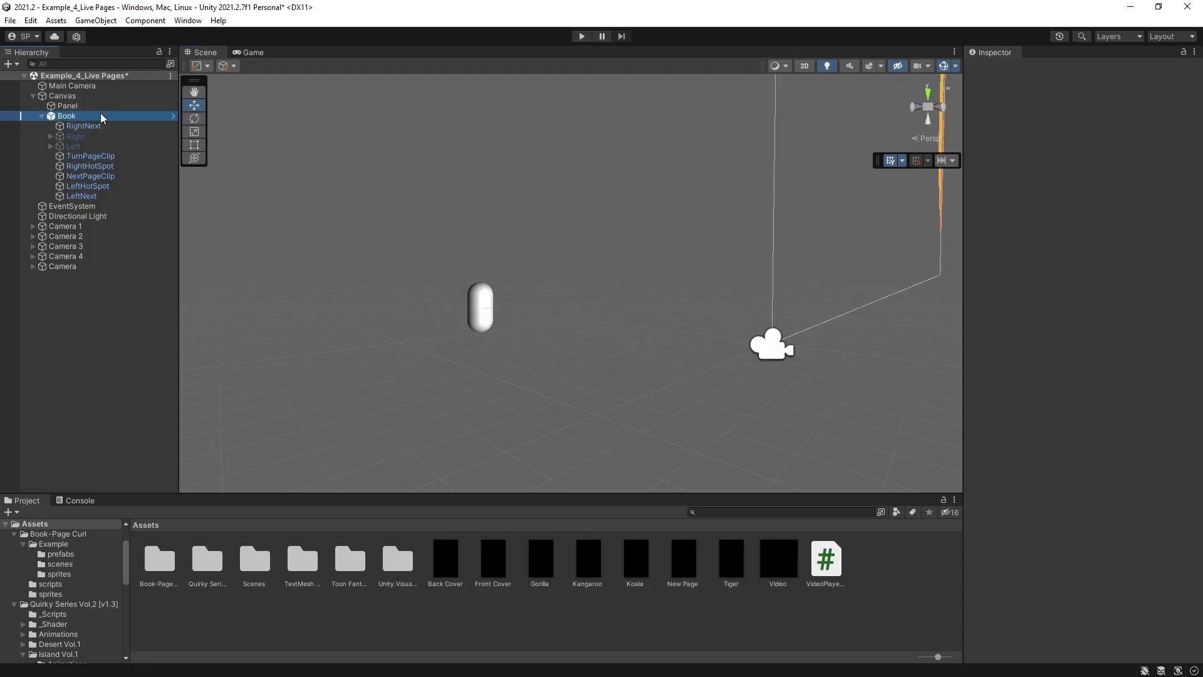
# Set Book Pages Element 4 to New Page and enter Play mode
pyautogui.click(65, 115)
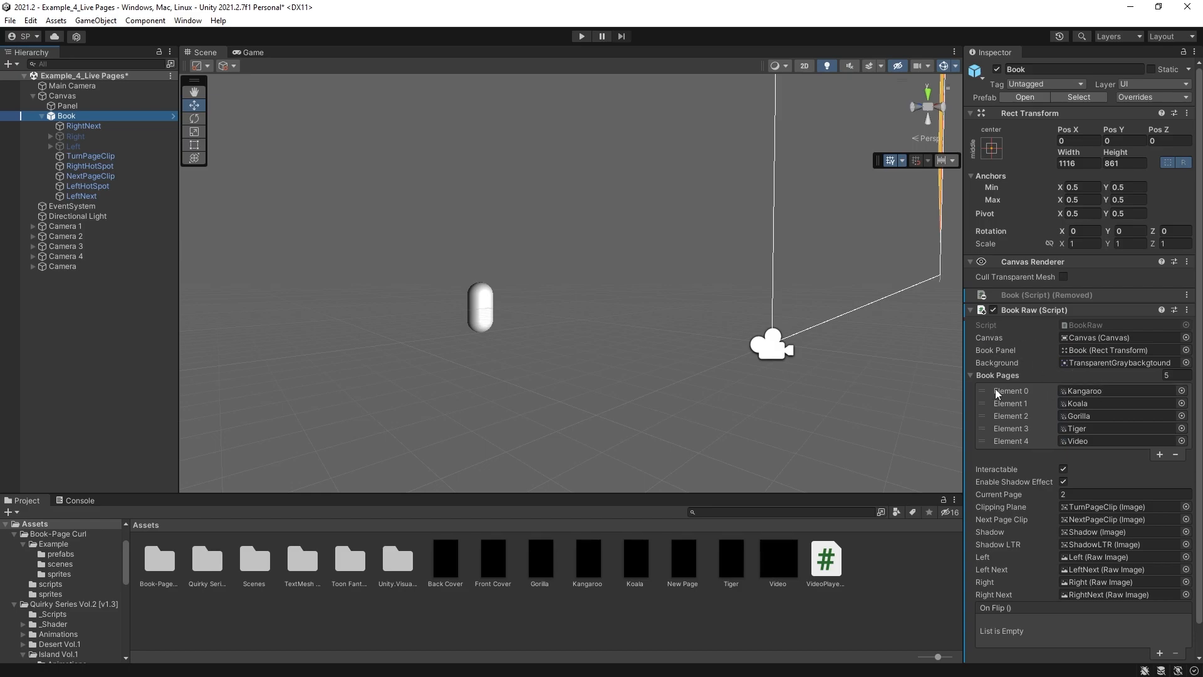
pyautogui.moveTo(1055, 403)
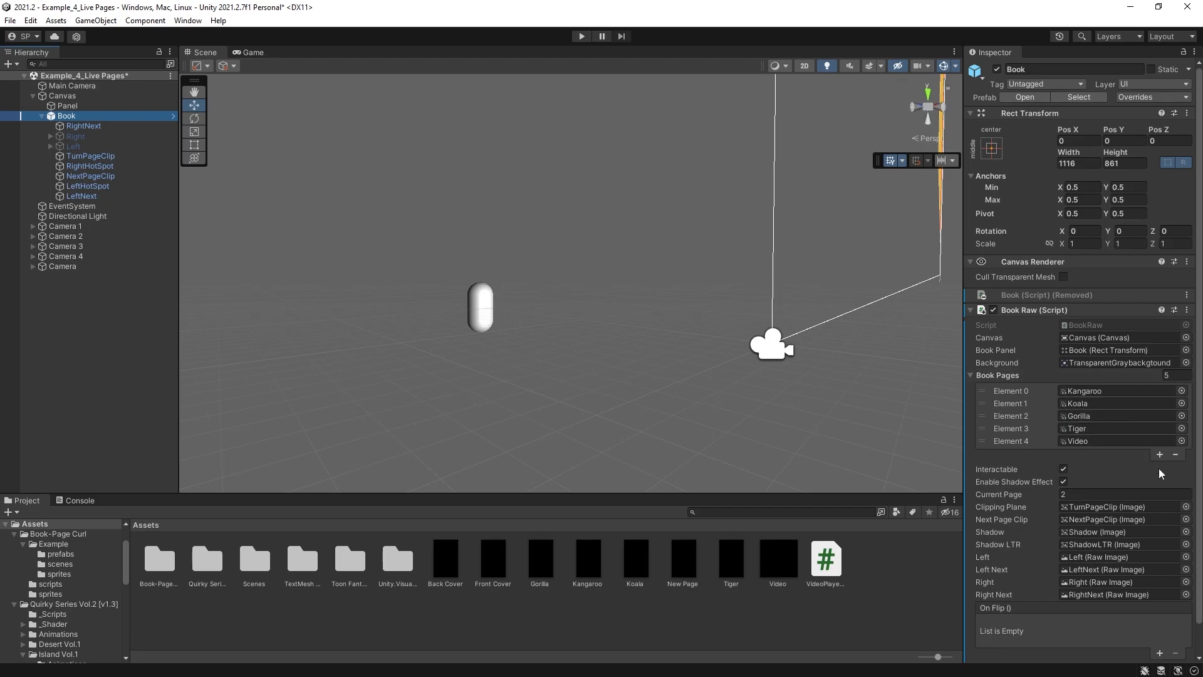
pyautogui.click(1009, 440)
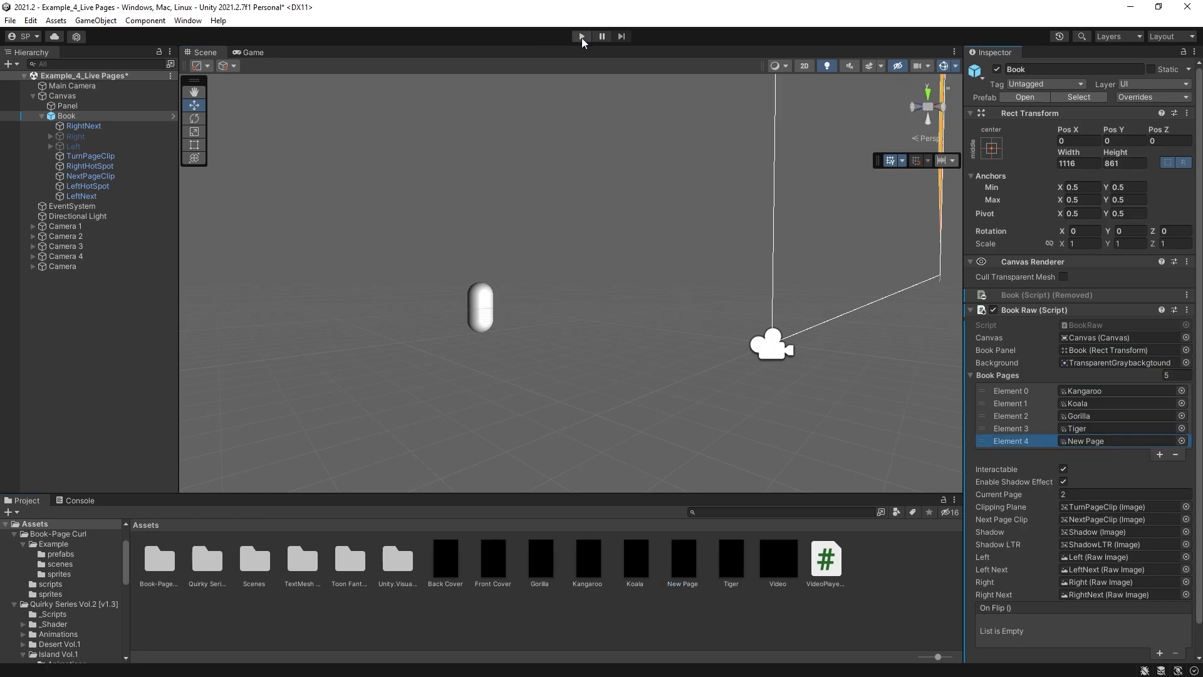
pyautogui.click(581, 36)
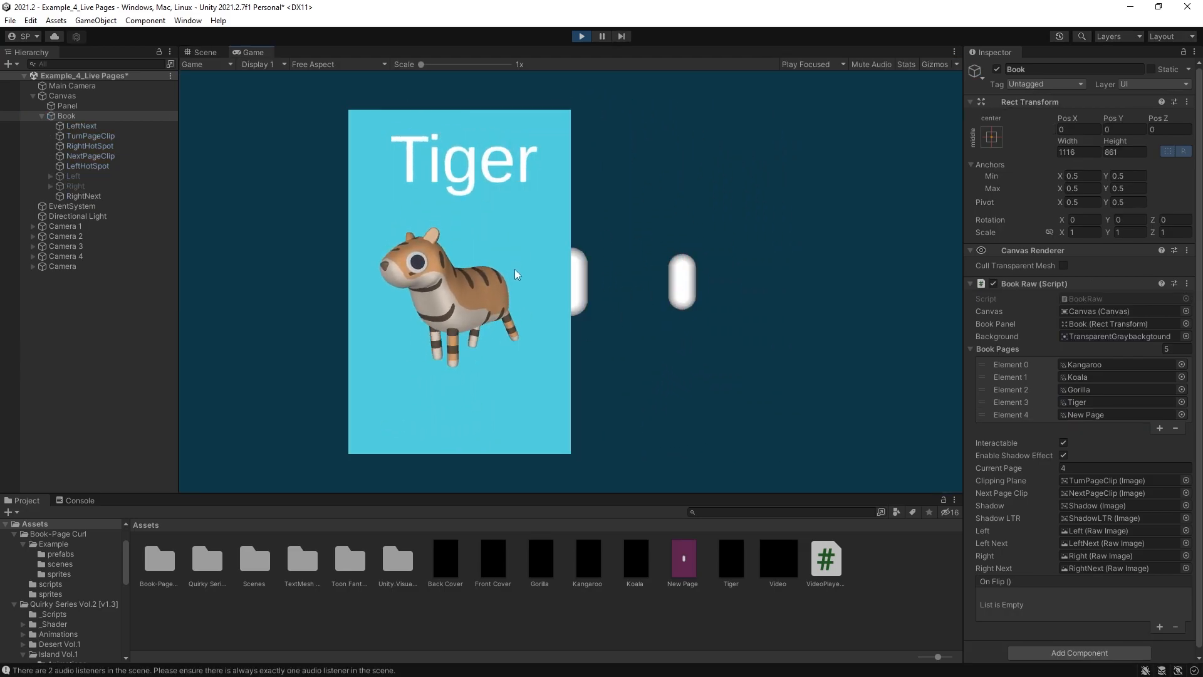
# Make the Camera's purple background fully opaque with alpha 255
pyautogui.click(681, 559)
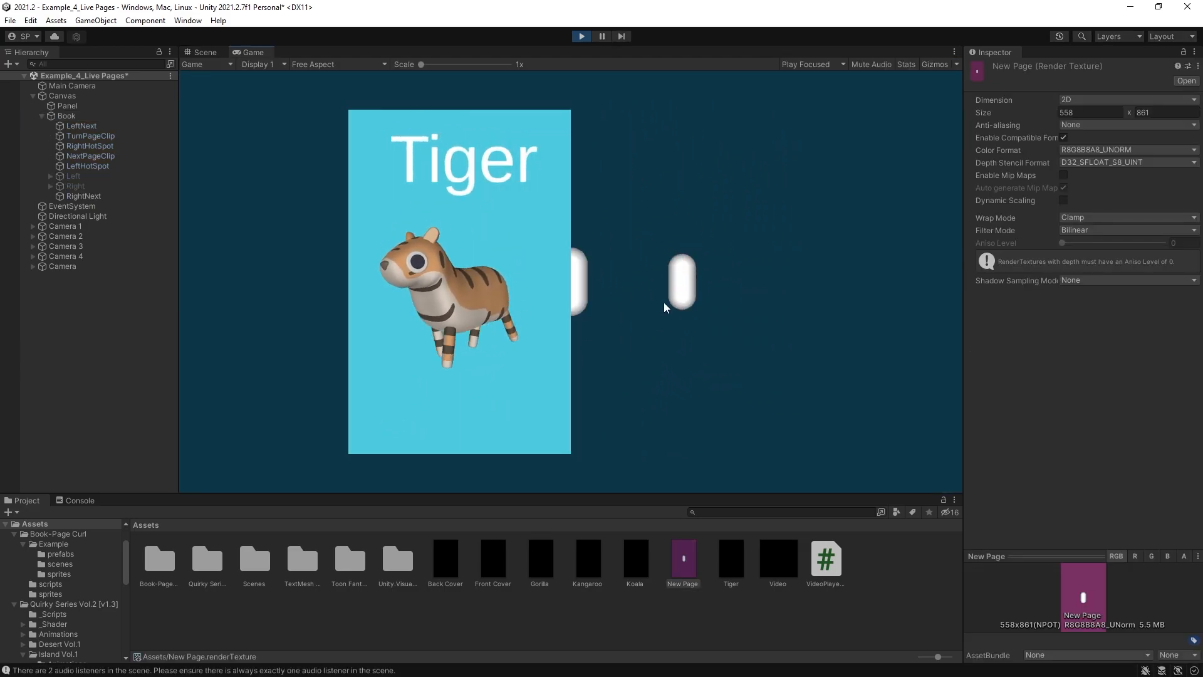
pyautogui.click(61, 266)
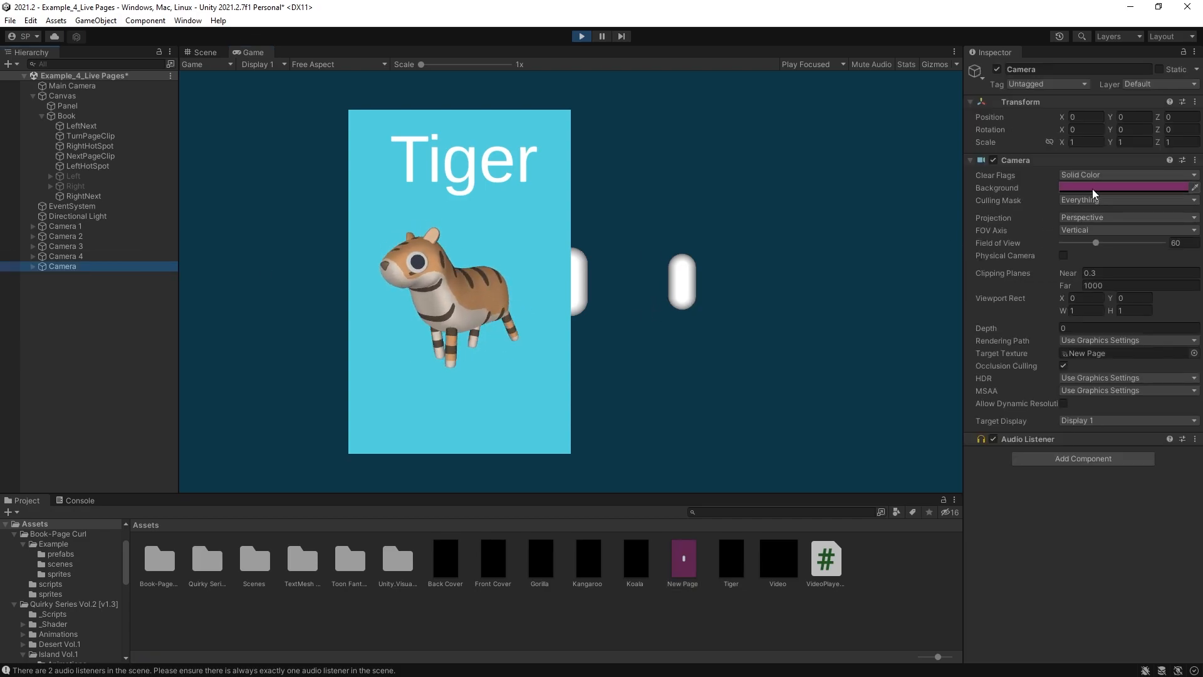
pyautogui.click(1124, 188)
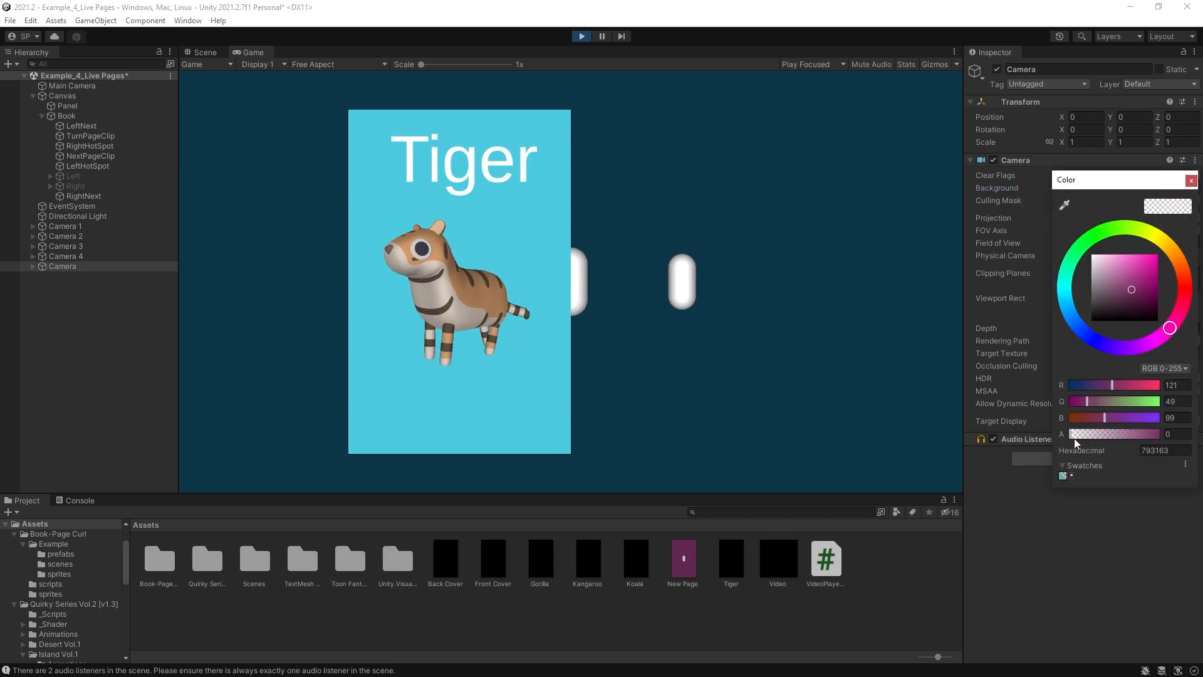
pyautogui.moveTo(1082, 433); pyautogui.dragTo(1197, 434)
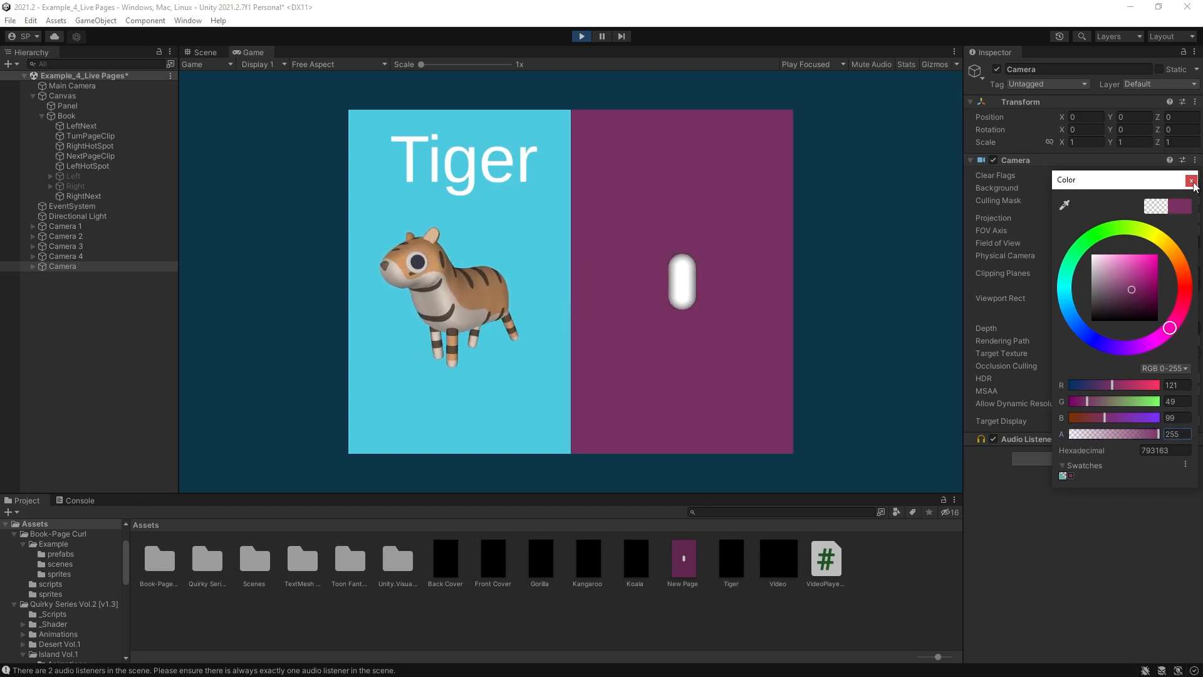
pyautogui.click(1194, 180)
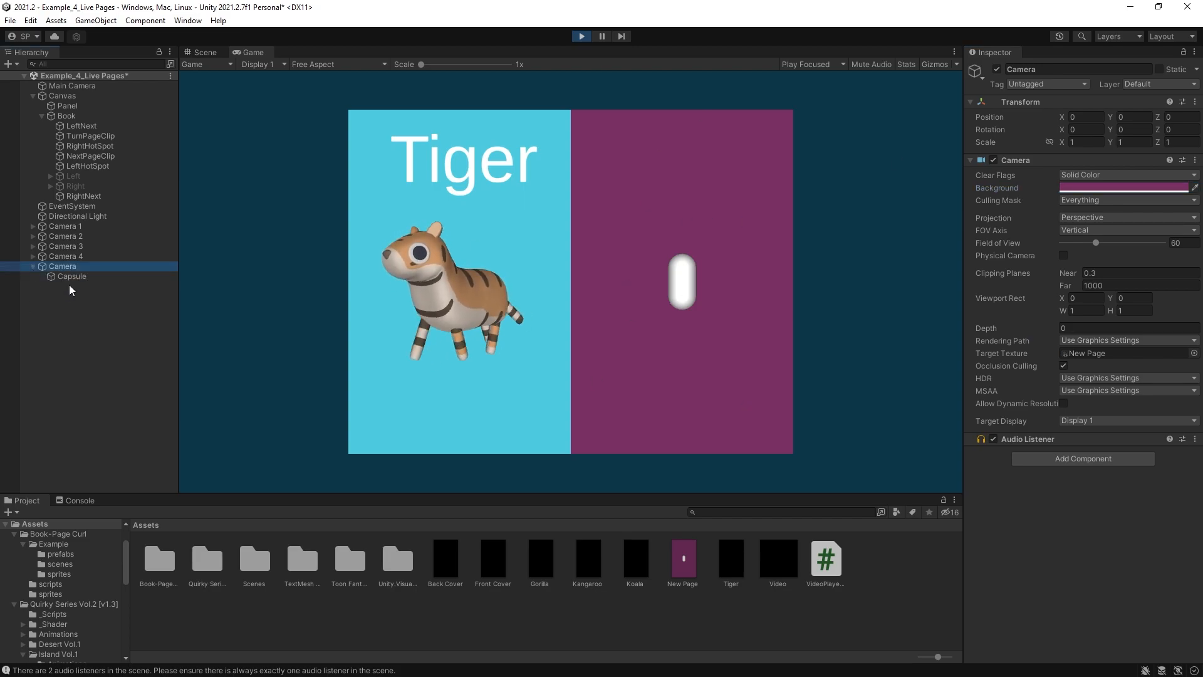
# Move the child capsule lower and set the Camera's Position X to -2000
pyautogui.click(72, 276)
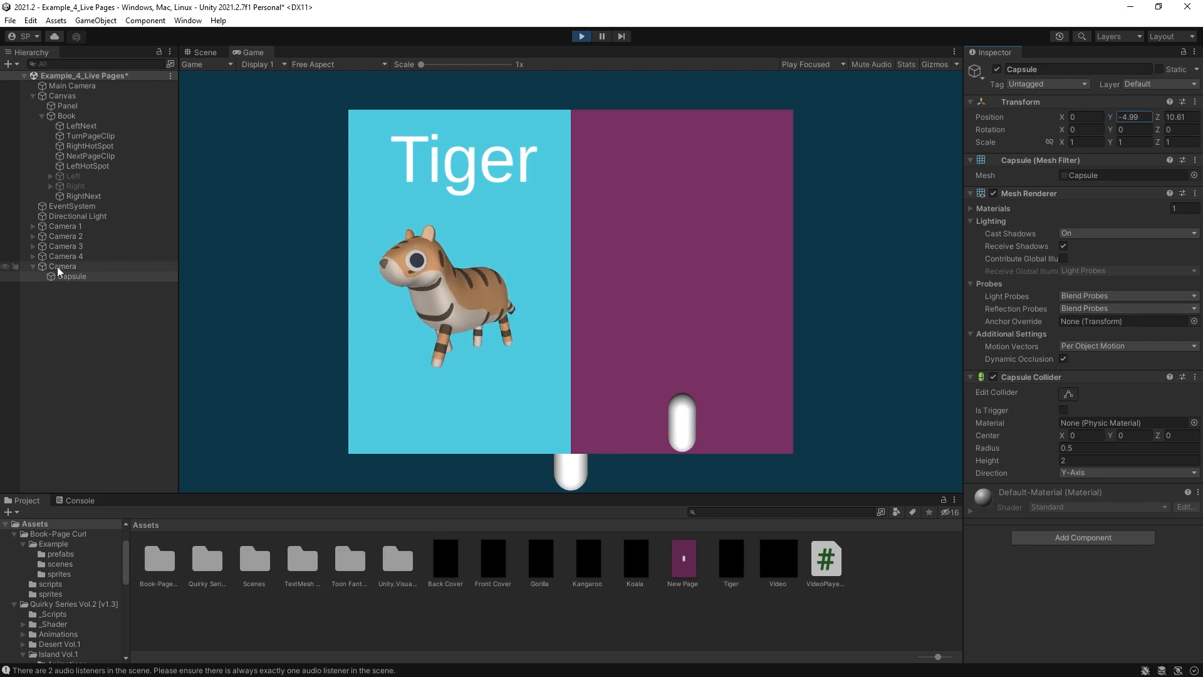
pyautogui.click(63, 266)
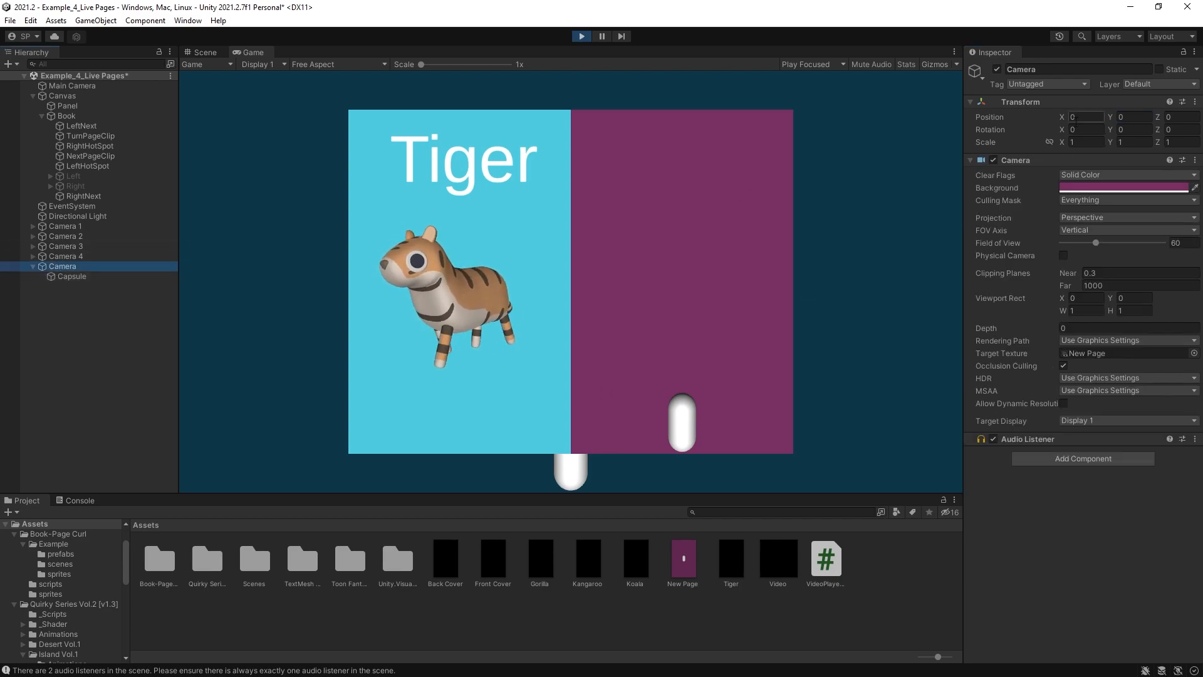
pyautogui.write('-20')
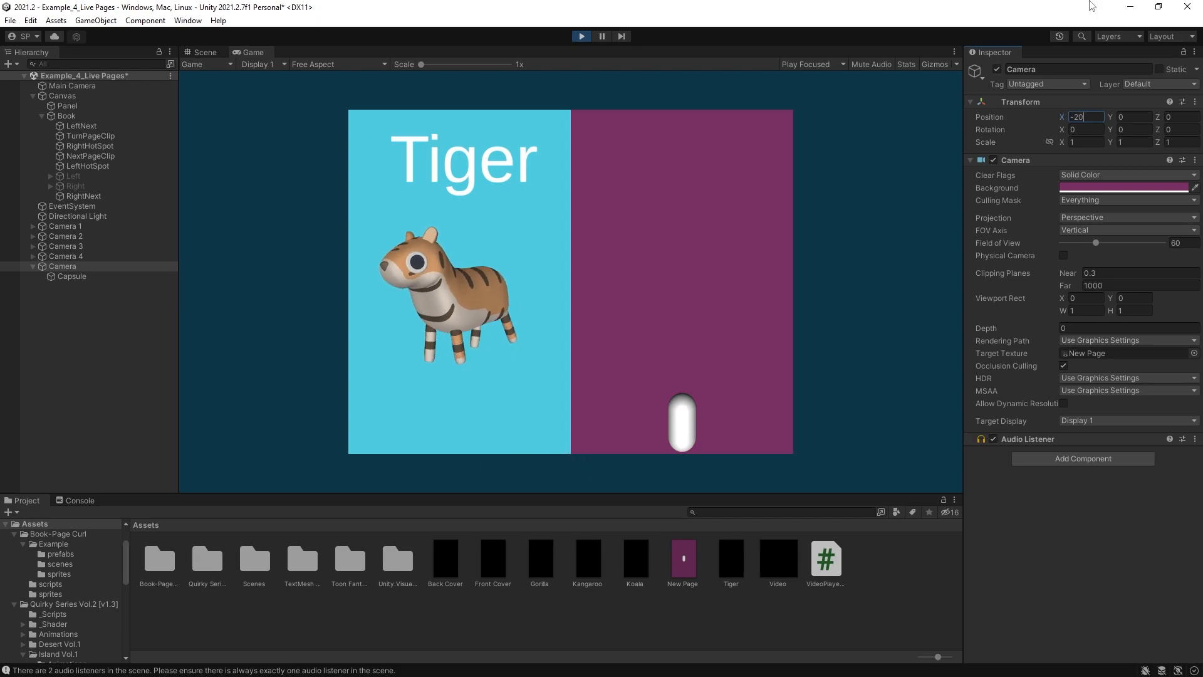
pyautogui.write('2000')
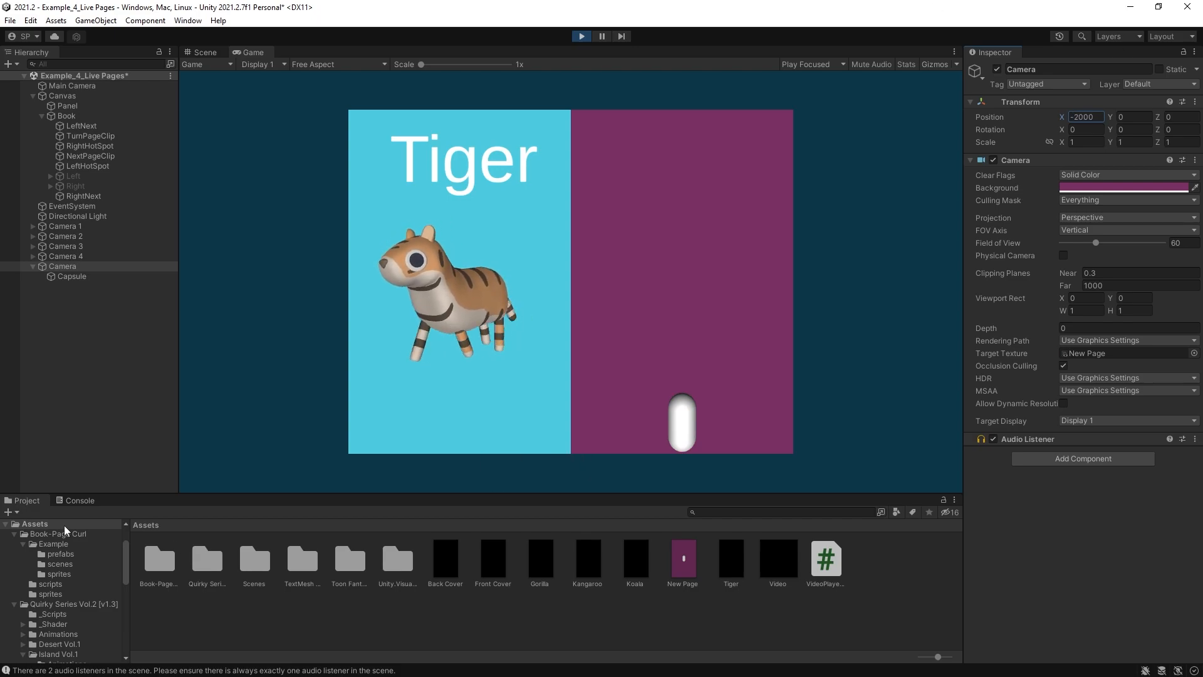
pyautogui.click(71, 277)
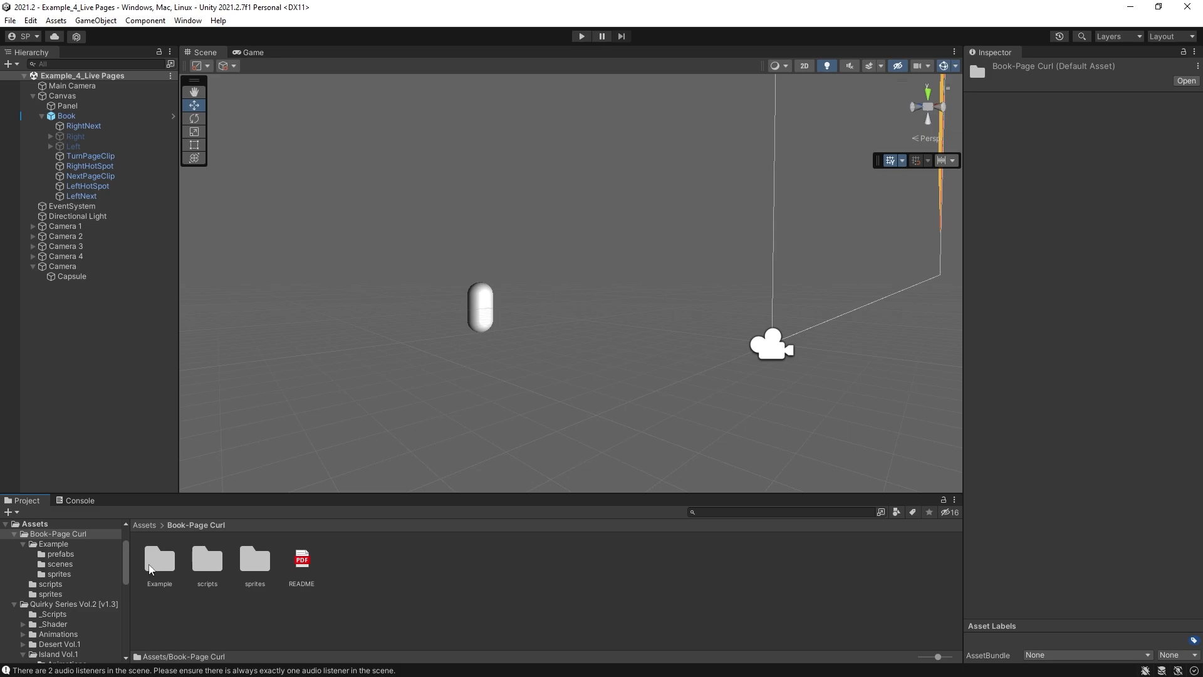
# Open Example_5_Live Pages and load Toon Fantasy Nature's Demo_Scene_Puddle alongside it
pyautogui.doubleClick(159, 560)
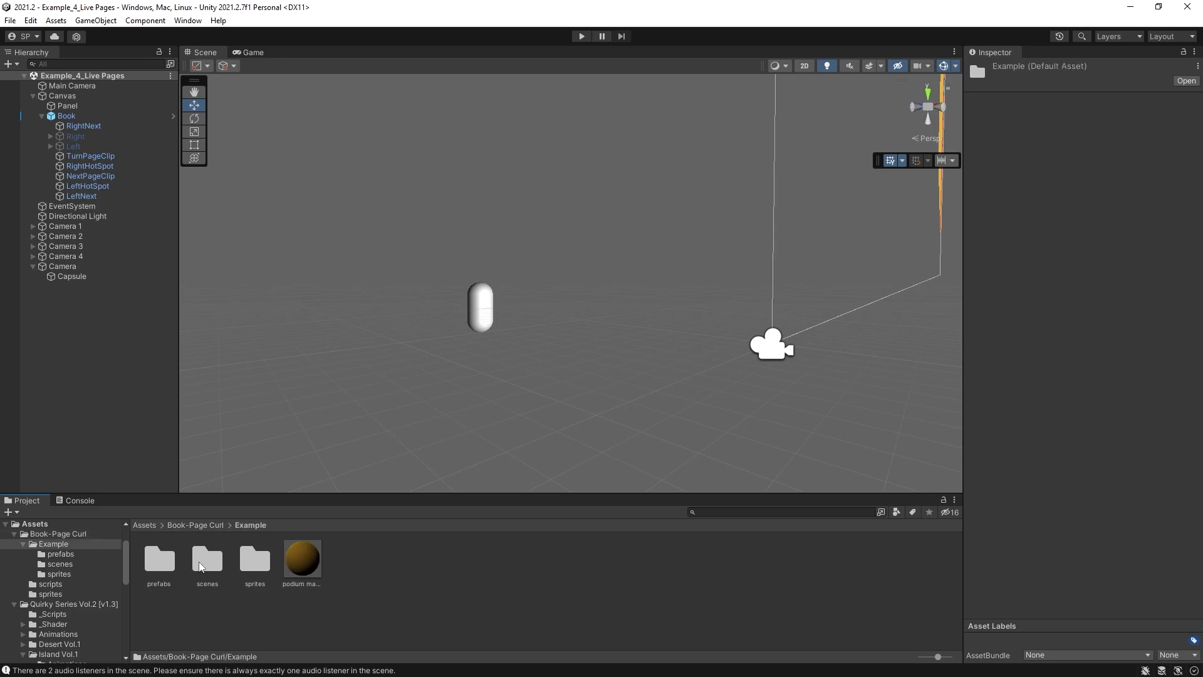
pyautogui.doubleClick(349, 558)
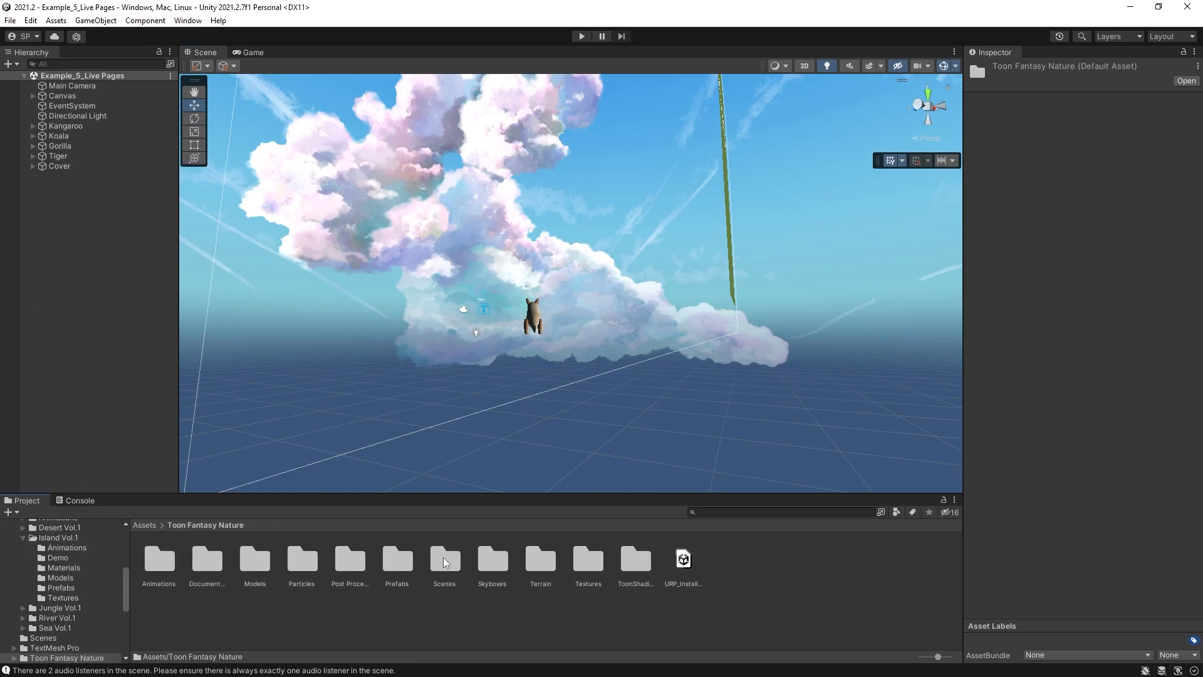
pyautogui.moveTo(537, 560)
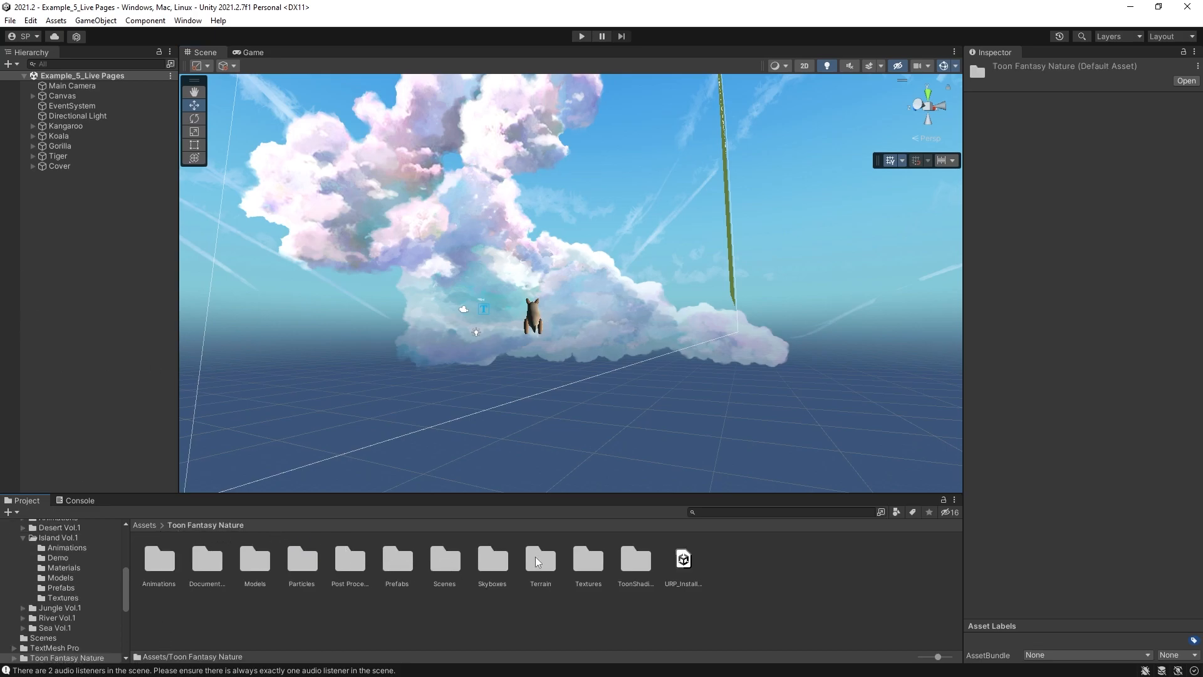
pyautogui.moveTo(506, 559)
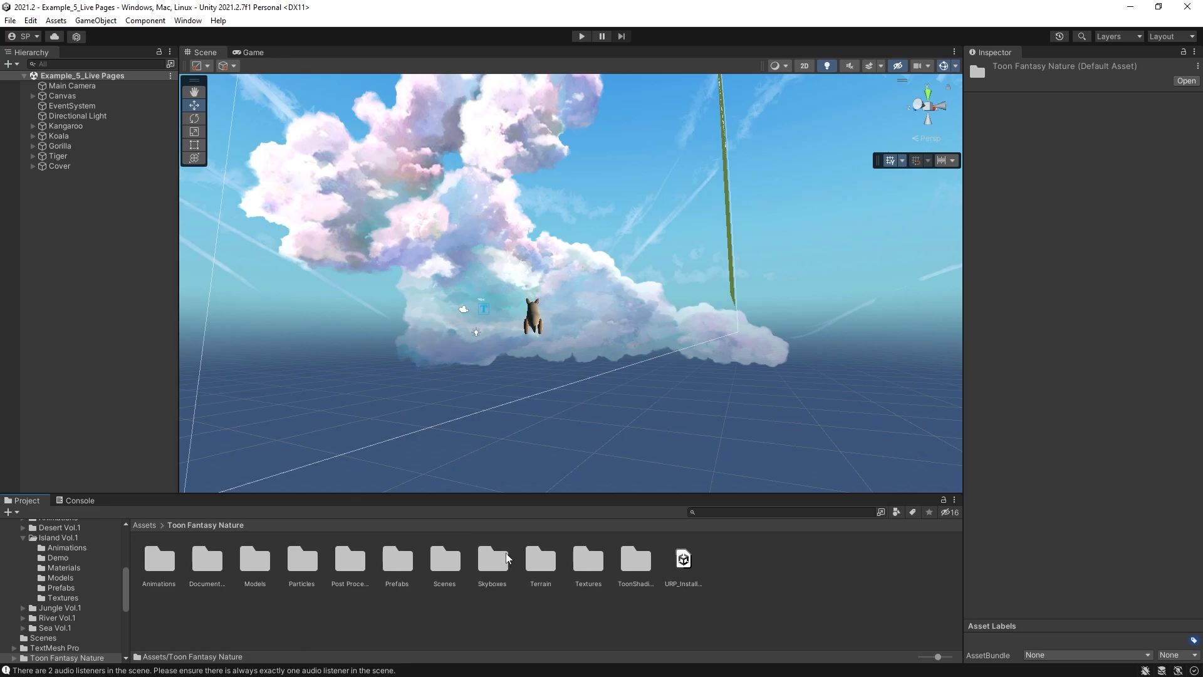
pyautogui.moveTo(507, 585)
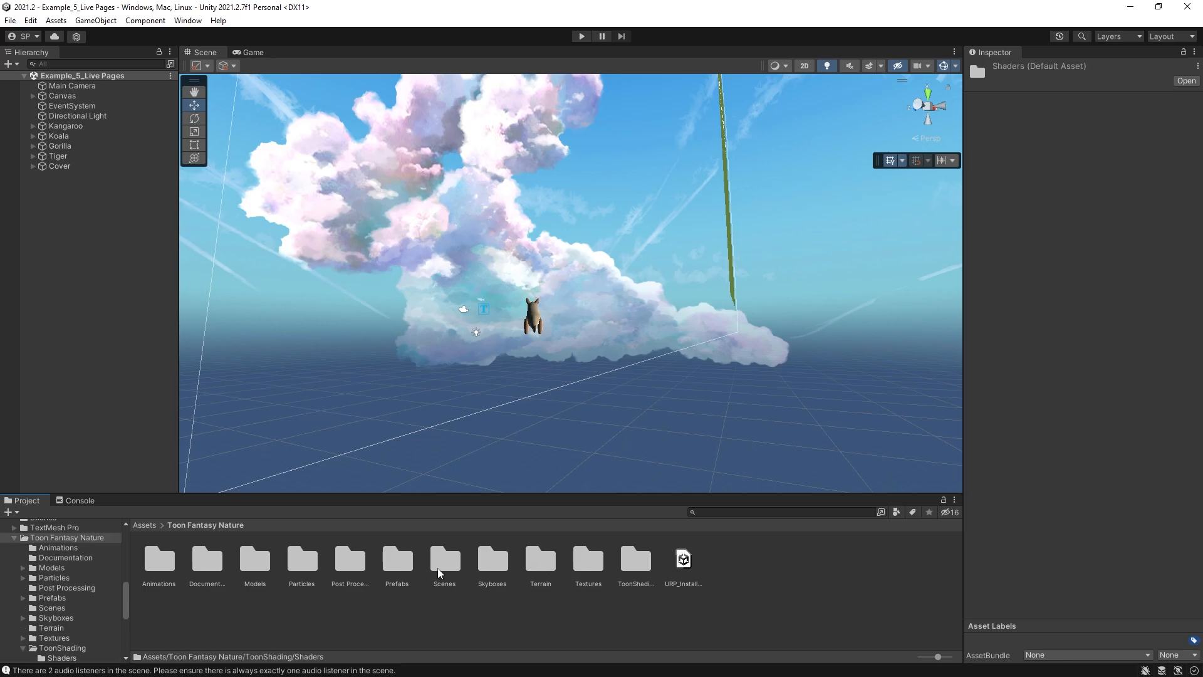
pyautogui.doubleClick(444, 558)
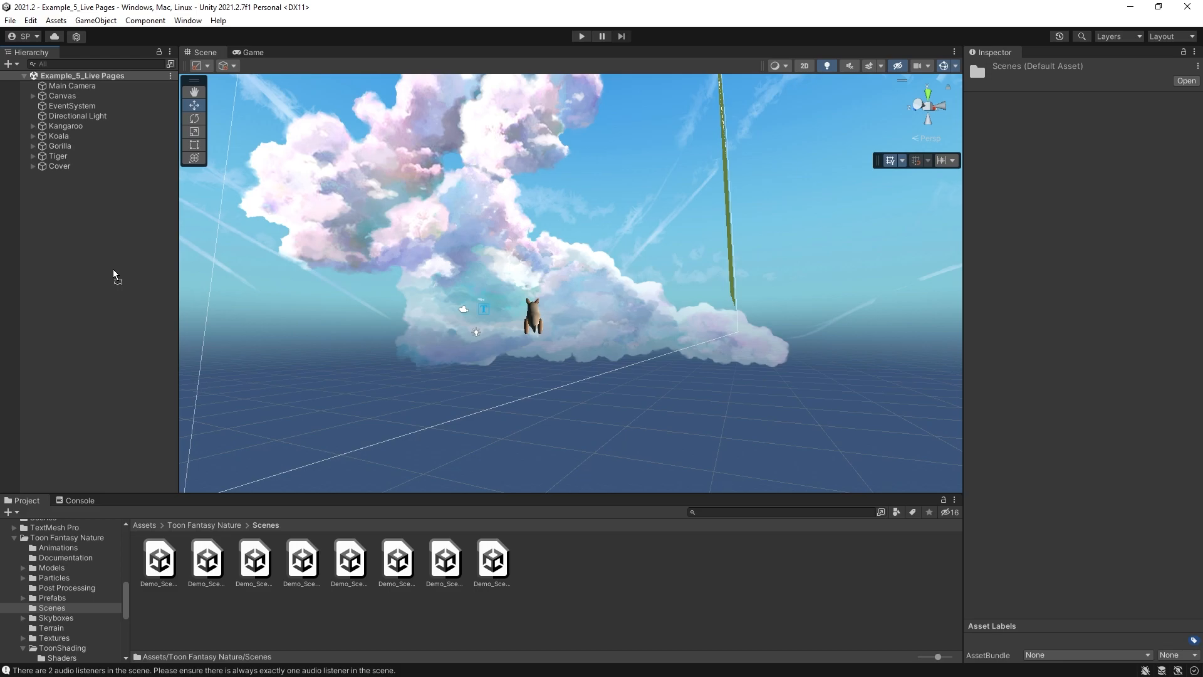
pyautogui.doubleClick(157, 556)
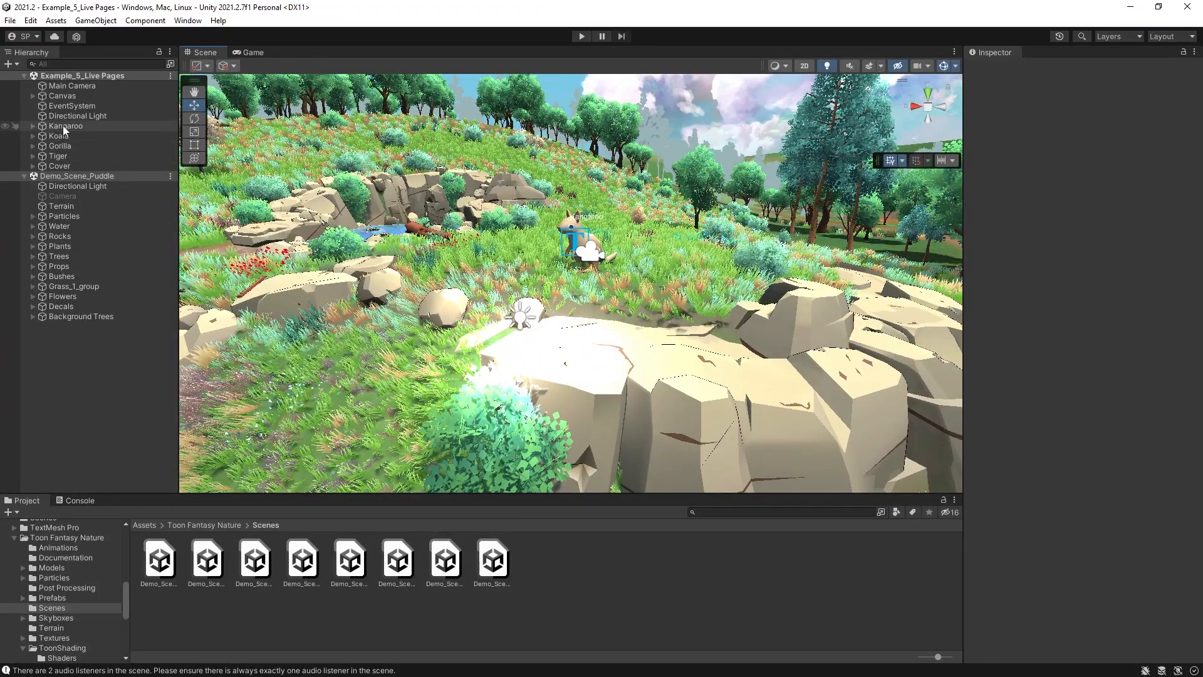
# Inspect the Kangaroo and Tiger page cameras, then run the scene
pyautogui.click(65, 126)
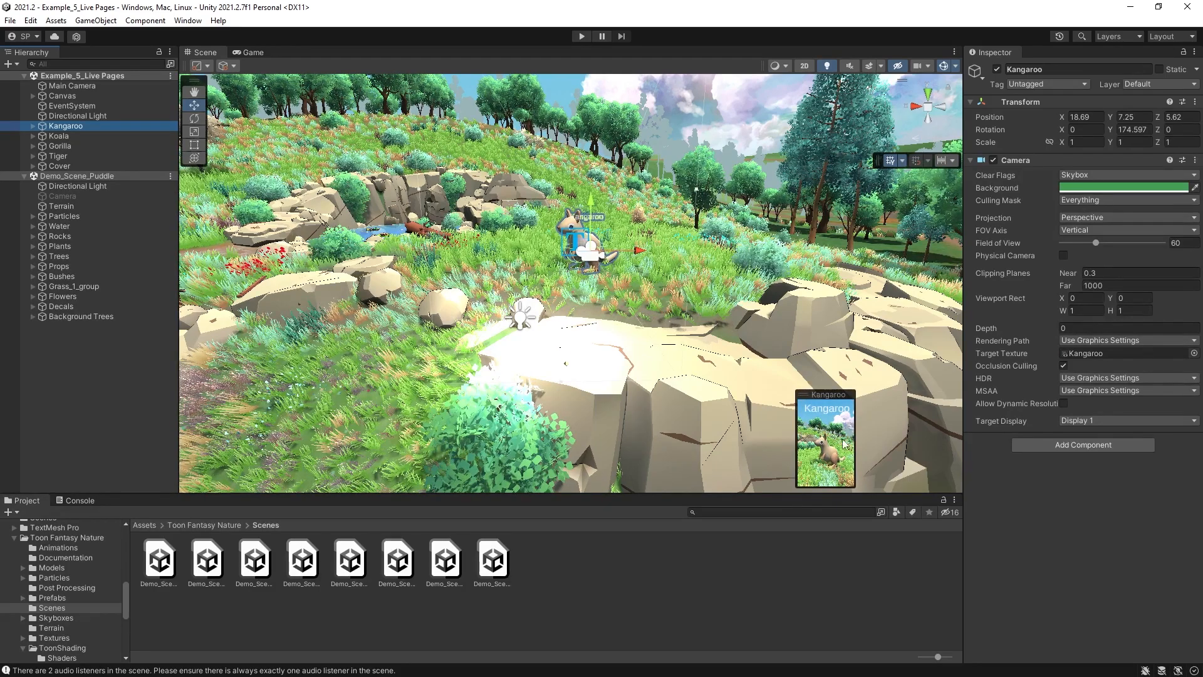
pyautogui.click(58, 156)
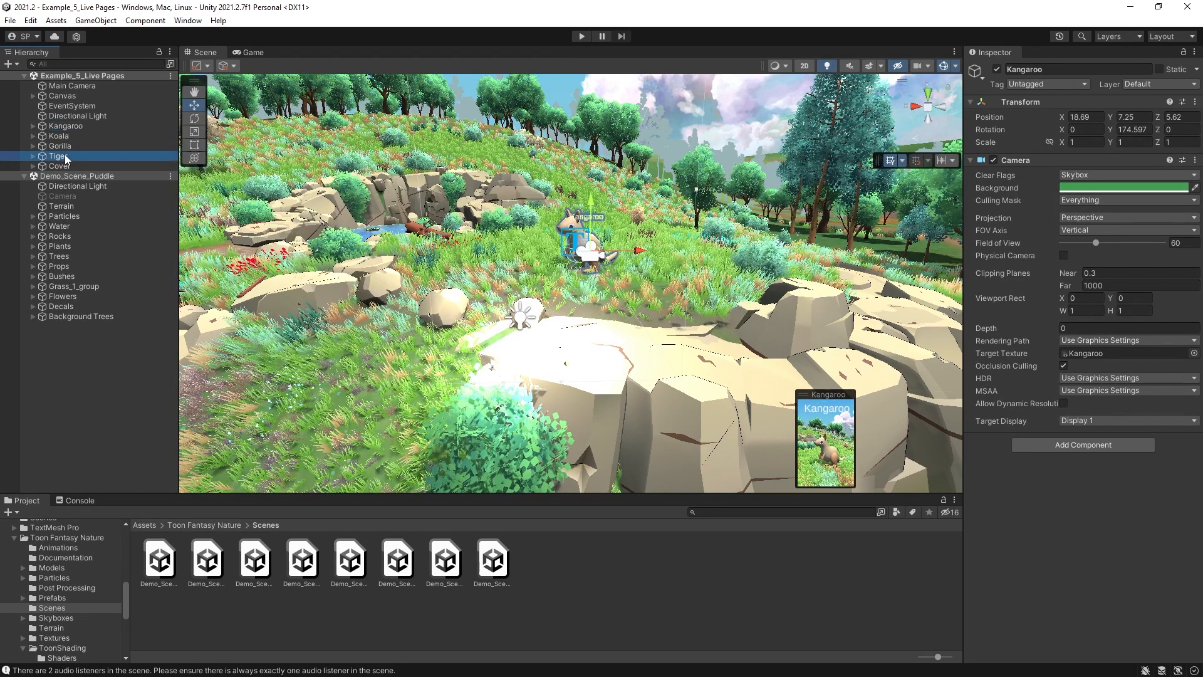
pyautogui.click(57, 156)
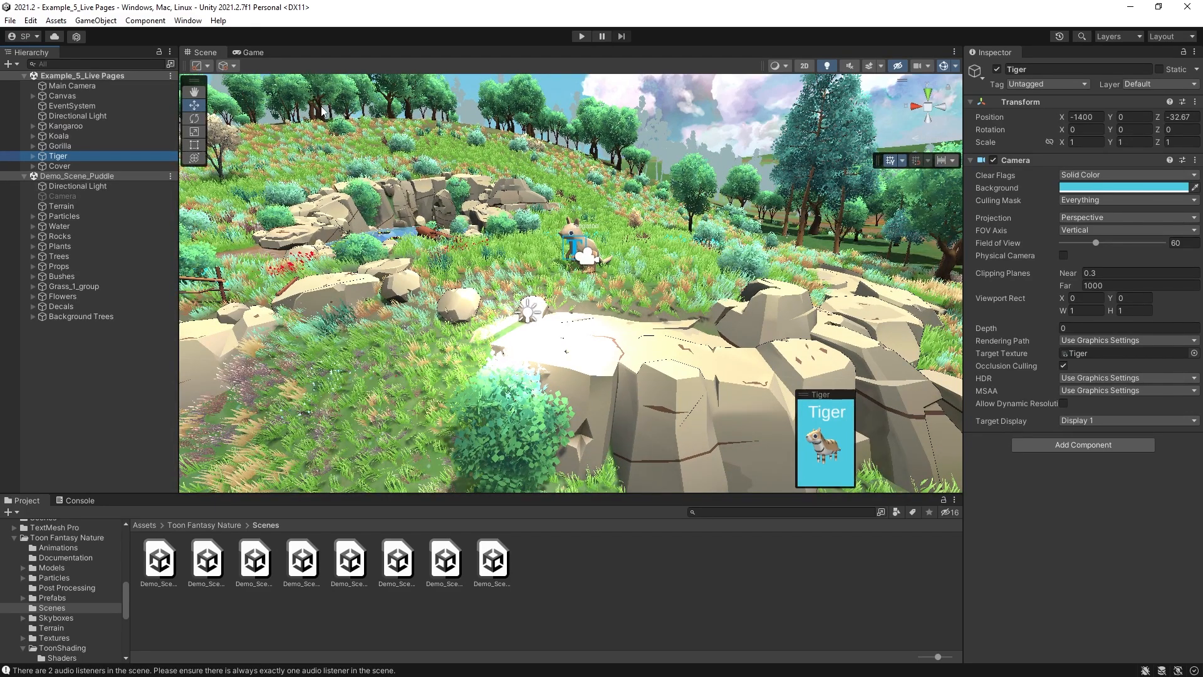
pyautogui.click(250, 52)
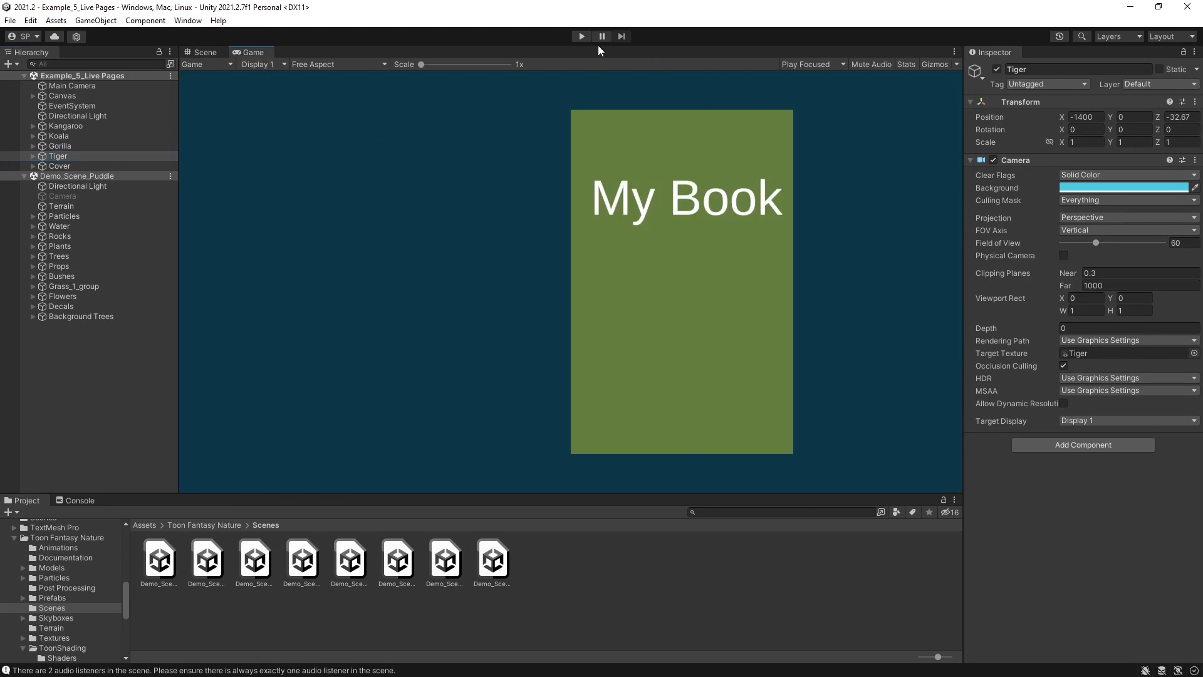
# Flip the running book's pages until The End page appears
pyautogui.click(580, 37)
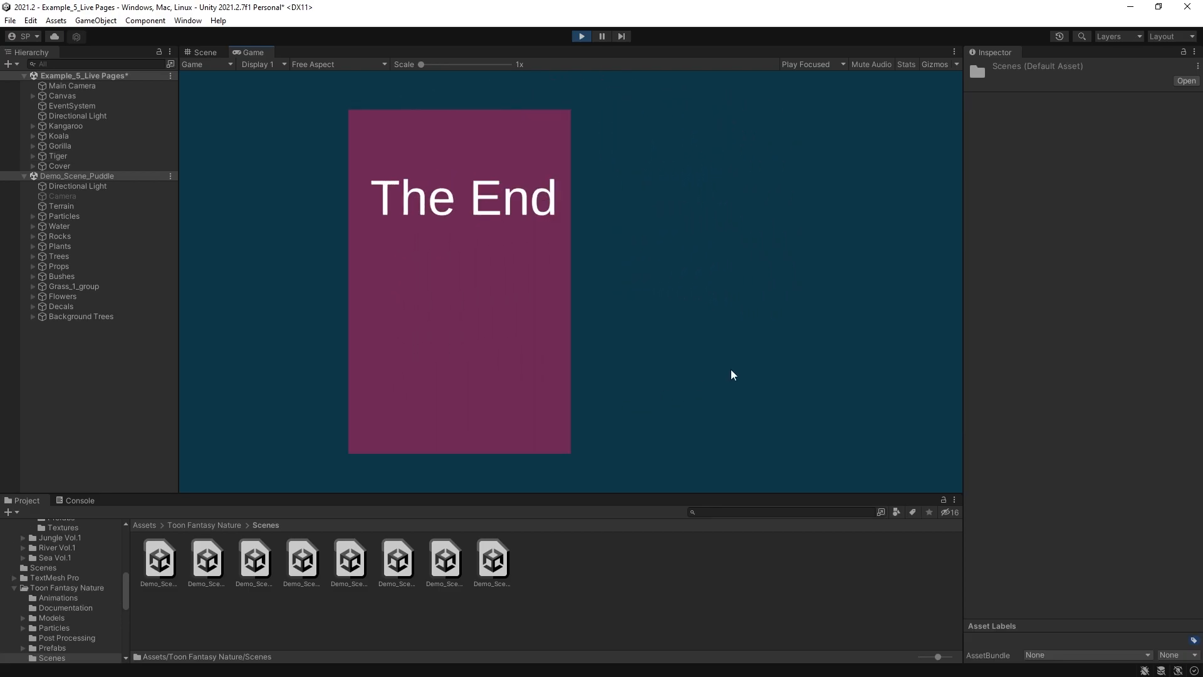
pyautogui.moveTo(588, 170)
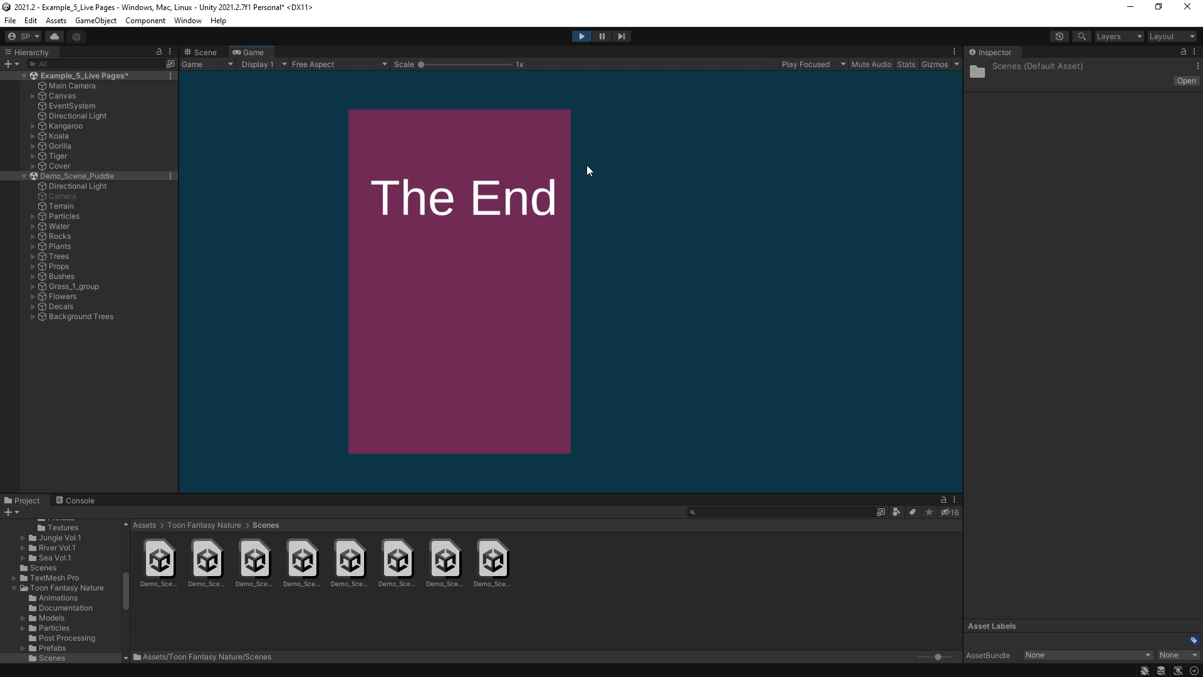